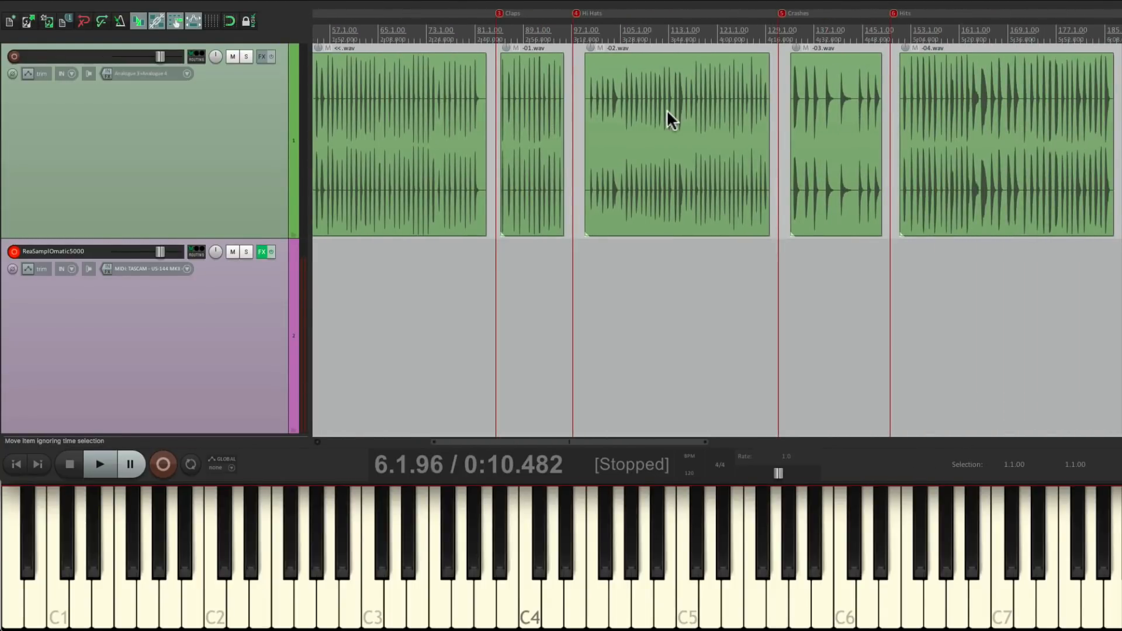
Bring up the sampler track's FX chain showing the empty ReaSamplOmatic5000 instance.
scroll(right, 3)
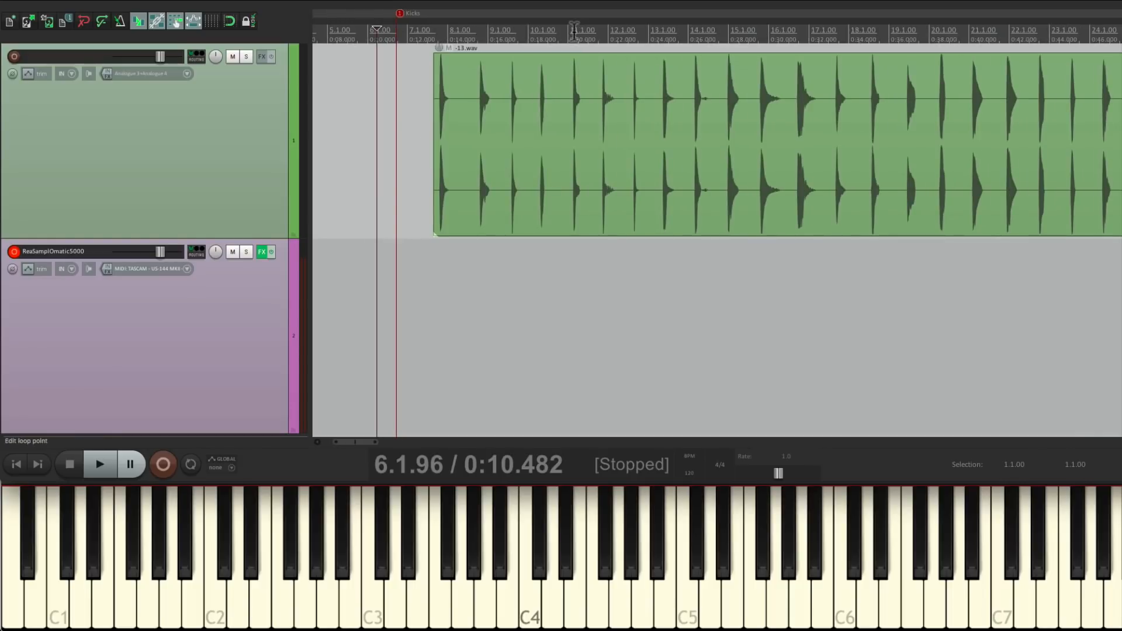
click(100, 464)
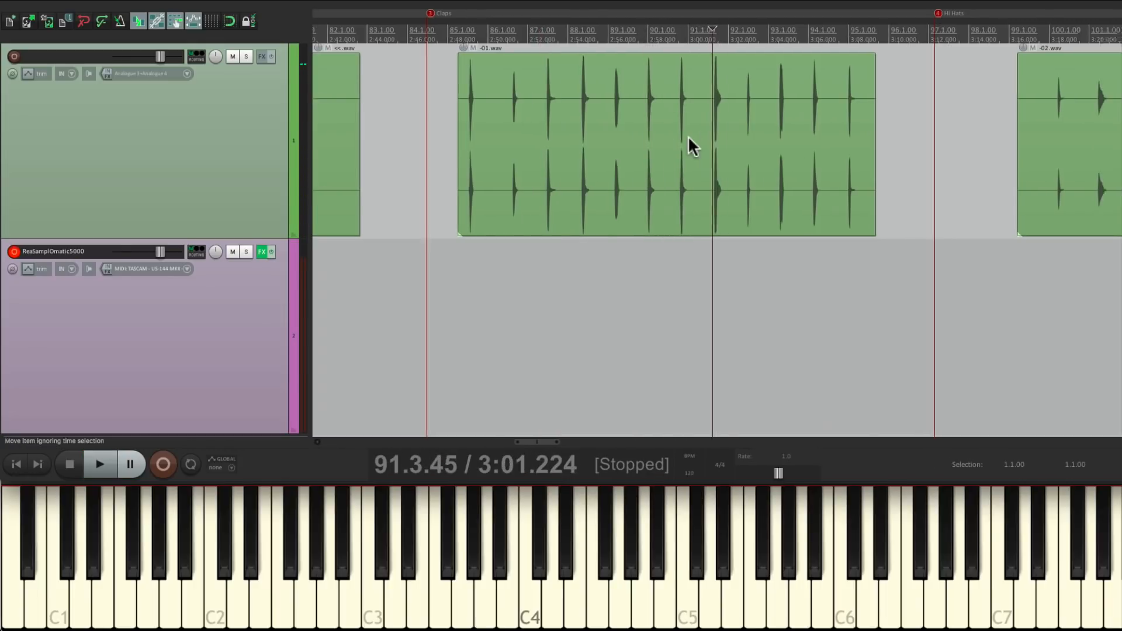
click(99, 463)
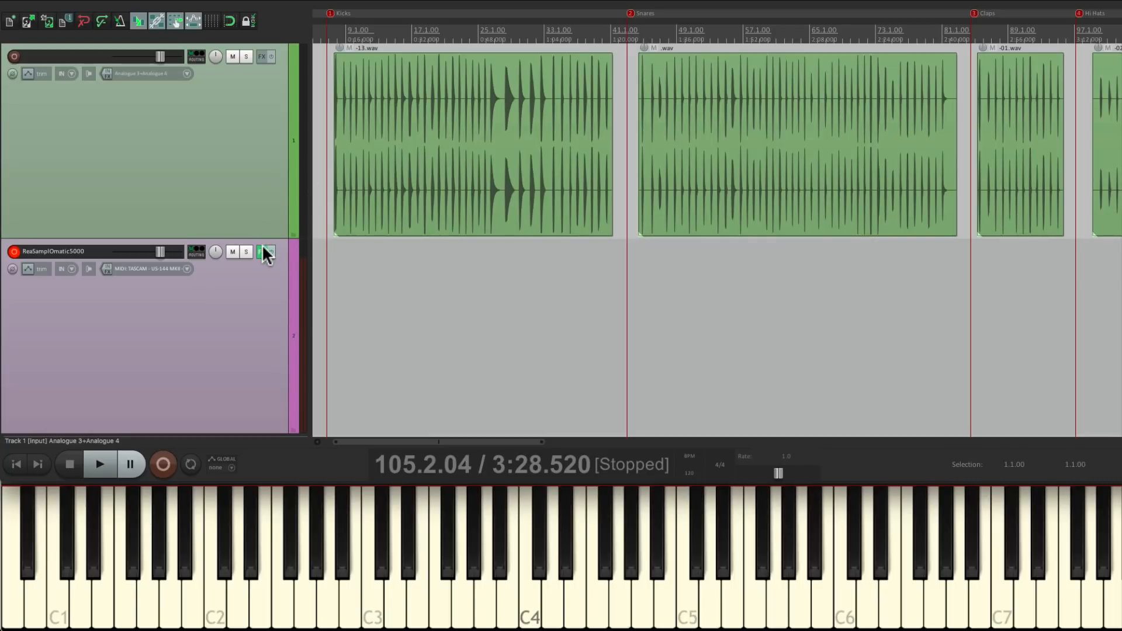
click(262, 253)
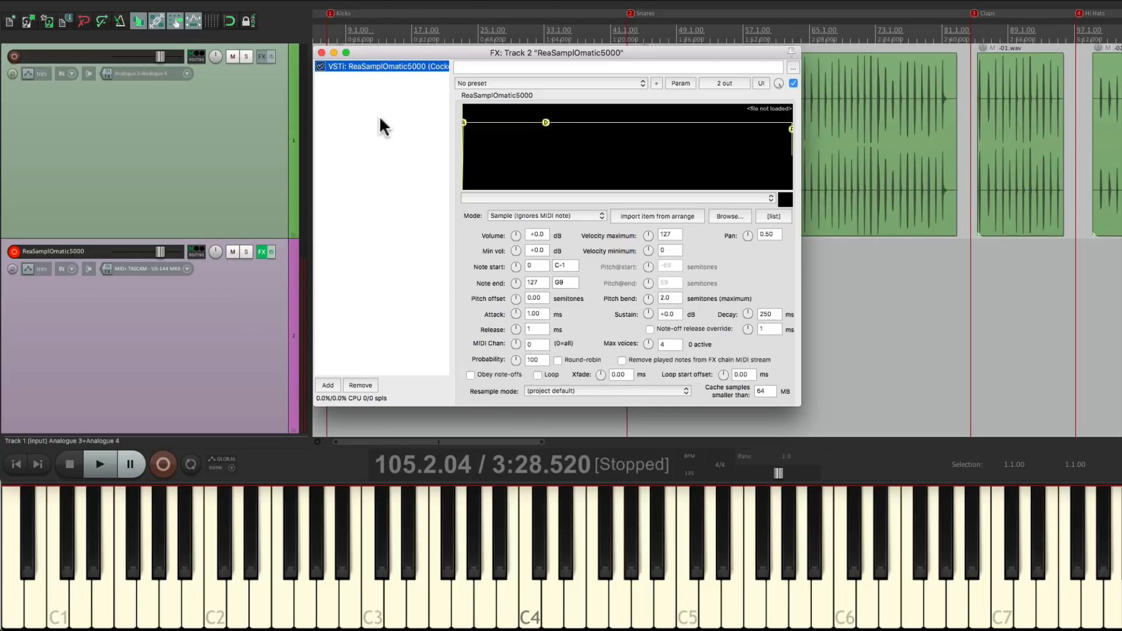
click(322, 53)
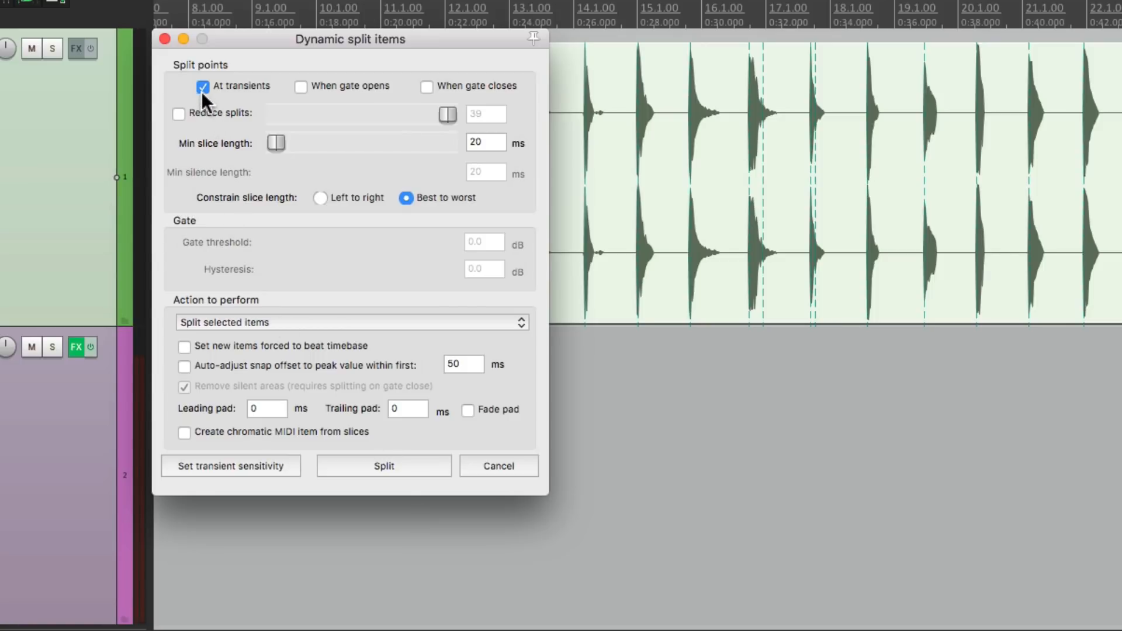
Split the kick loop where the gate opens and closes instead of at transients.
click(202, 85)
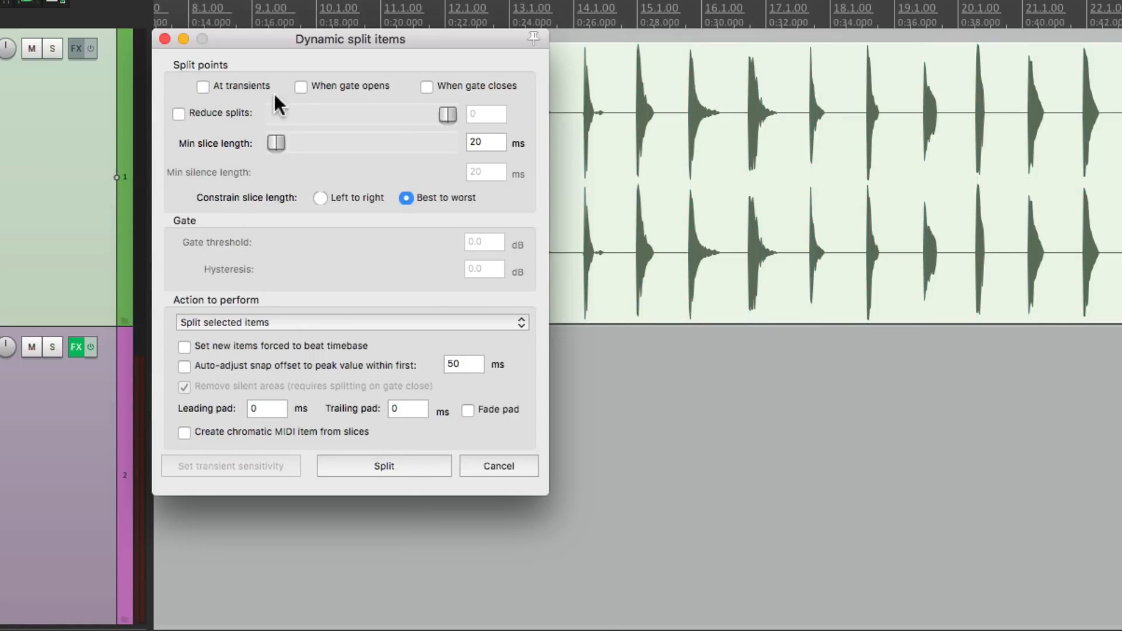
click(300, 85)
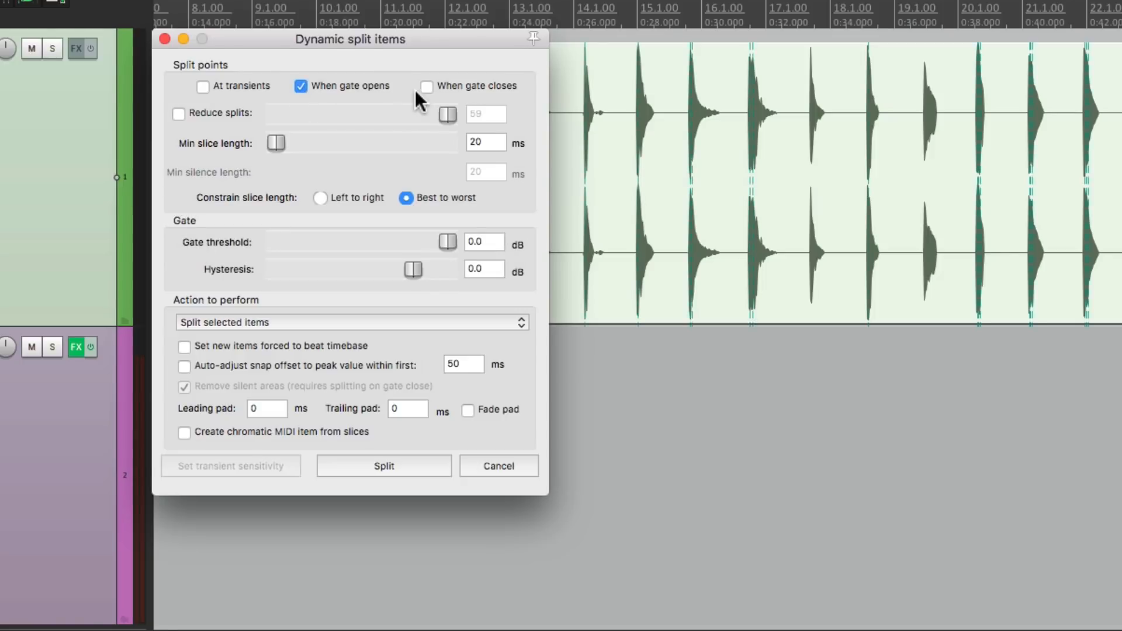
click(426, 85)
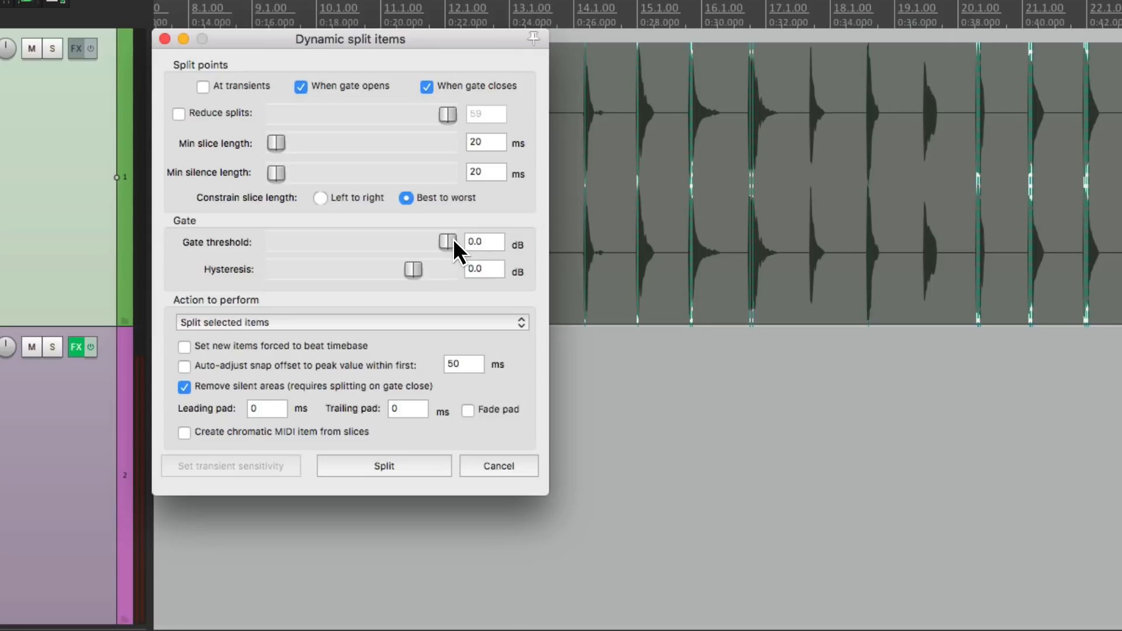
Lower the gate threshold to -60 dB and hysteresis to about -11.6 dB.
drag(447, 242, 276, 242)
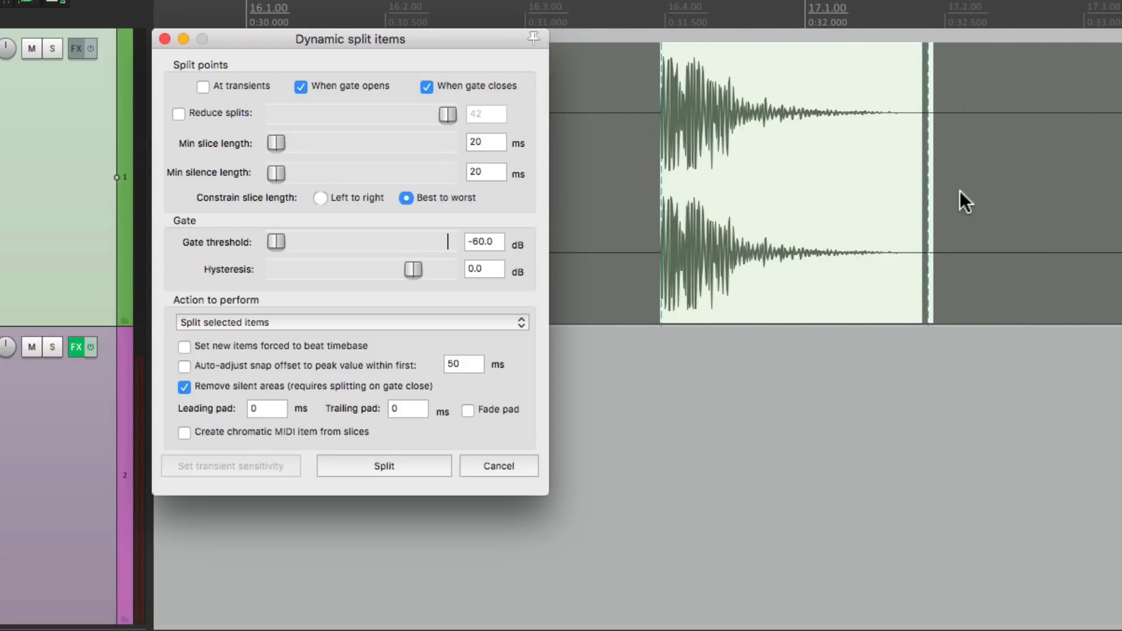
mouse_move(826, 285)
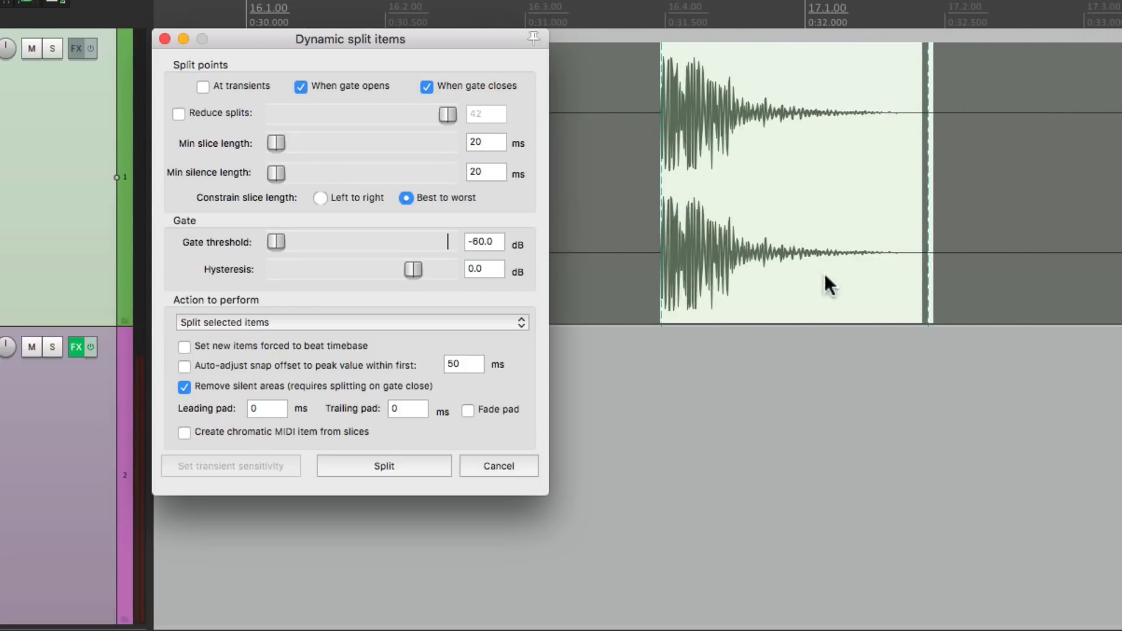
drag(413, 270, 387, 270)
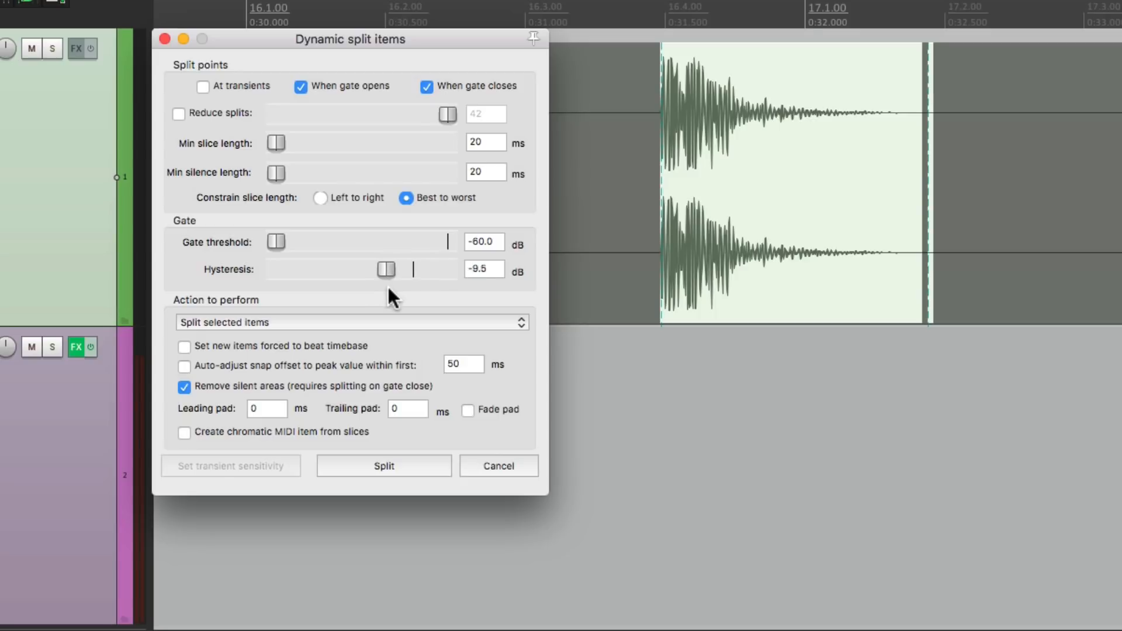
drag(386, 268, 380, 269)
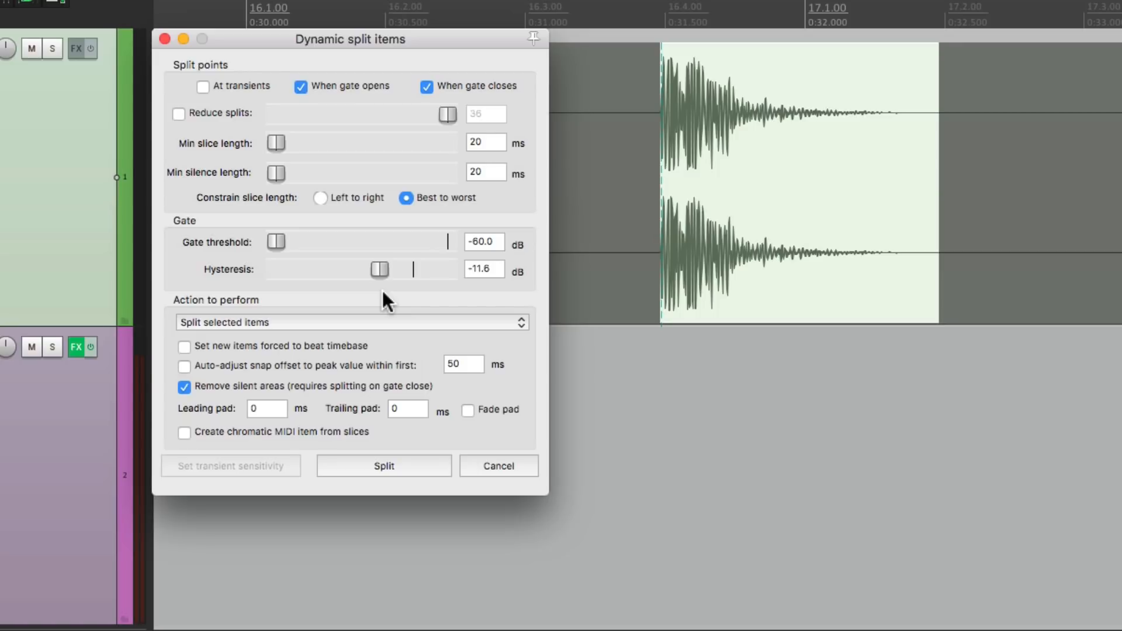
mouse_move(802, 142)
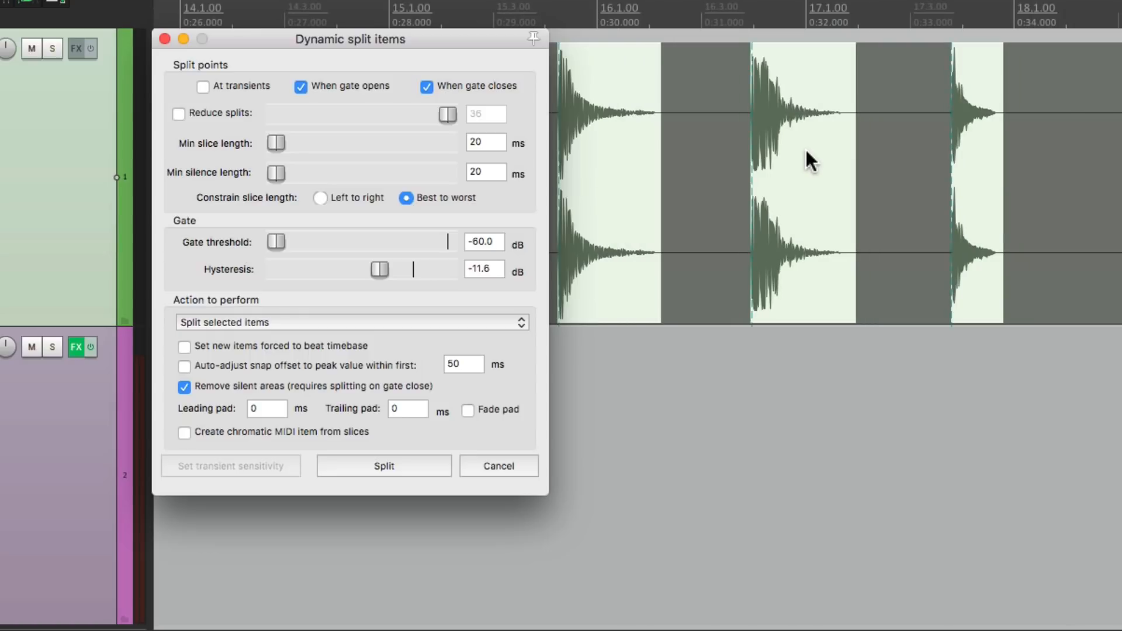
mouse_move(974, 185)
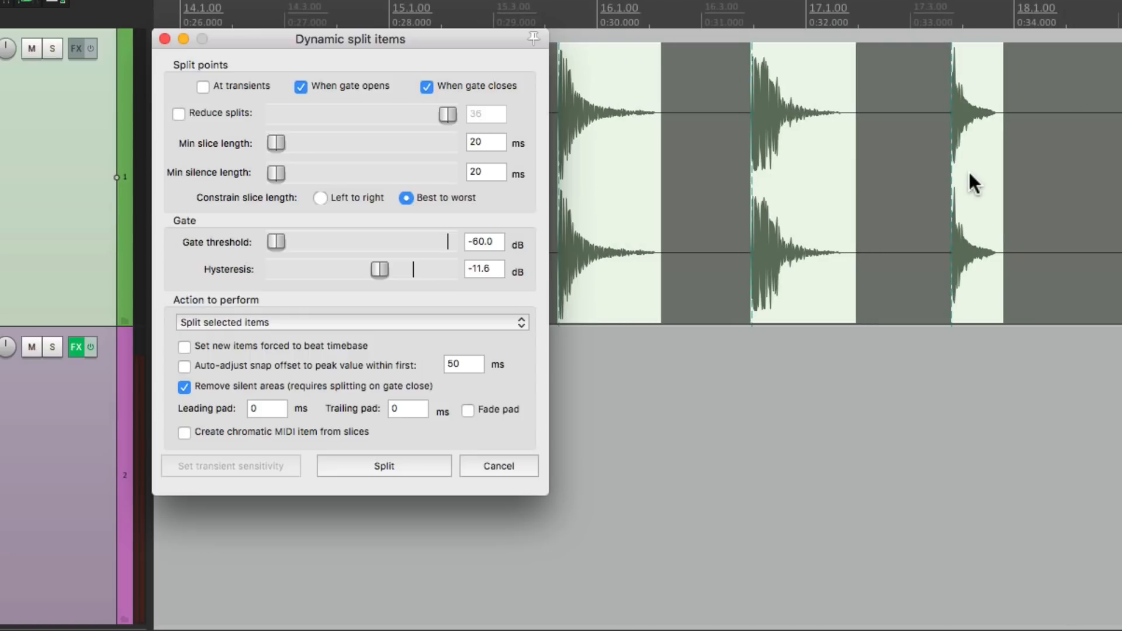
mouse_move(974, 185)
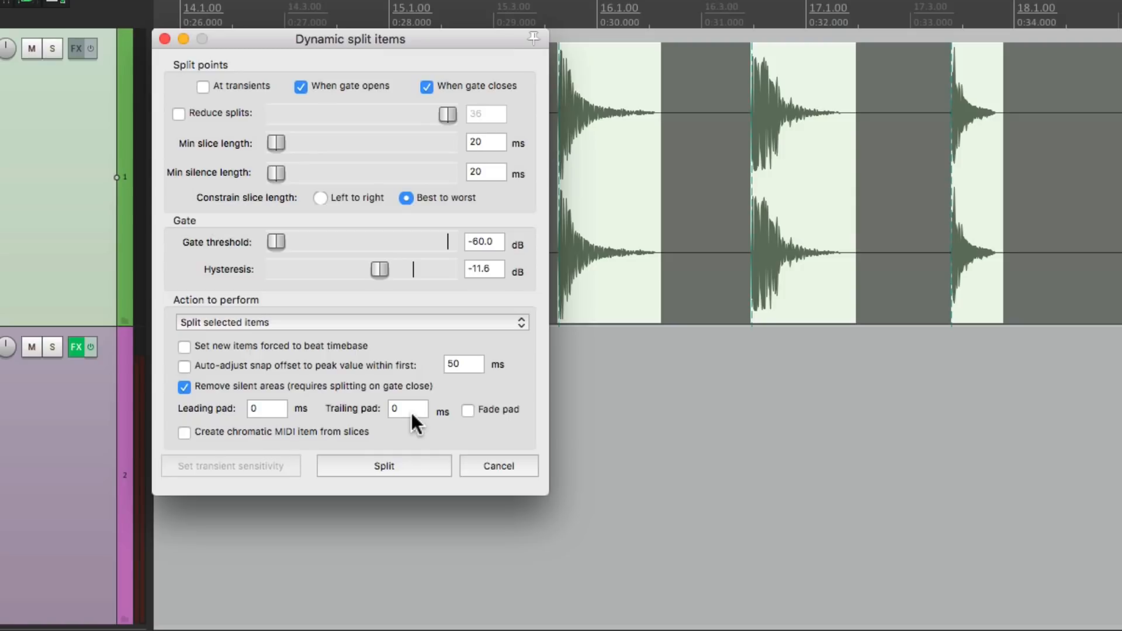
Apply the split with a 100 ms trailing pad on each kick hit.
click(408, 409)
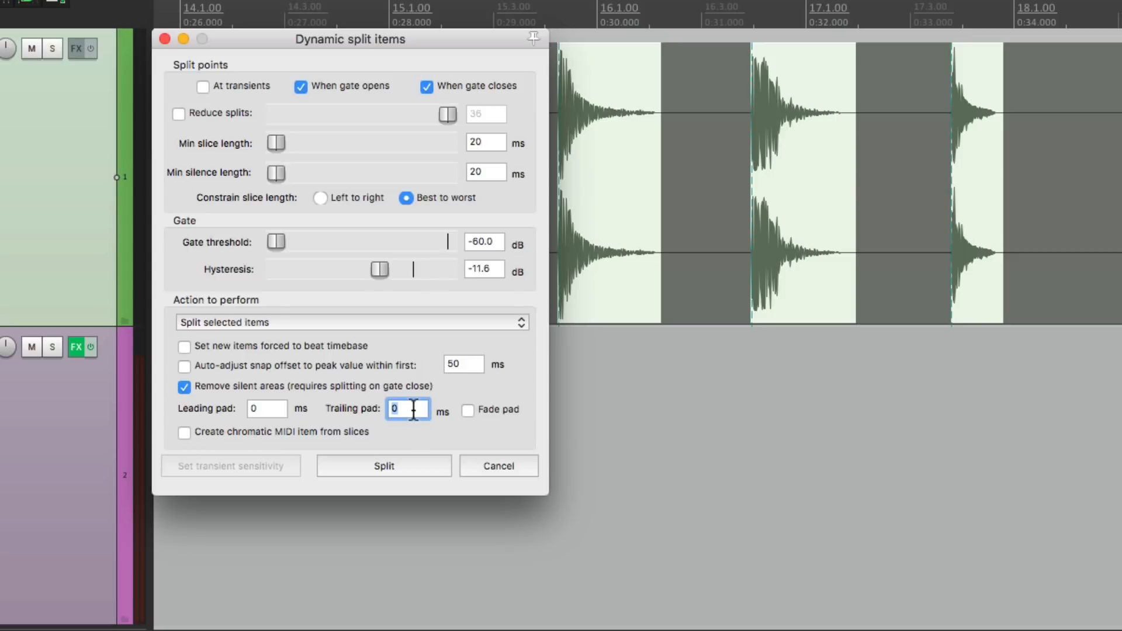
text(100)
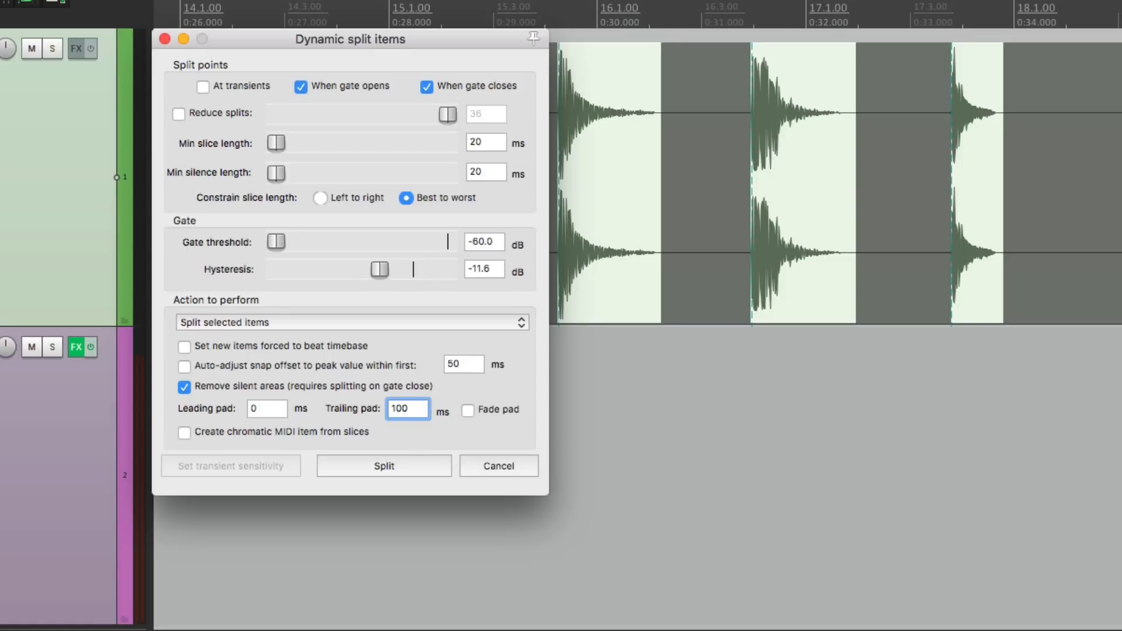
click(383, 466)
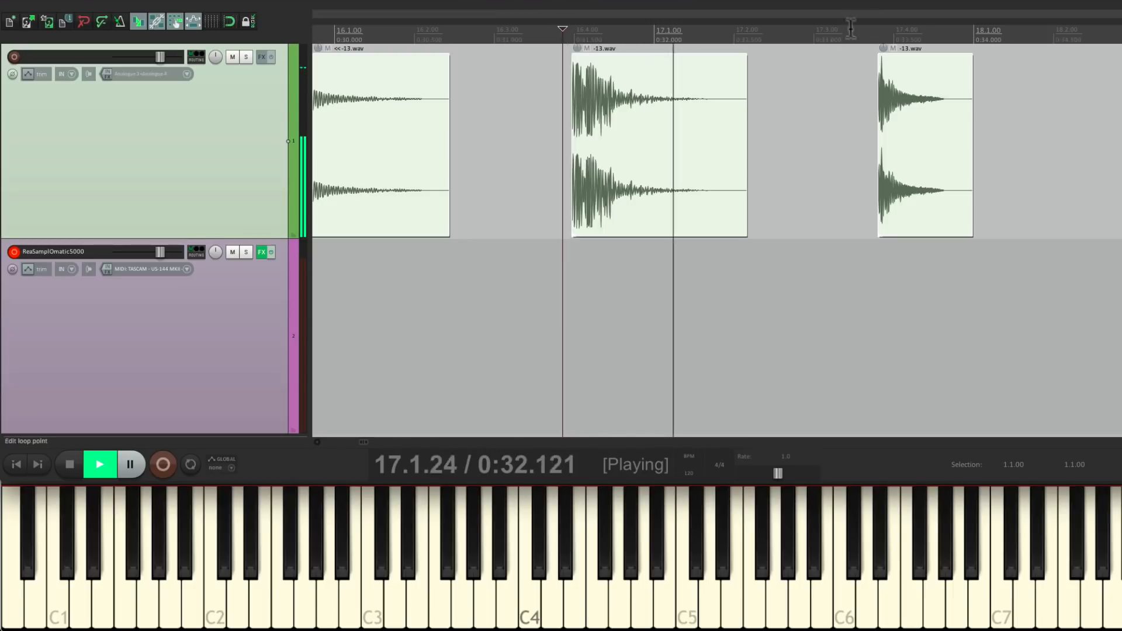
click(69, 464)
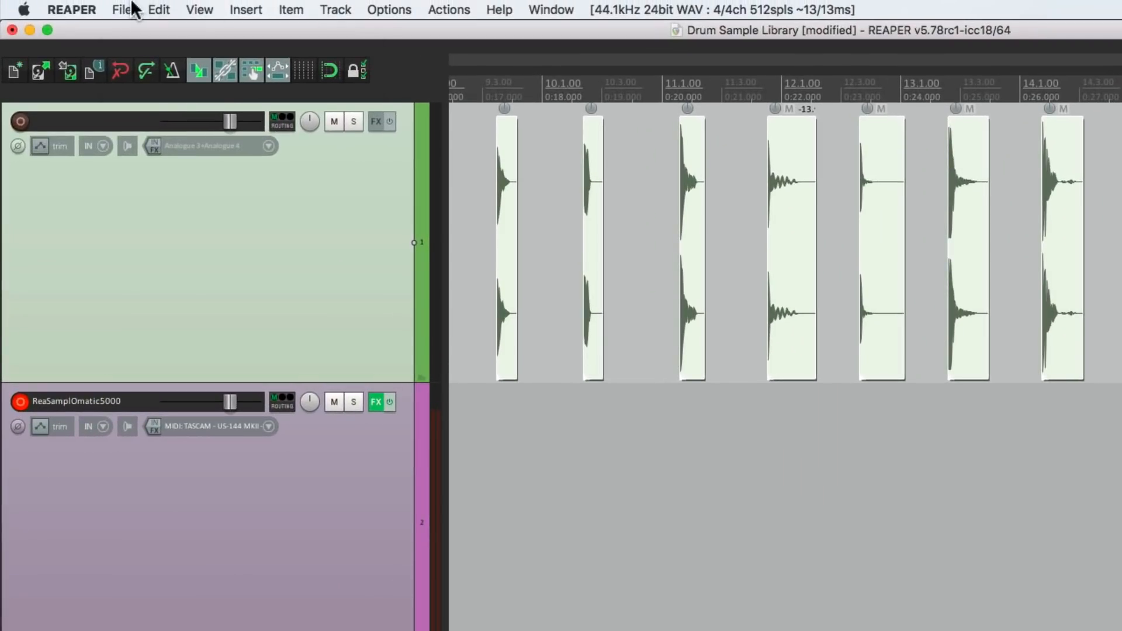
Add the selected sliced kick hits to the batch file/item converter queue.
click(120, 9)
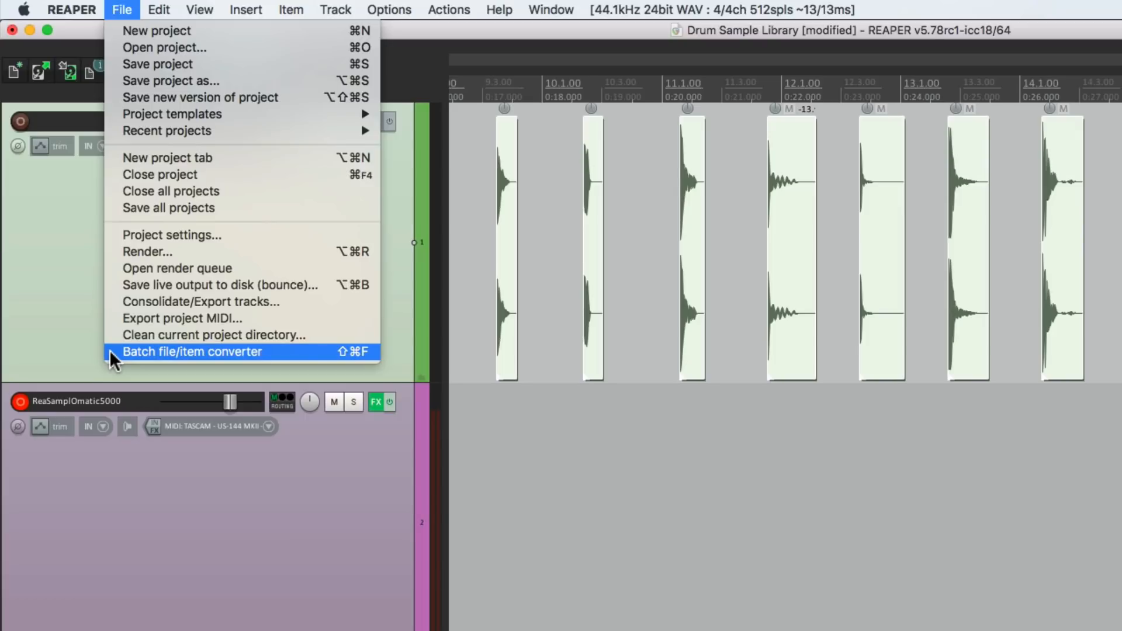
click(192, 352)
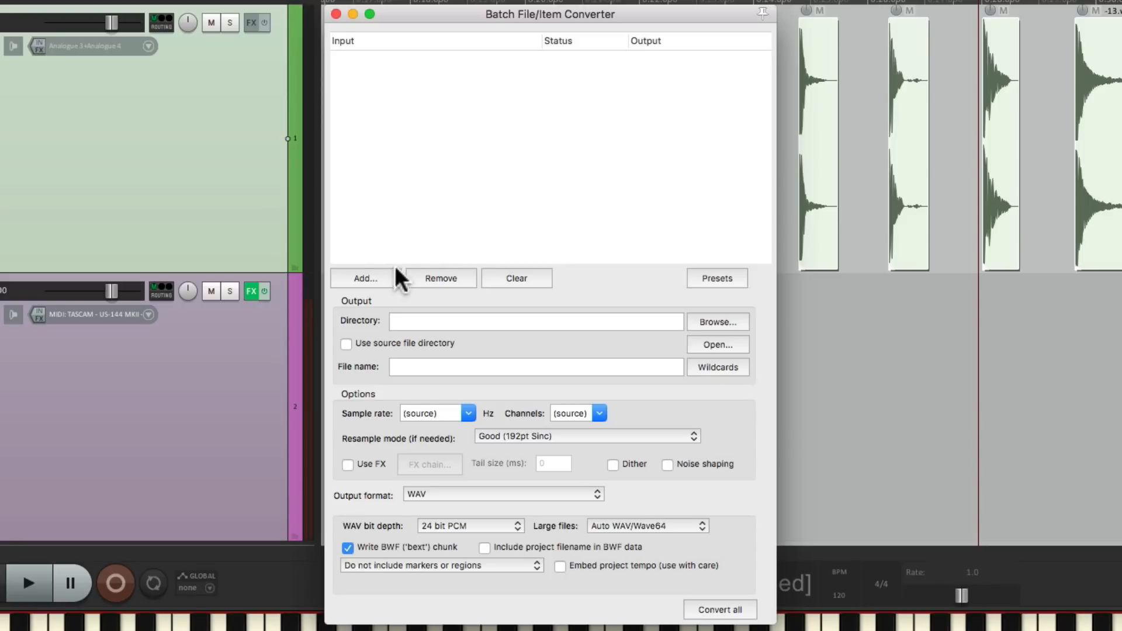
click(365, 279)
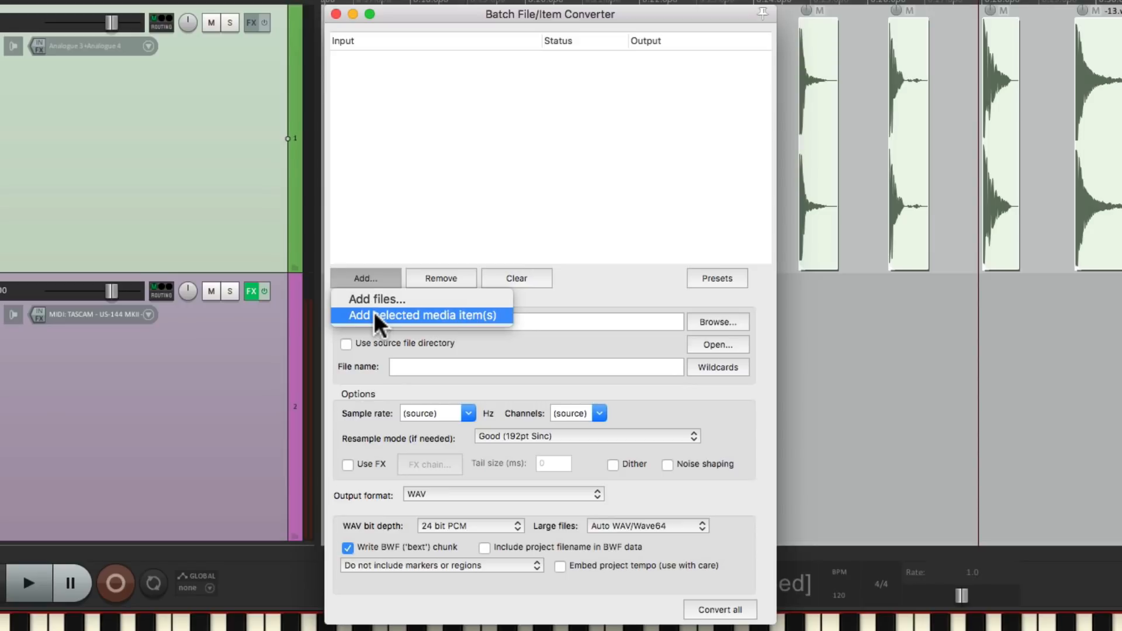
click(423, 314)
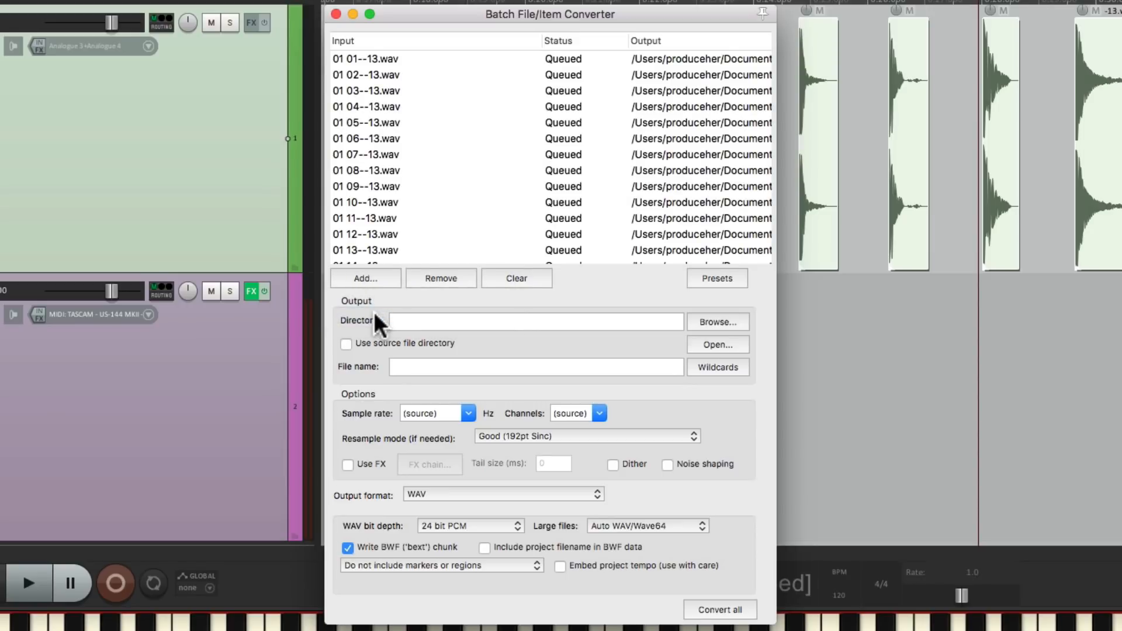
mouse_move(455, 100)
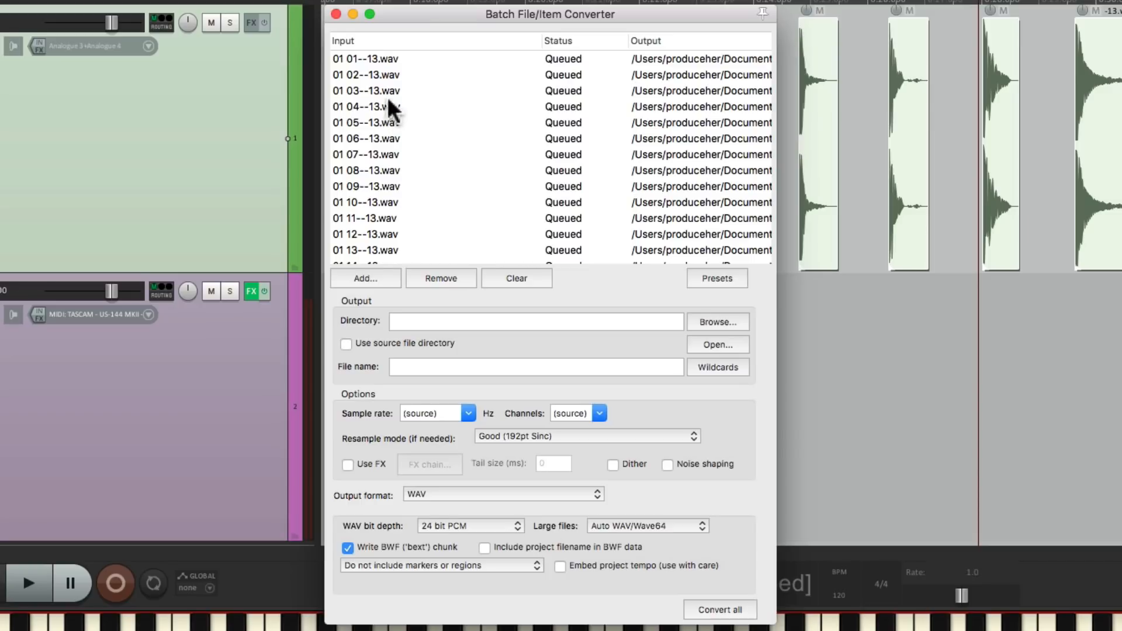
mouse_move(422, 123)
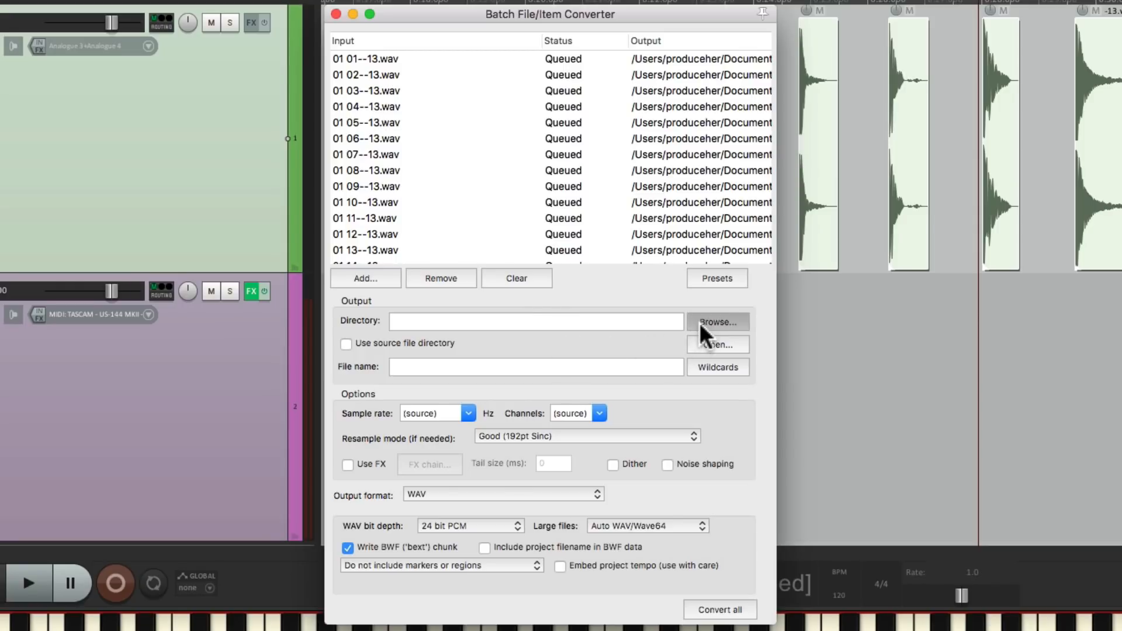
Create a Kick folder inside Drum Library and choose it as the output directory.
click(717, 320)
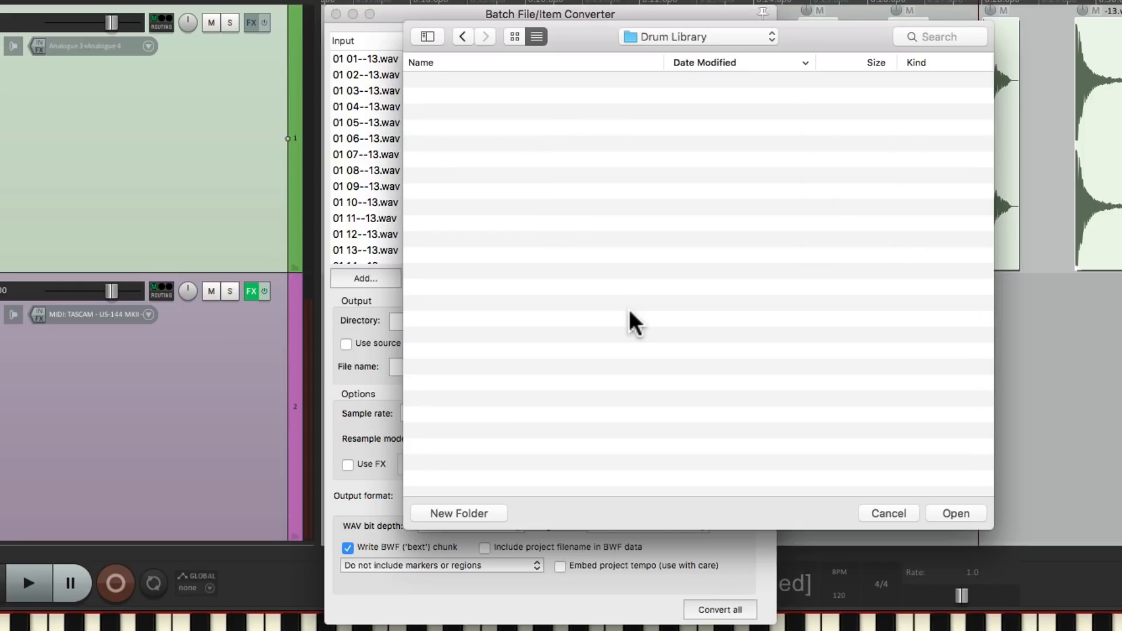
mouse_move(707, 56)
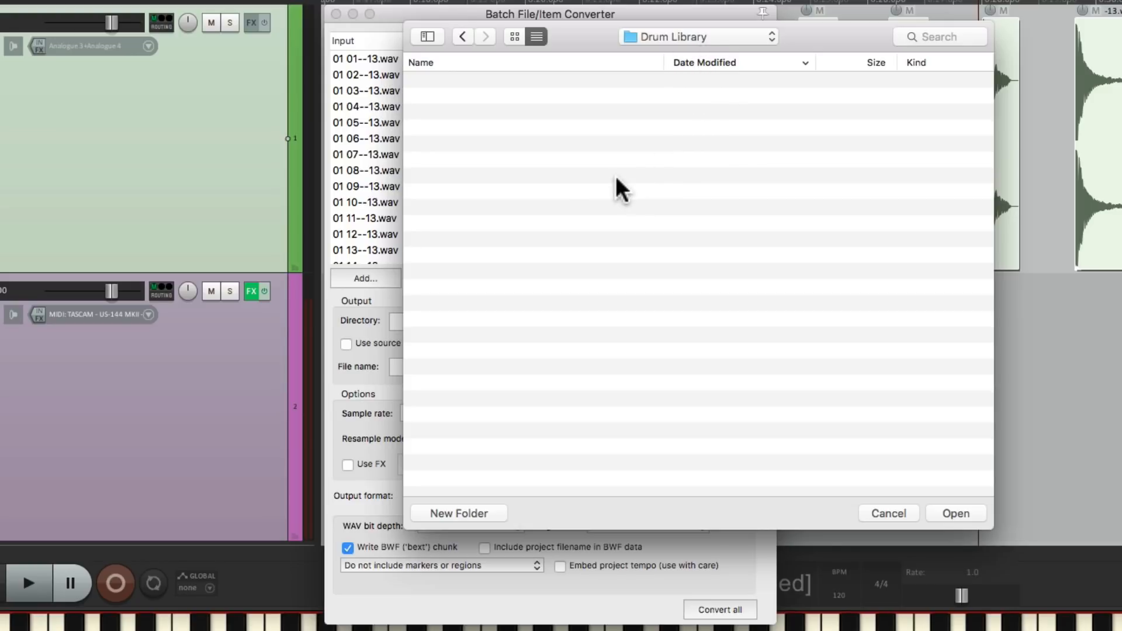
click(458, 513)
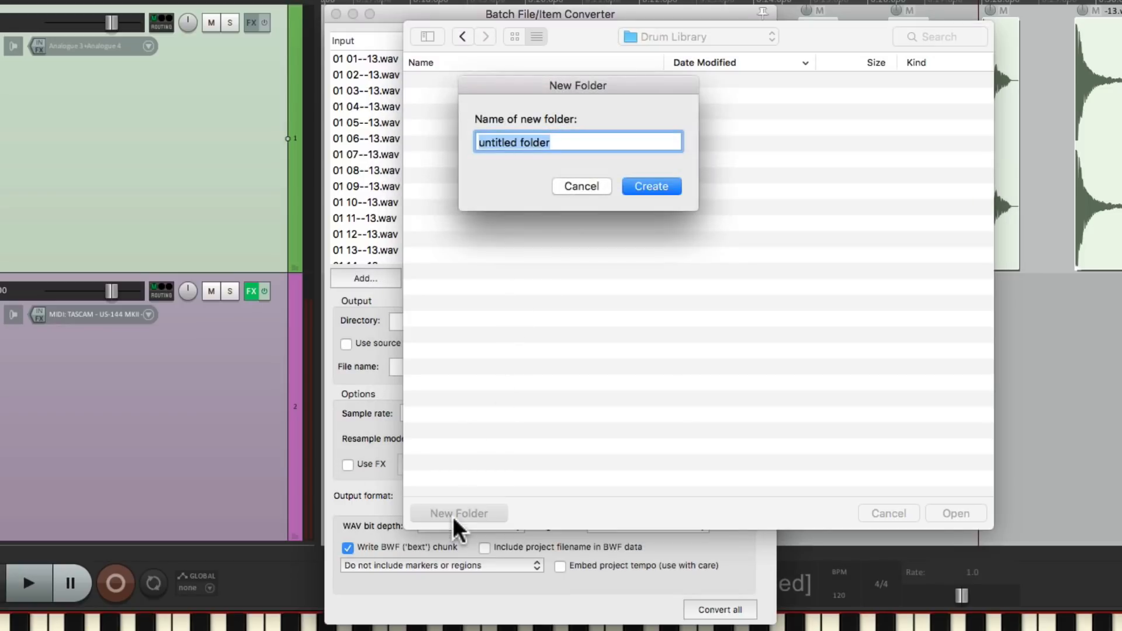
text(Kick)
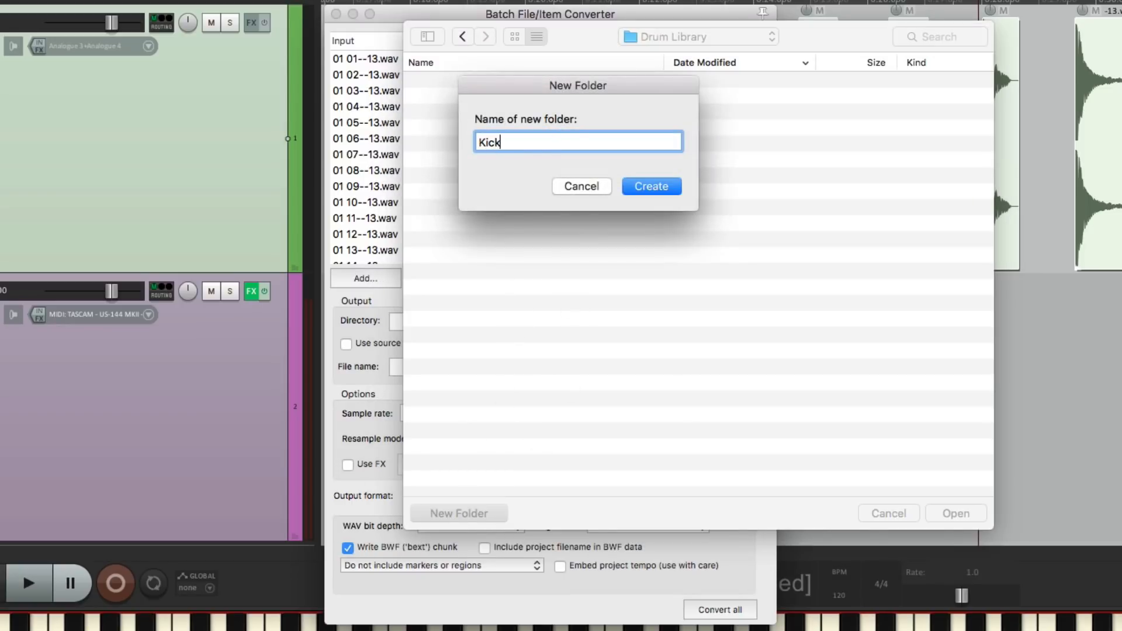
click(649, 185)
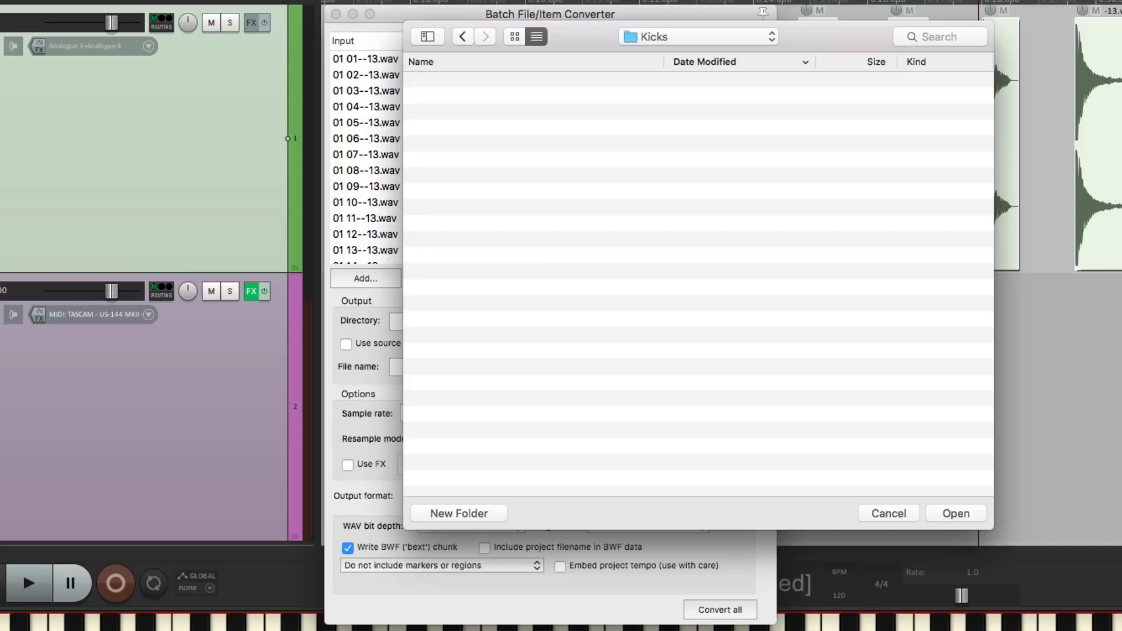
click(955, 513)
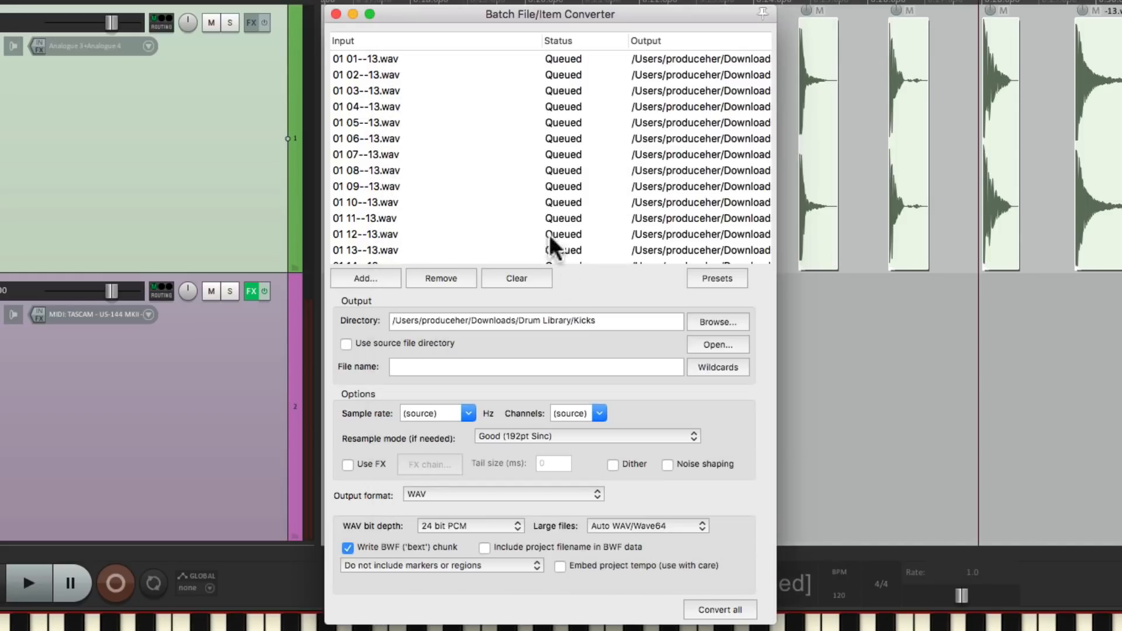
mouse_move(566, 347)
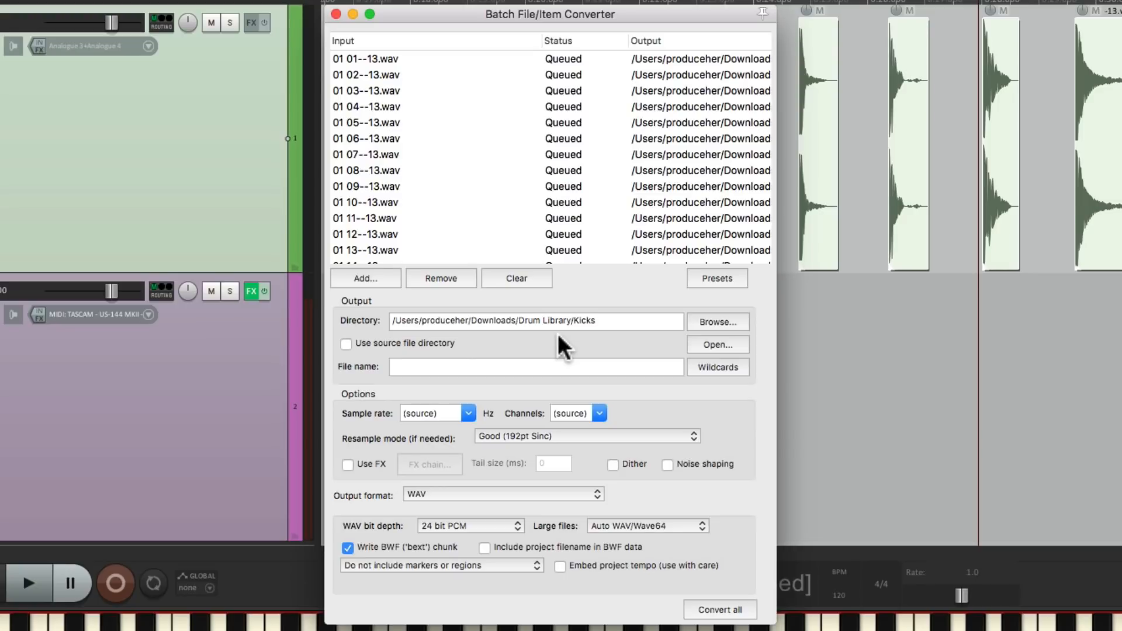
Name the output files 'Kick' followed by the $timelineorder wildcard.
click(535, 366)
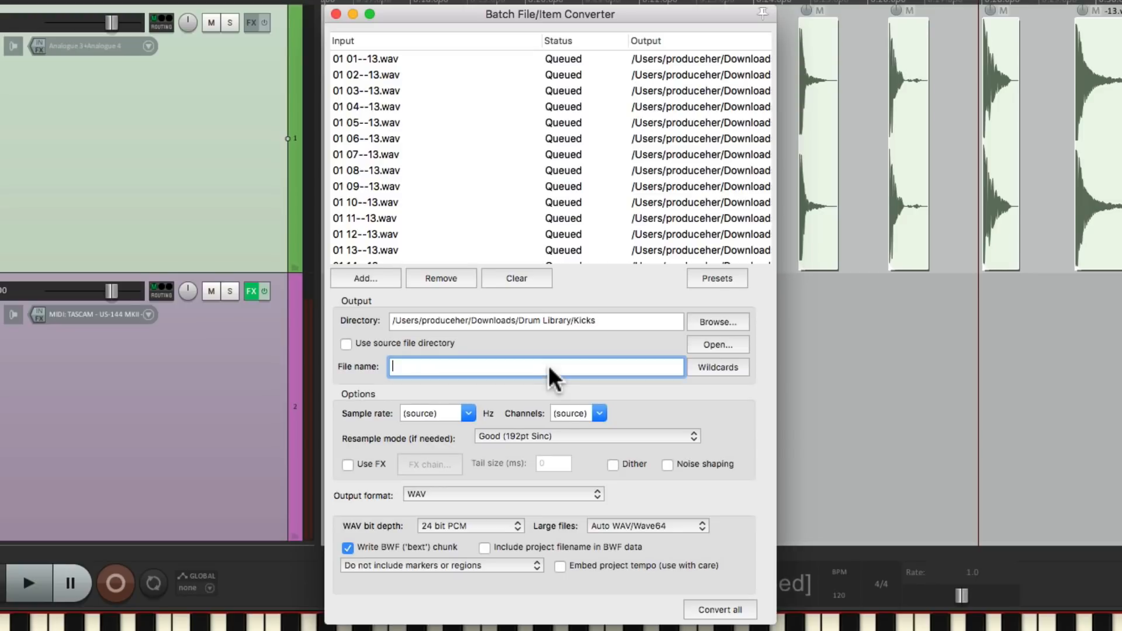
text(Kick)
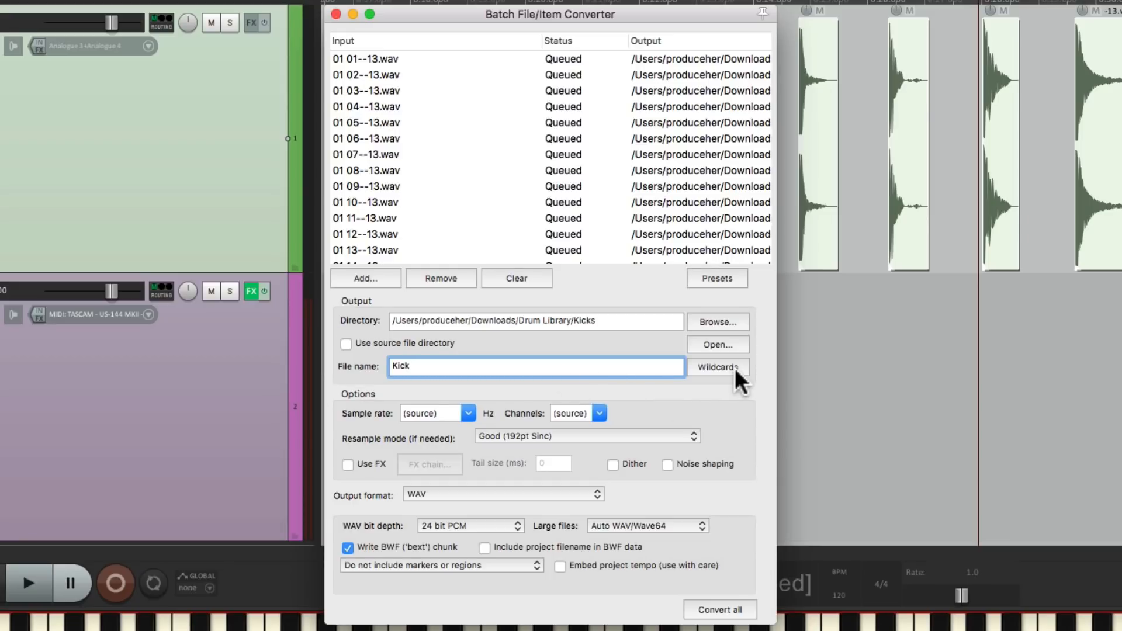
click(716, 367)
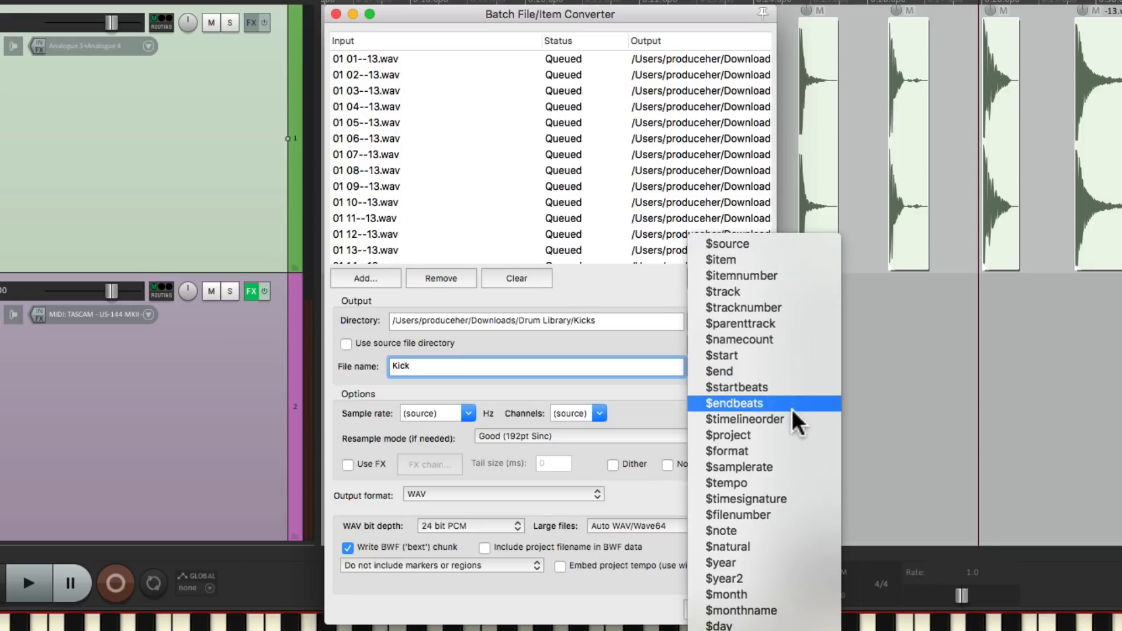
mouse_move(744, 418)
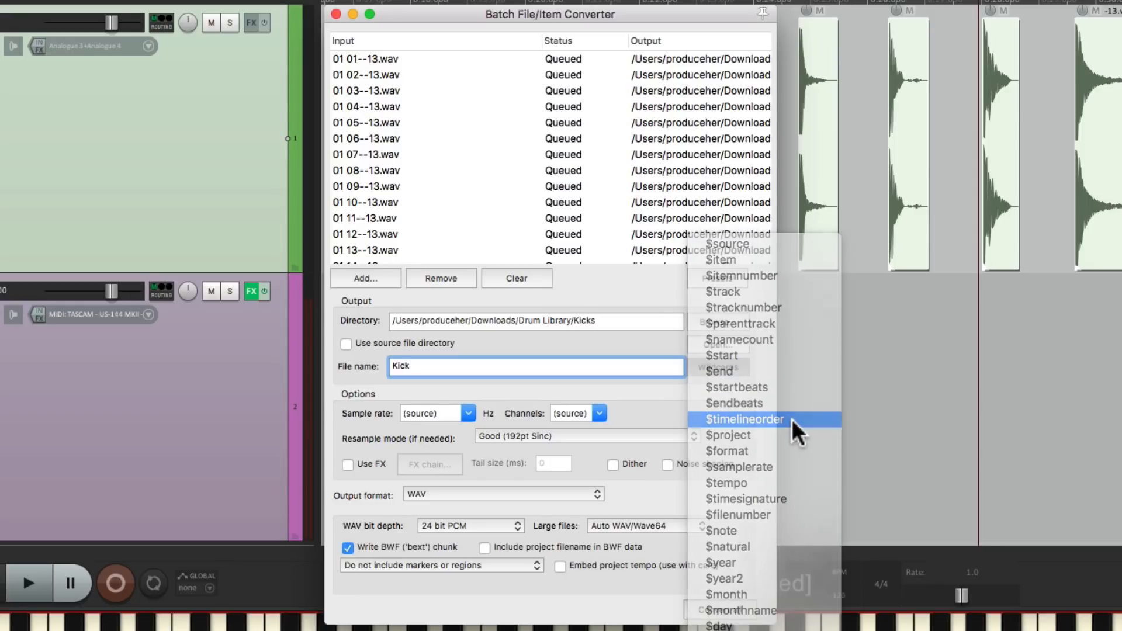
click(743, 418)
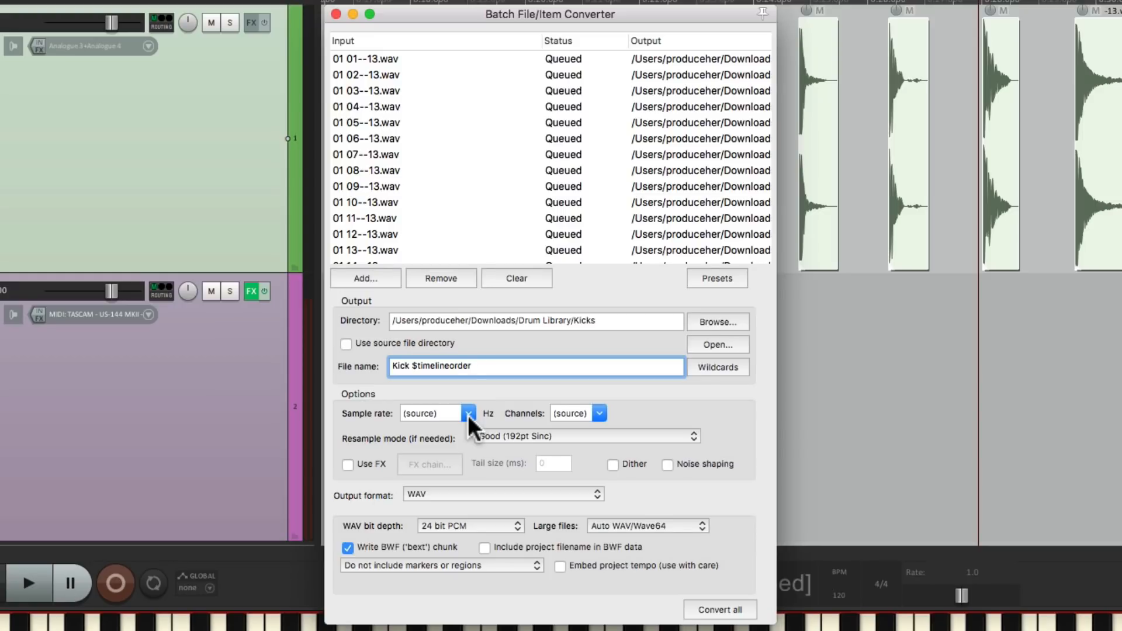
mouse_move(432, 429)
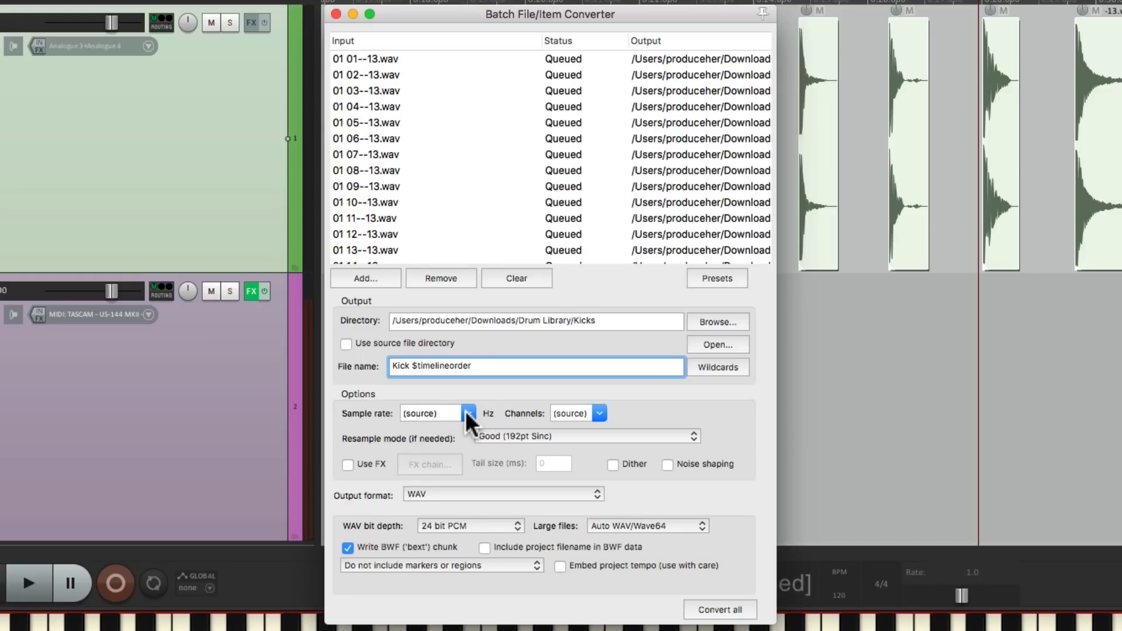
click(467, 412)
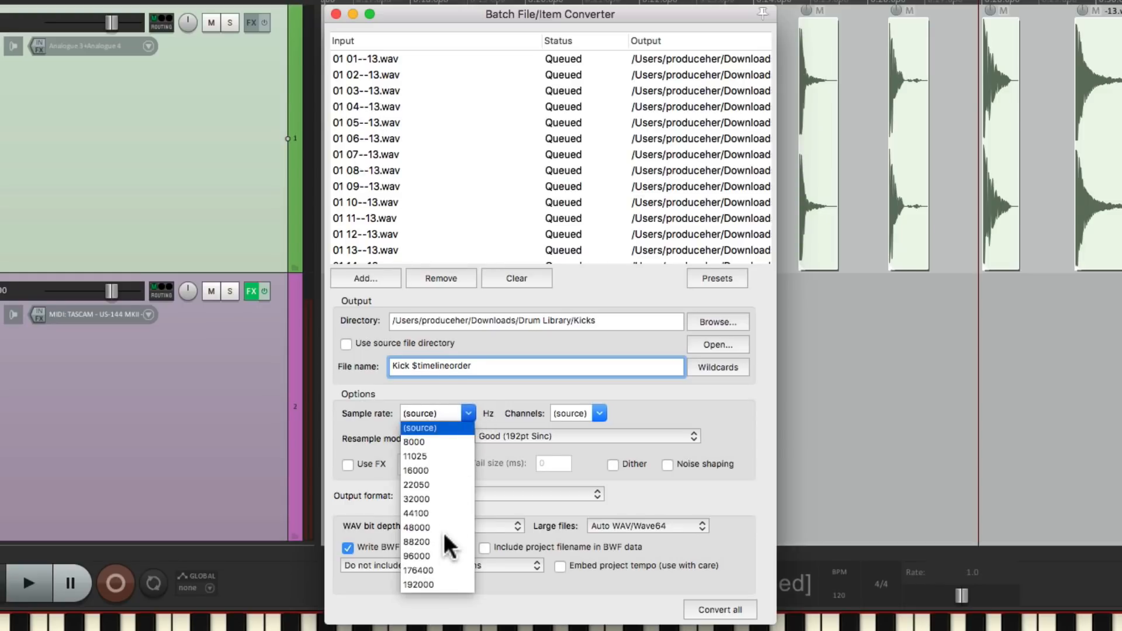
mouse_move(452, 560)
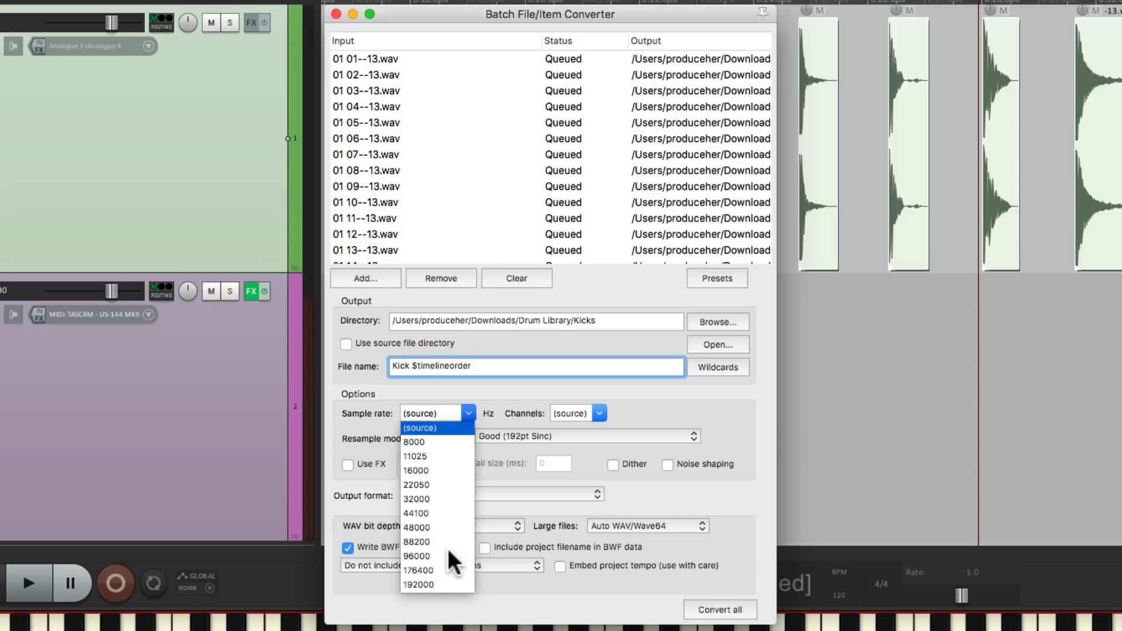
mouse_move(490, 412)
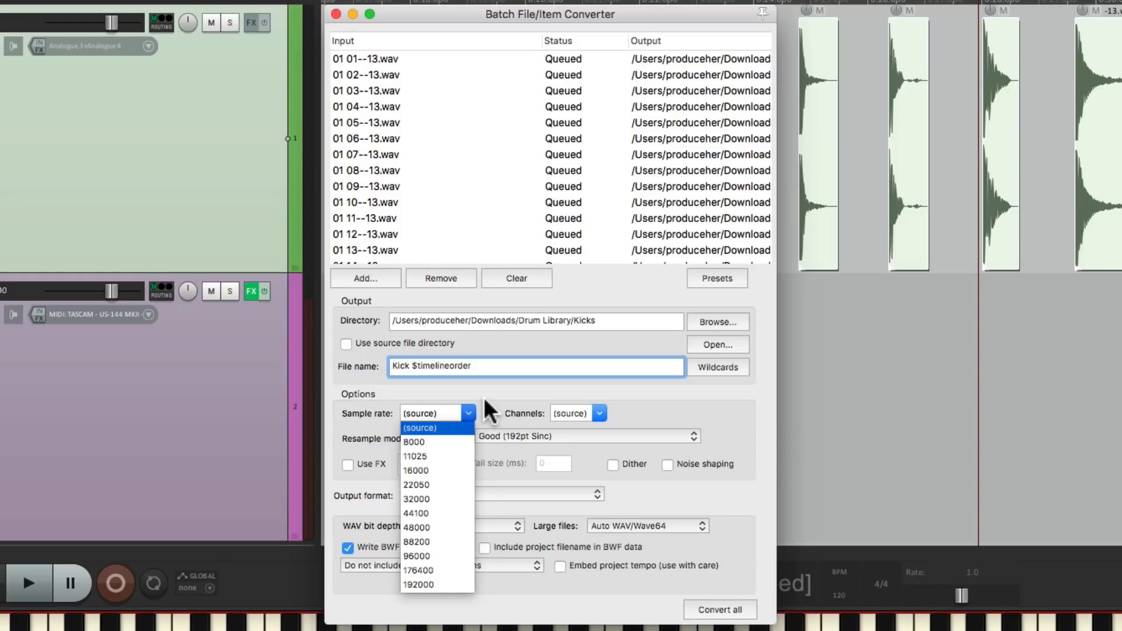
click(419, 428)
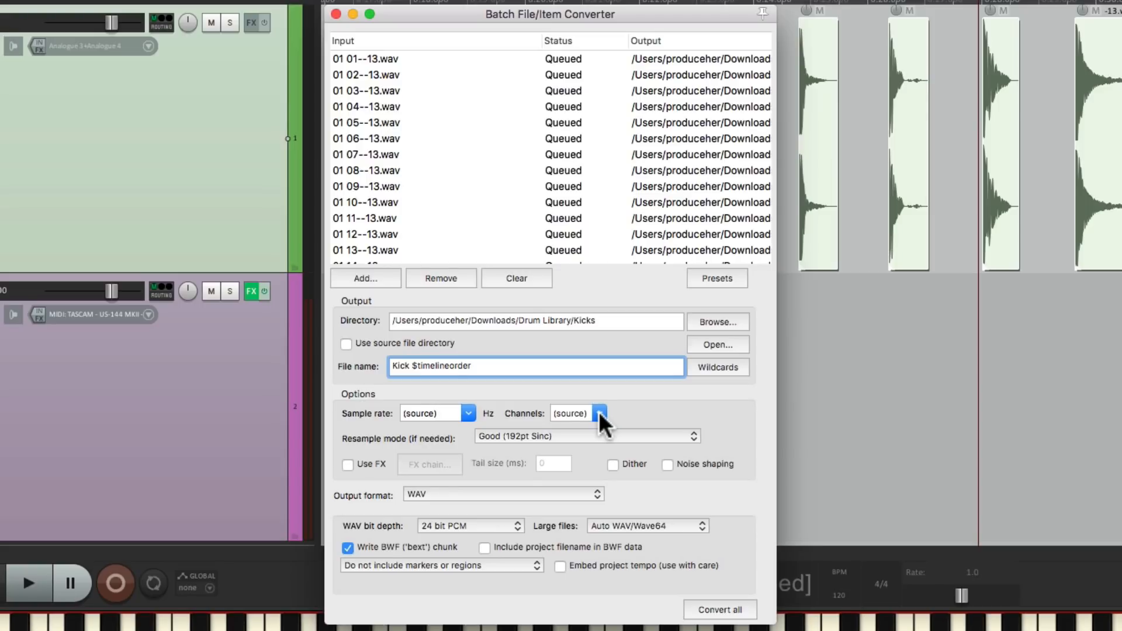
mouse_move(583, 432)
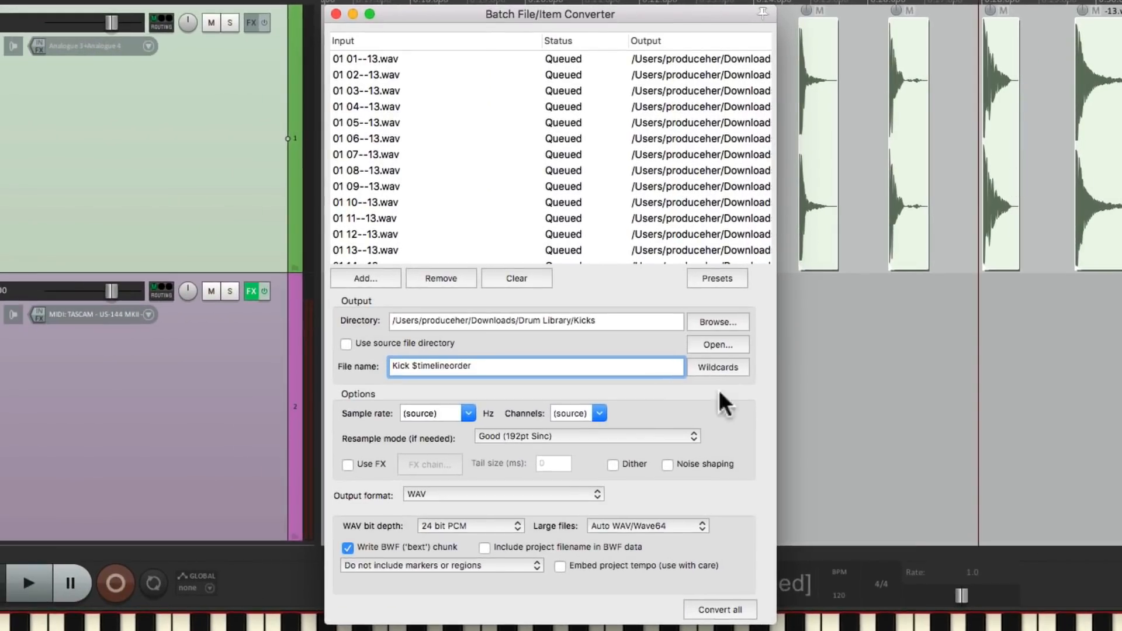
click(578, 412)
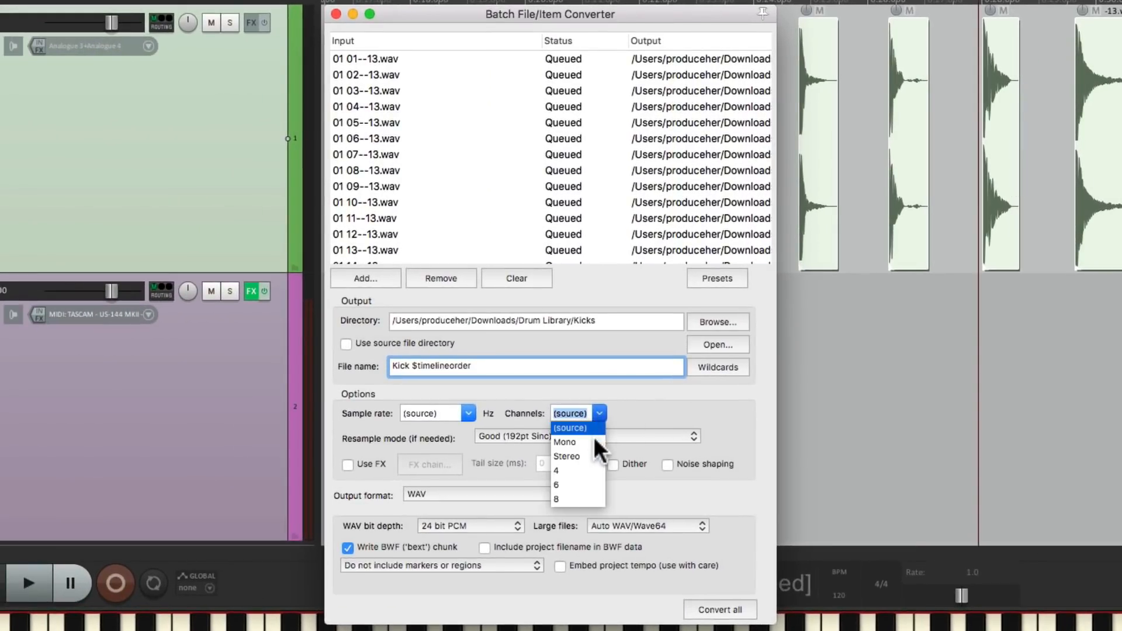
mouse_move(584, 499)
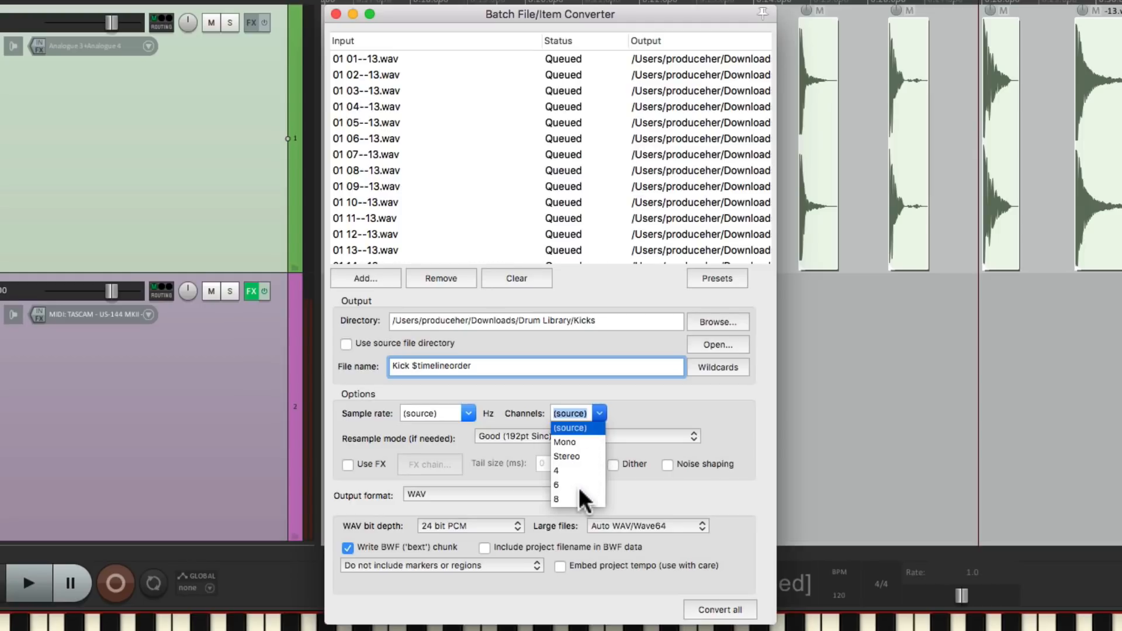
click(570, 427)
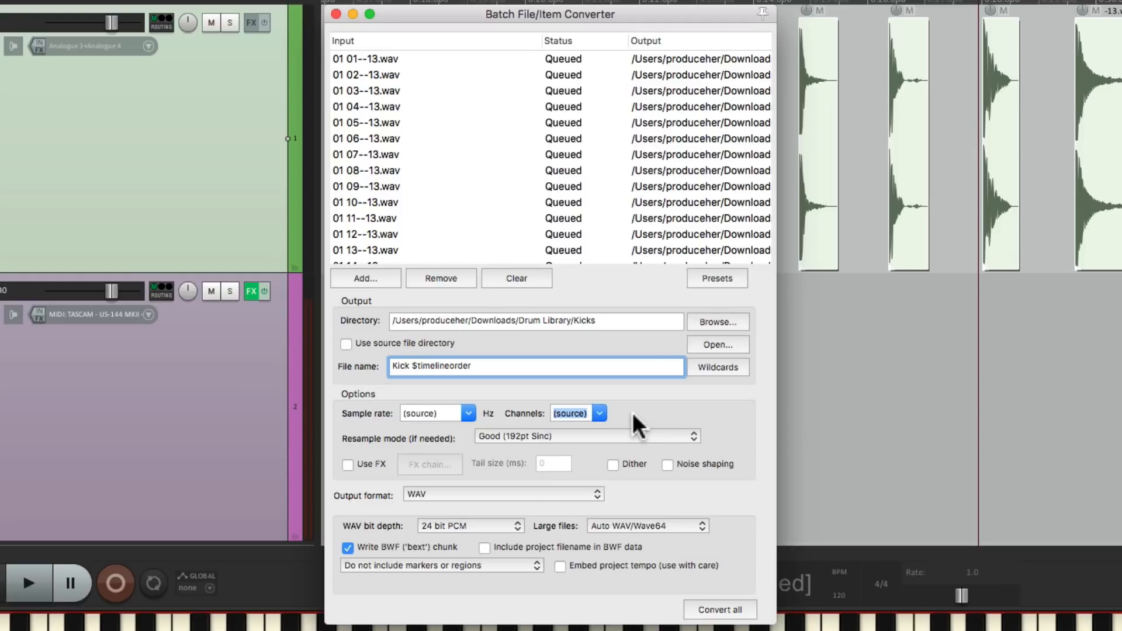
mouse_move(505, 401)
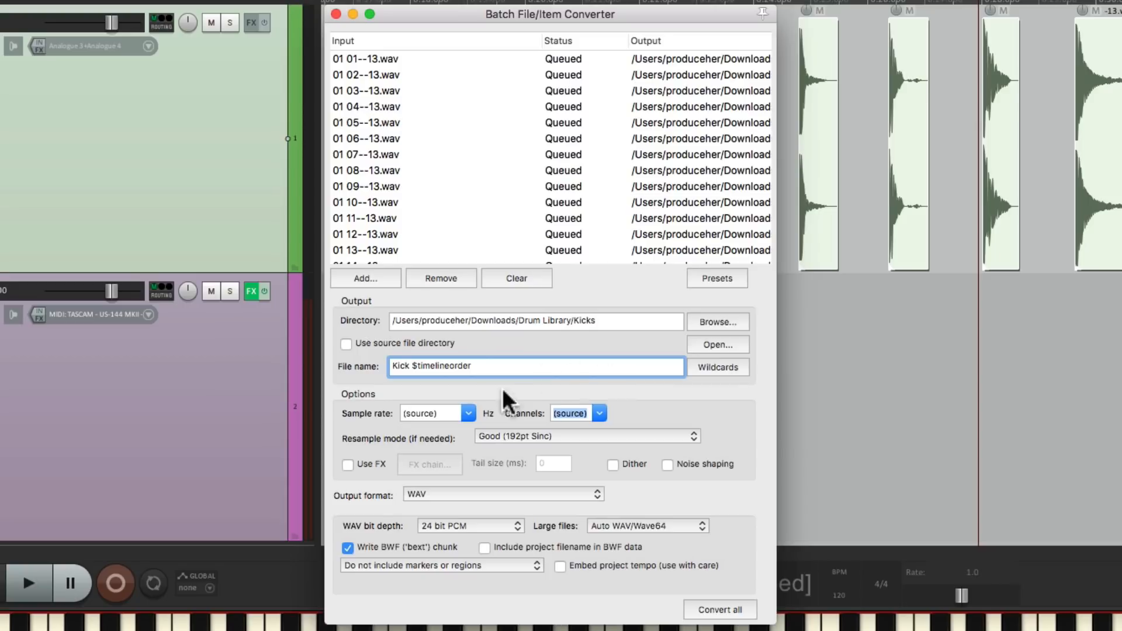
mouse_move(465, 436)
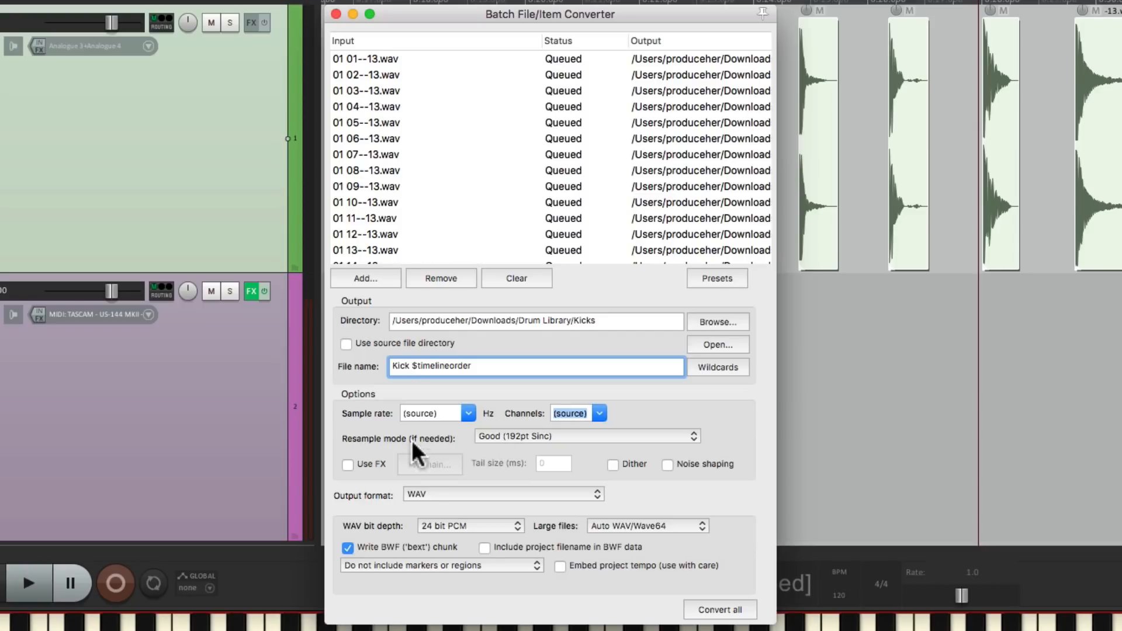
mouse_move(636, 479)
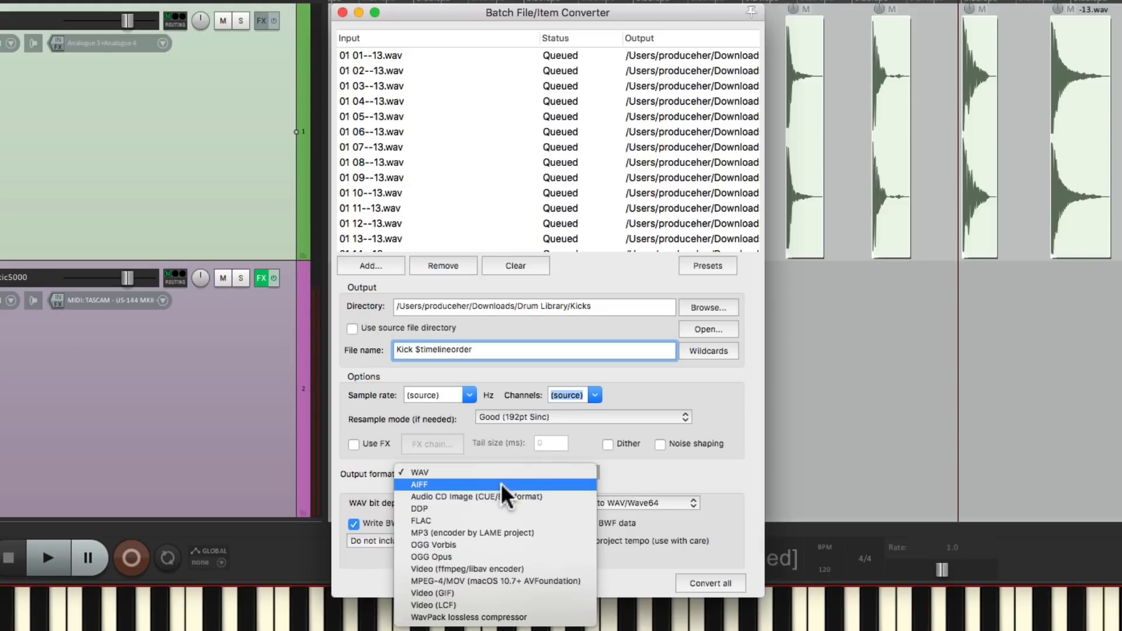
mouse_move(508, 532)
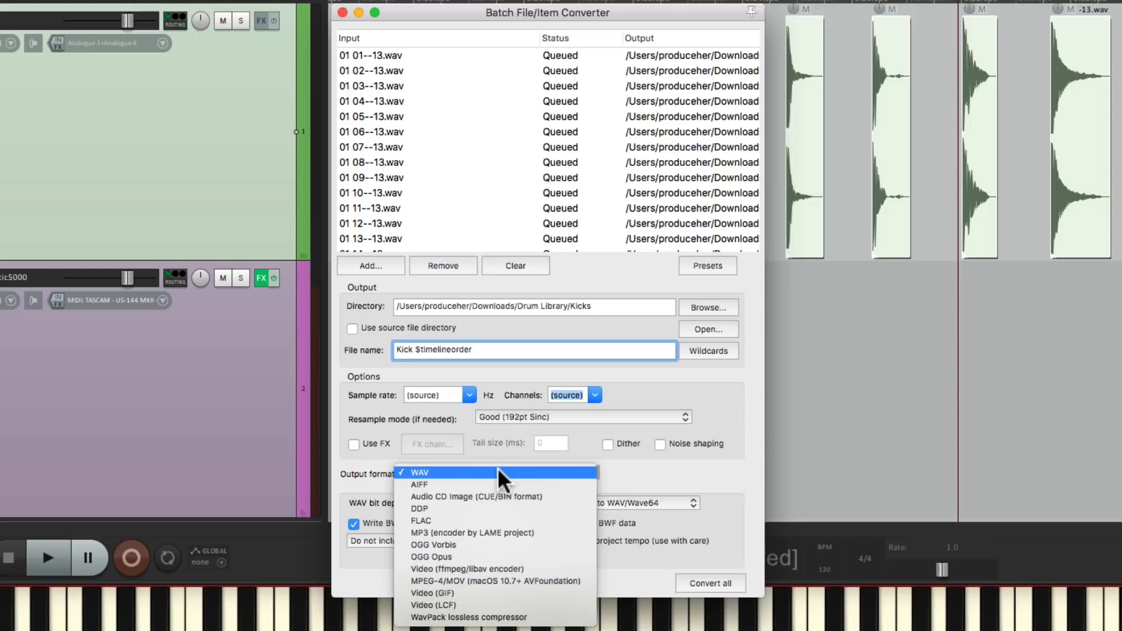
click(418, 471)
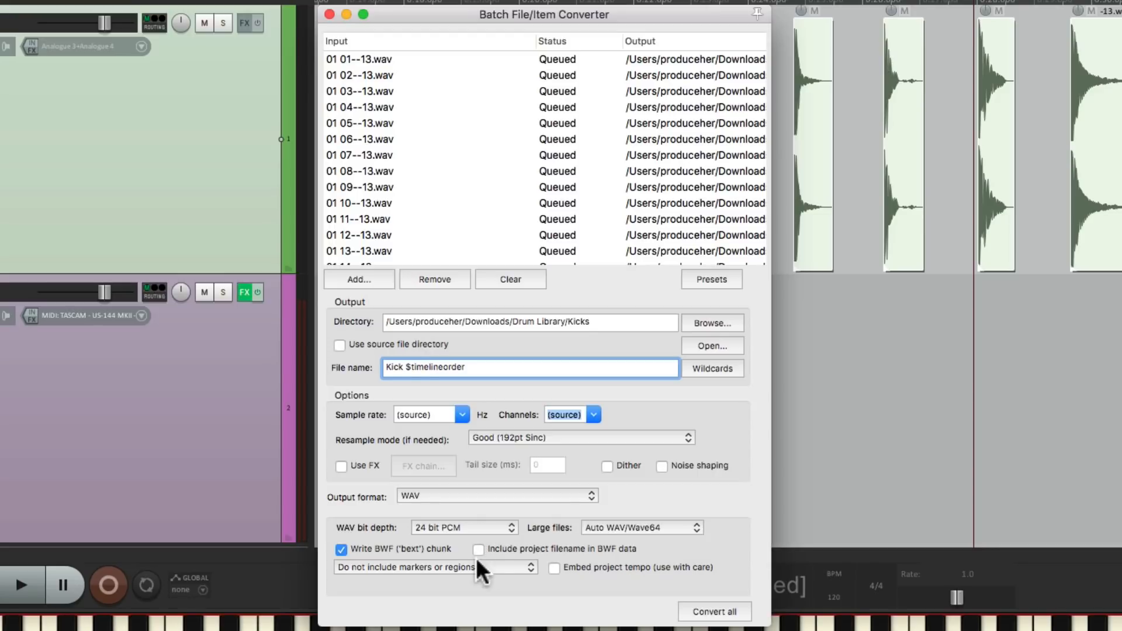
mouse_move(493, 580)
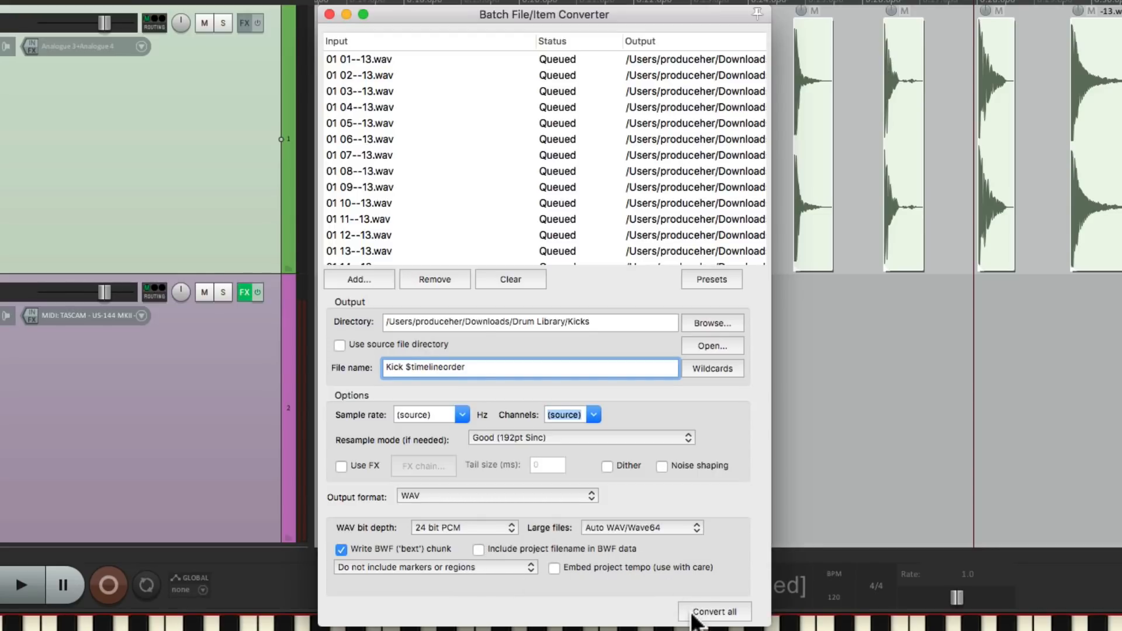
Convert all 36 queued hits and reveal the exported folder.
click(713, 611)
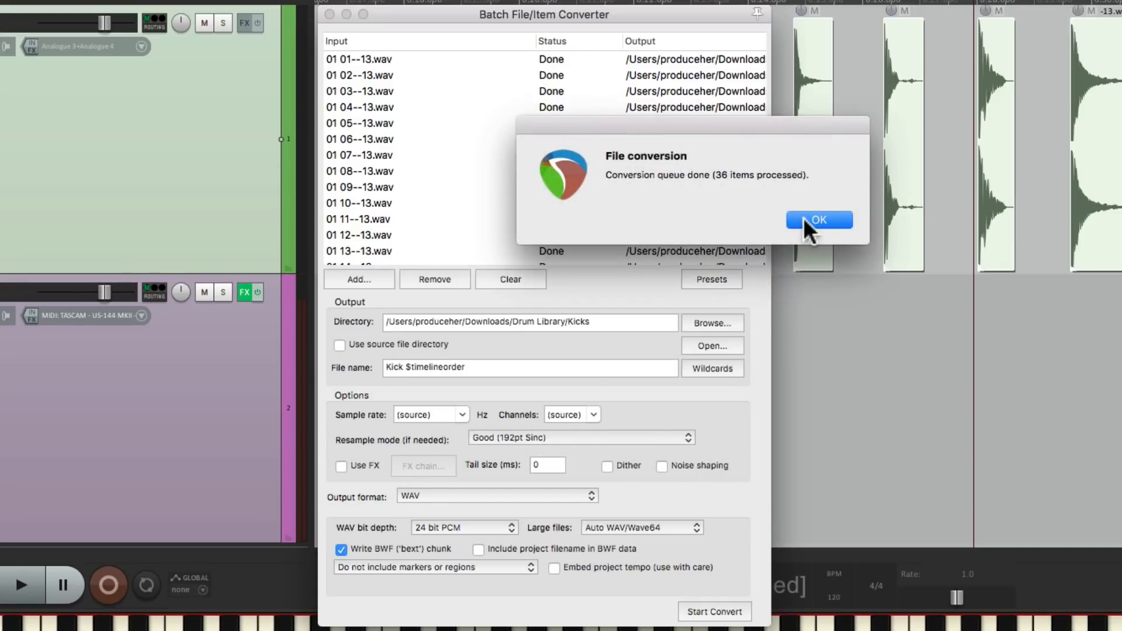
click(818, 219)
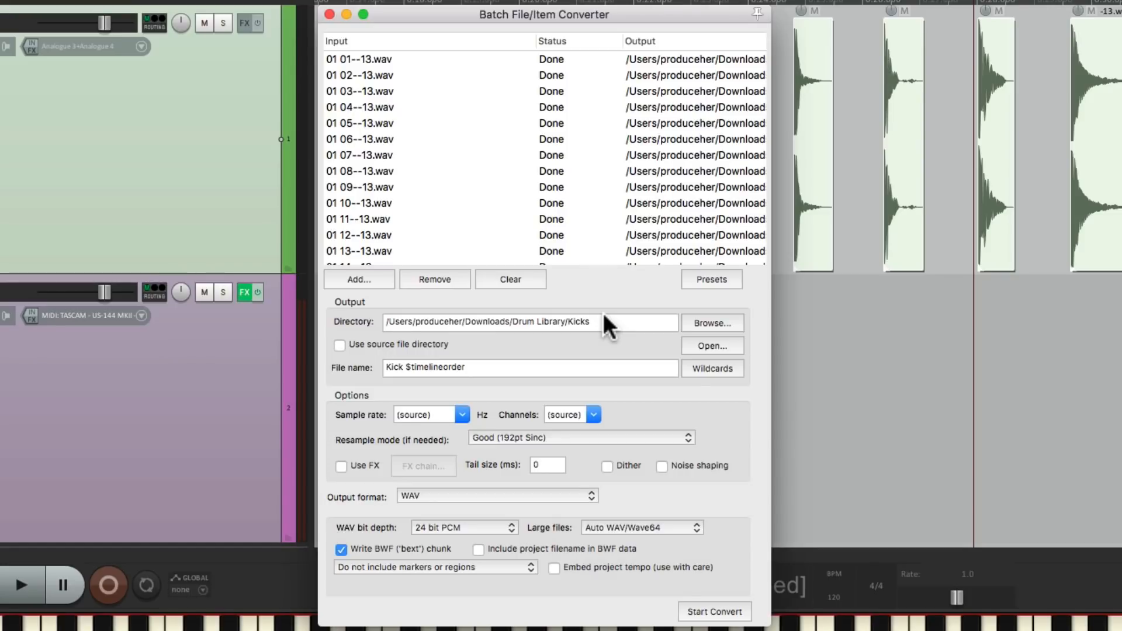
click(712, 346)
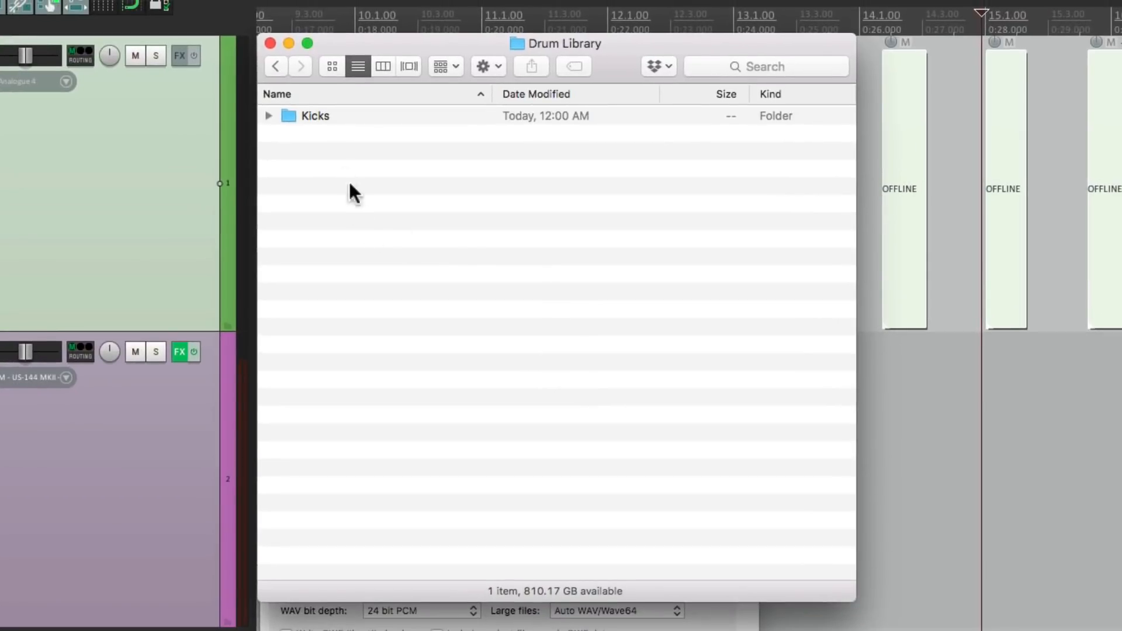
Browse the Kicks folder's numbered Kick WAV files in Finder.
double_click(315, 116)
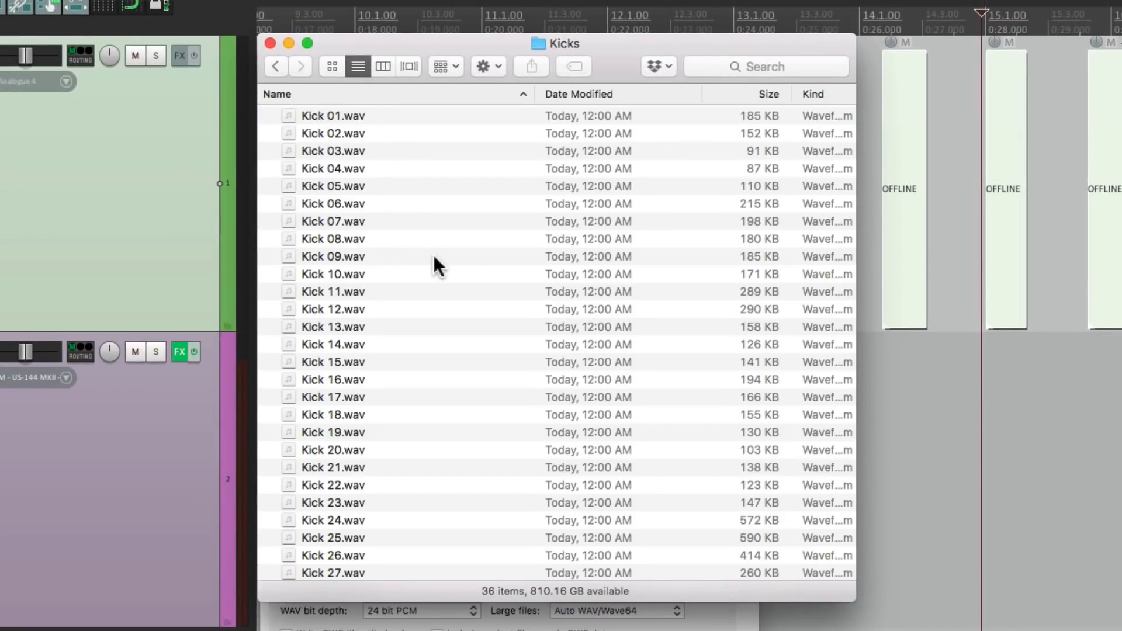
scroll(down, 3)
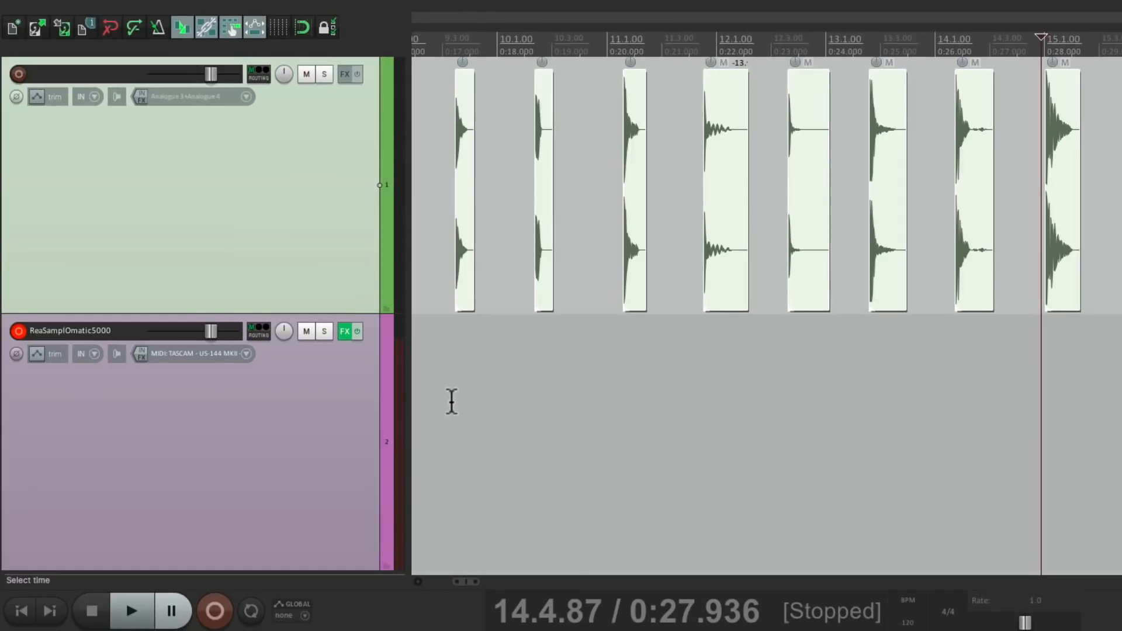
Browse ReaSamplOmatic5000's file picker into the Kicks folder, then cancel without loading.
click(343, 331)
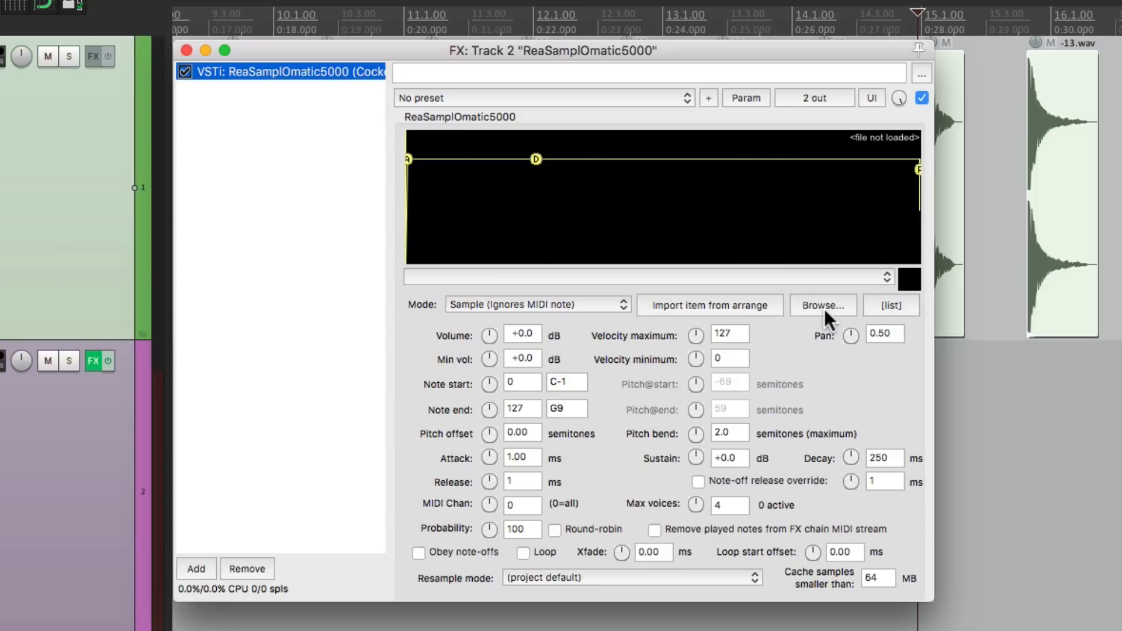
click(821, 305)
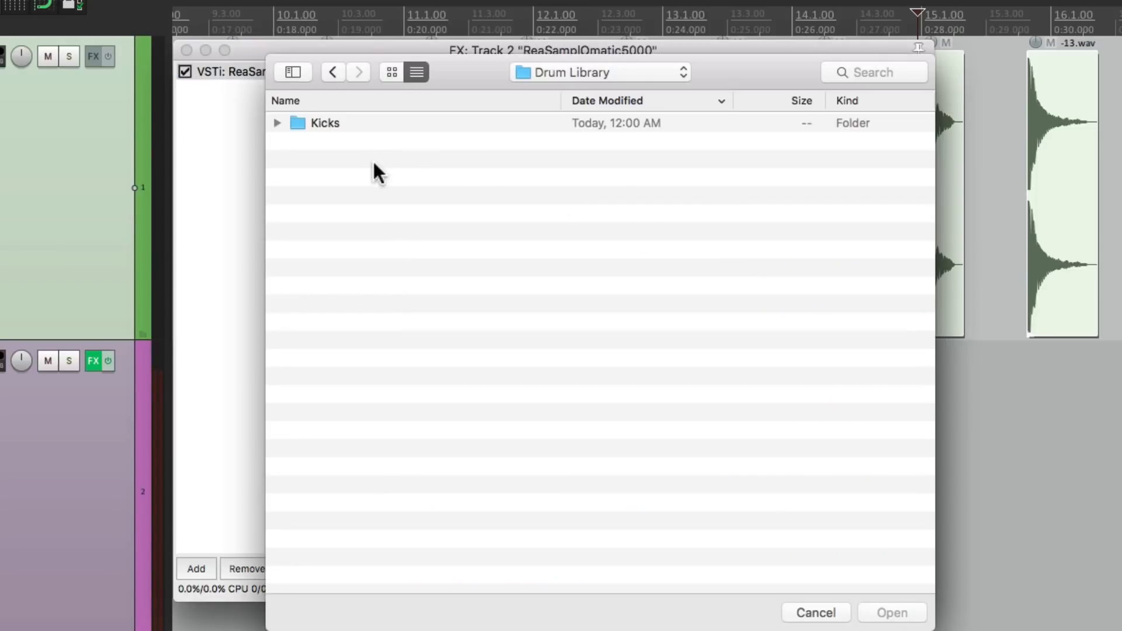
double_click(325, 122)
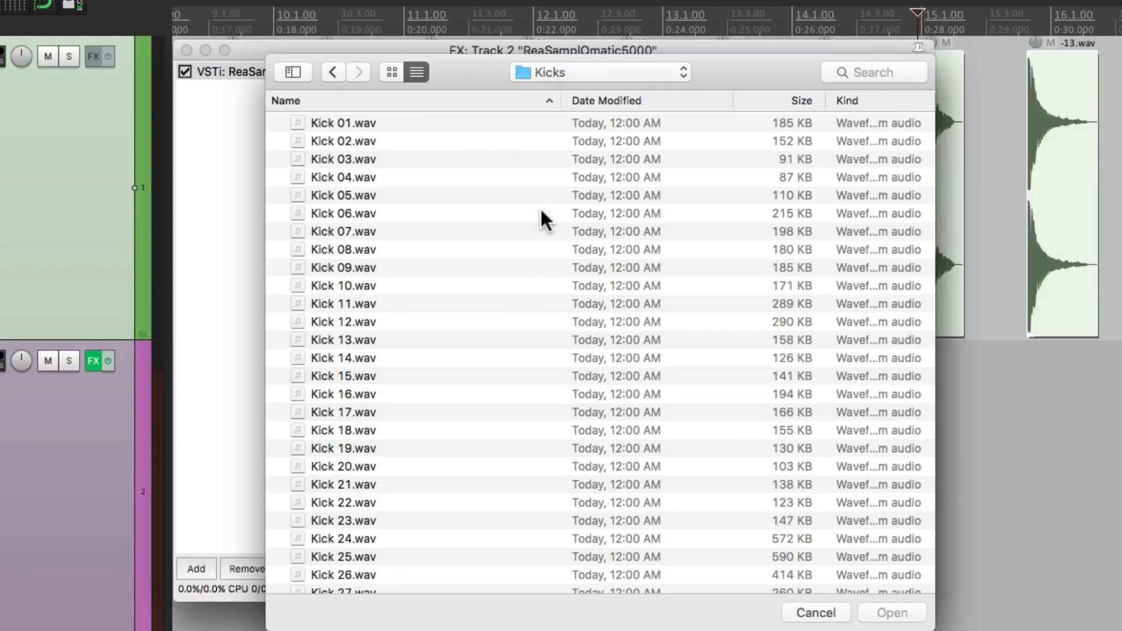
click(814, 612)
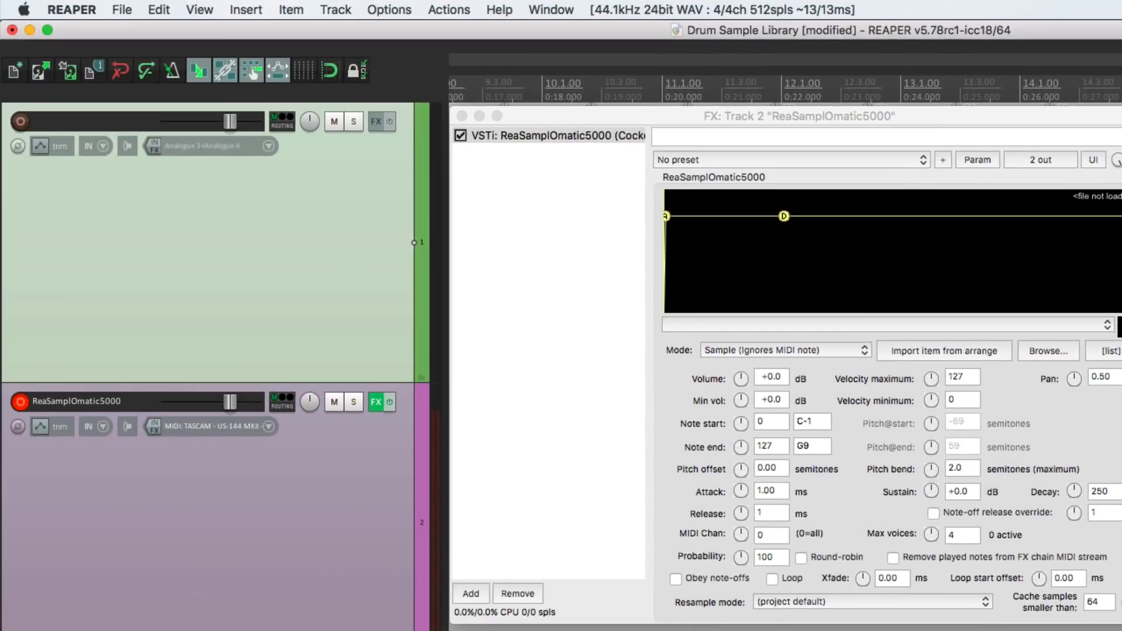
Add the Drum Library folder to Media Explorer's shortcut list and jump to it.
click(198, 10)
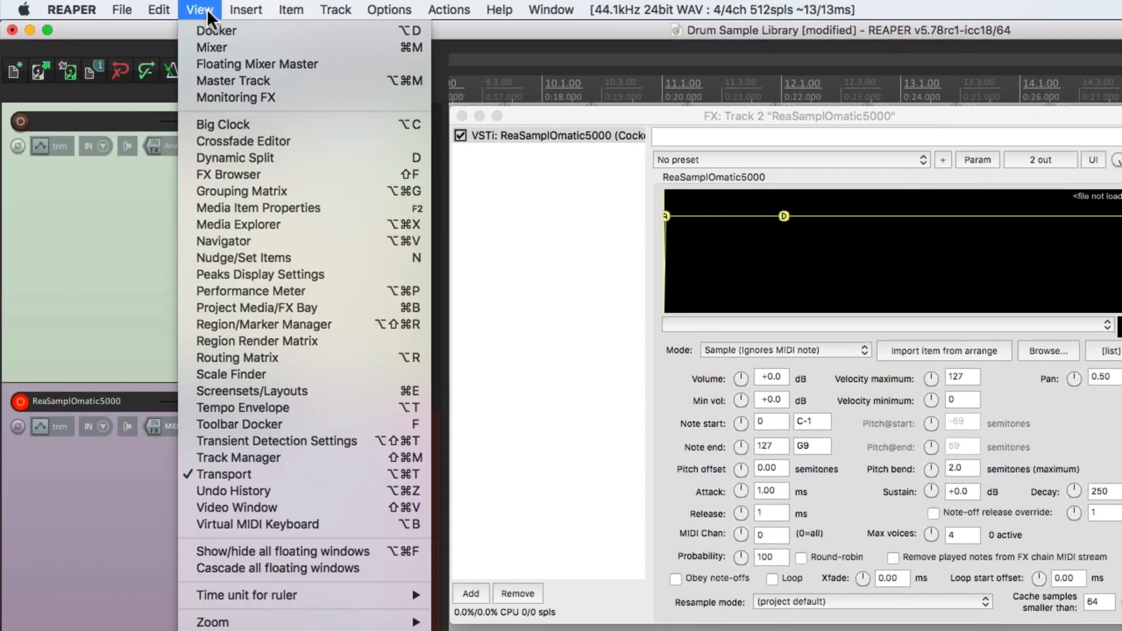
mouse_move(197, 240)
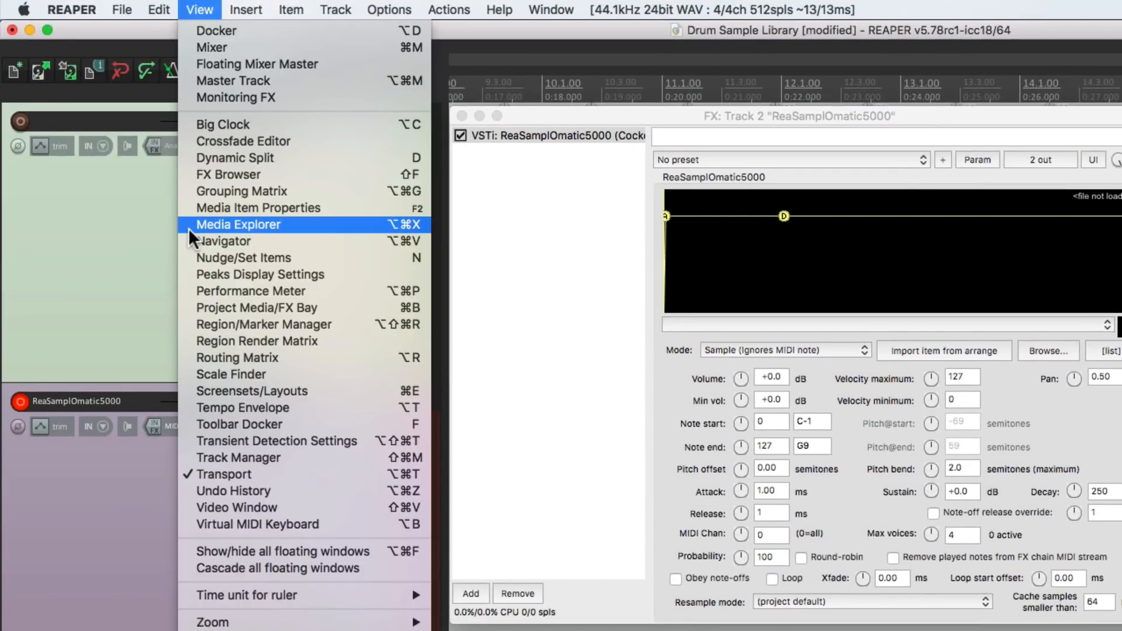
click(238, 224)
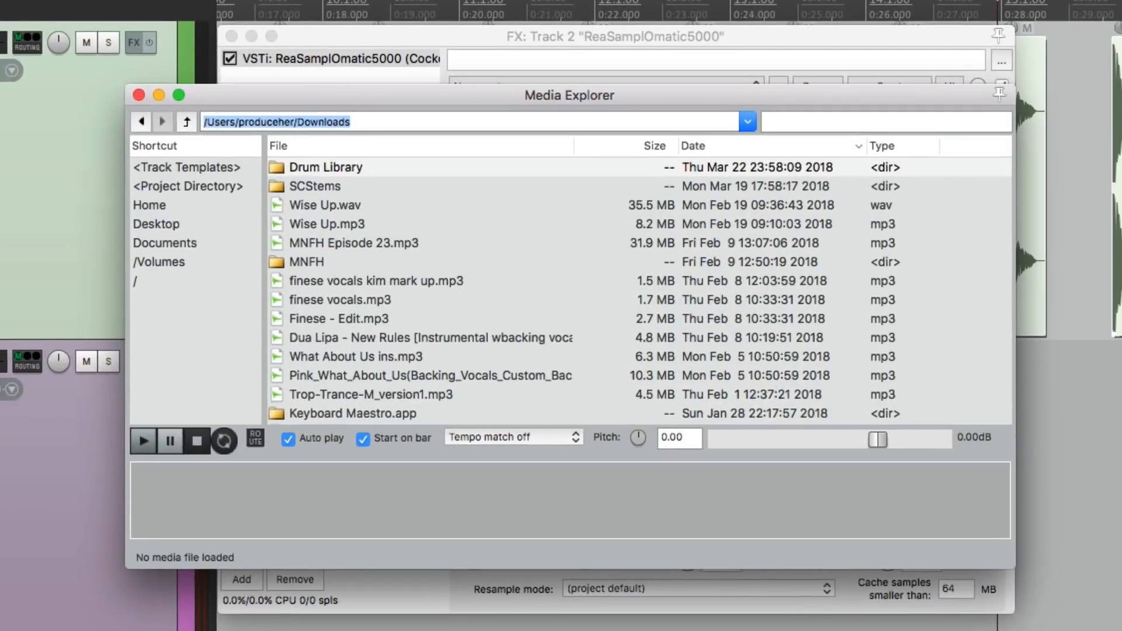
mouse_move(398, 179)
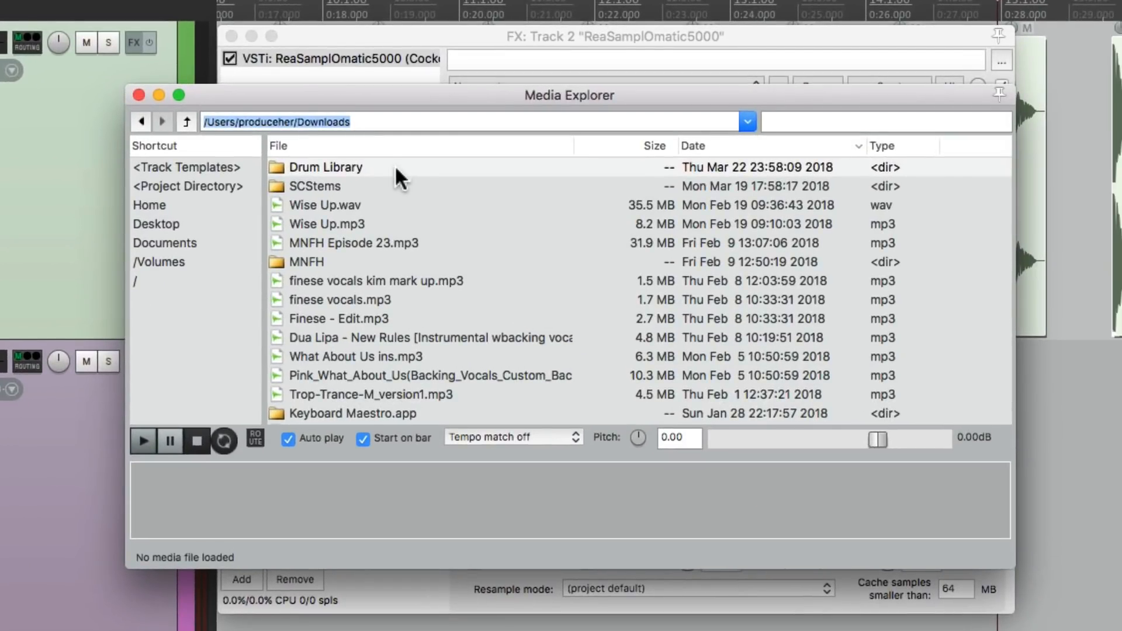
click(325, 167)
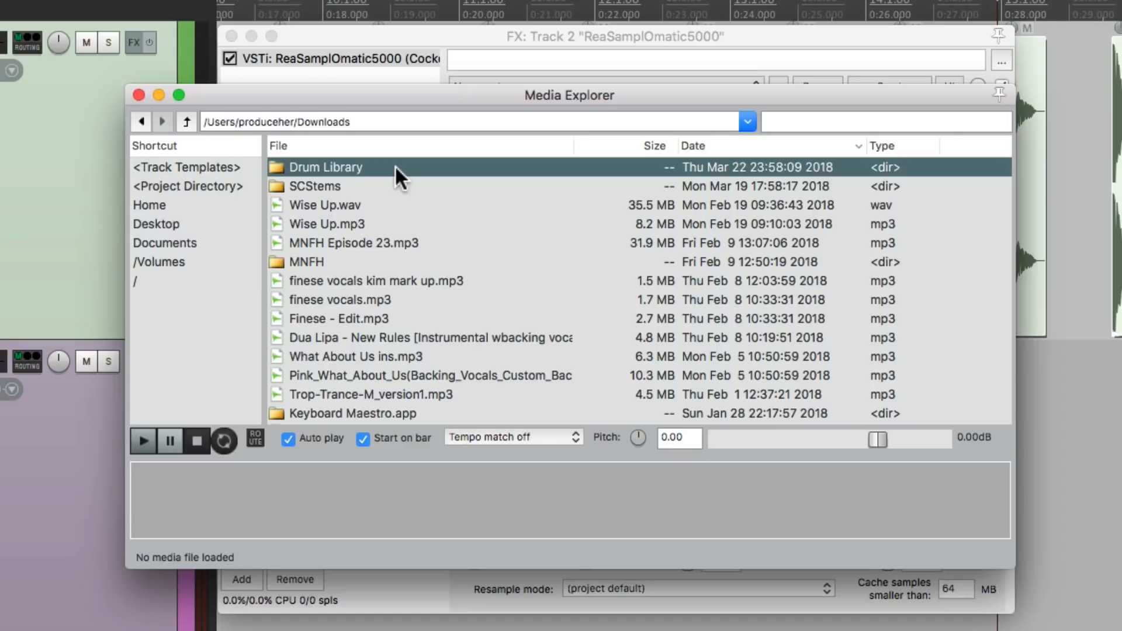
right_click(325, 167)
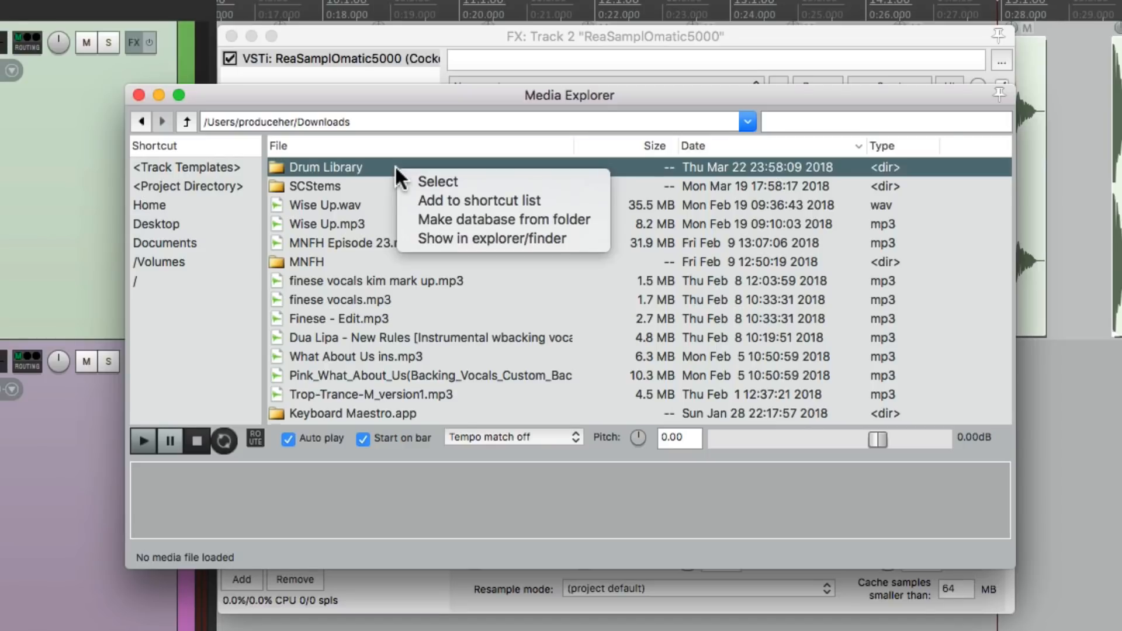
mouse_move(479, 199)
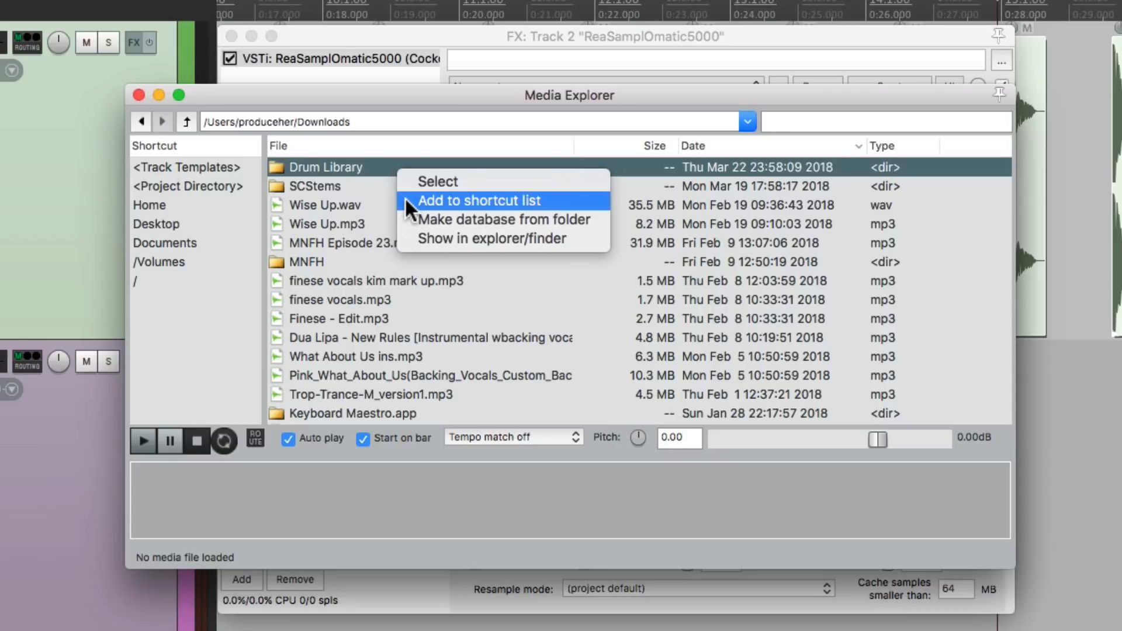
click(479, 200)
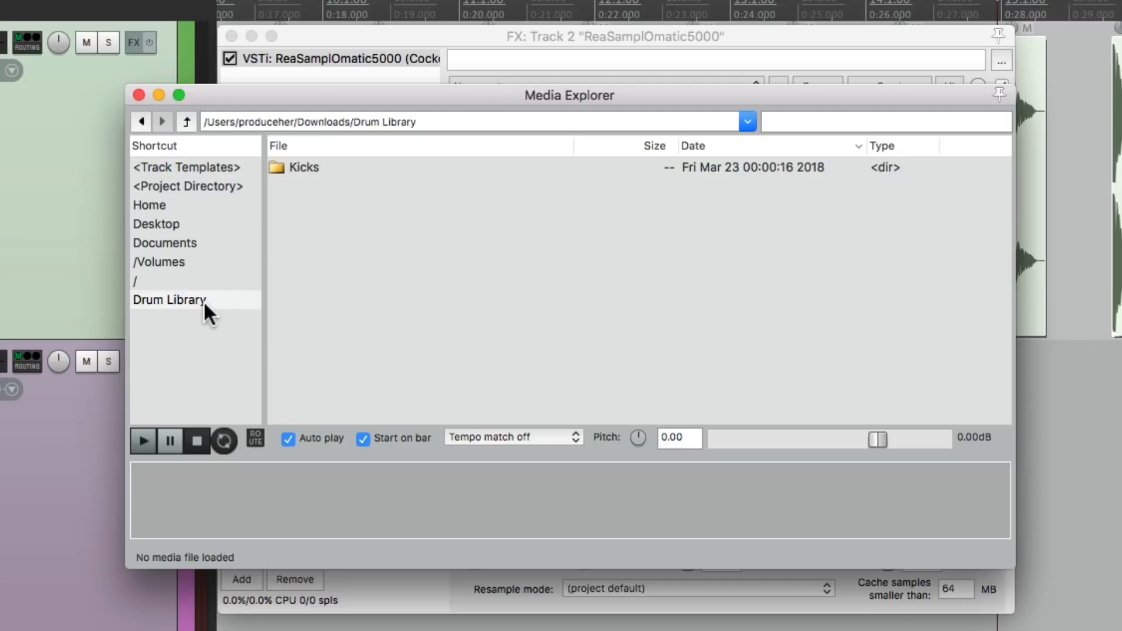
click(168, 299)
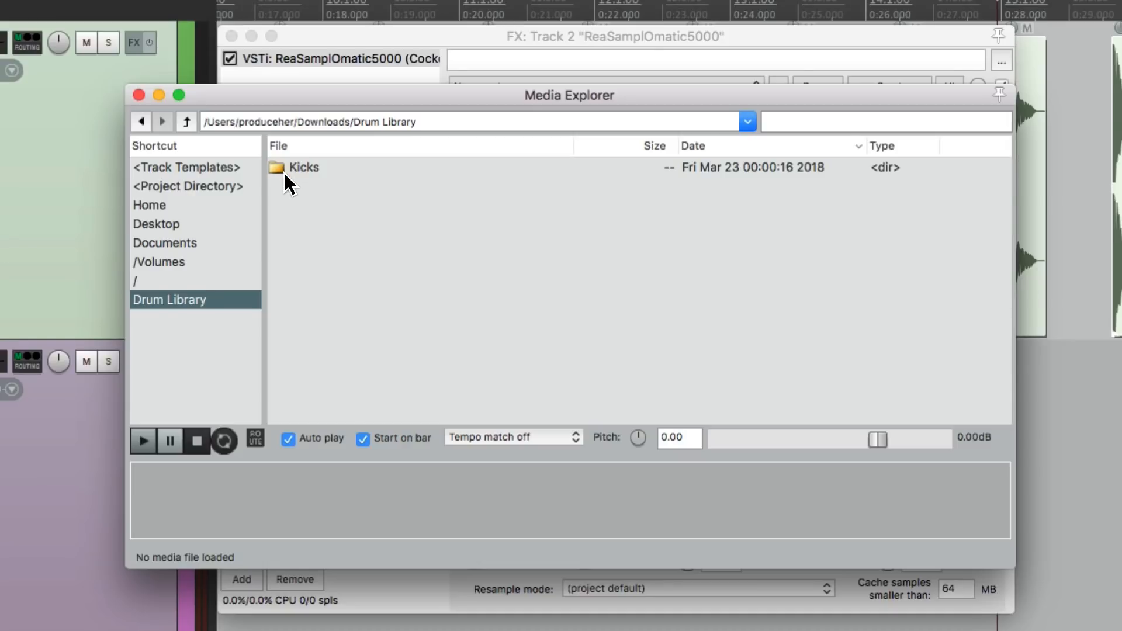
Browse into the Kicks folder and audition Kick 01 and other kicks, settling on Kick 21.
double_click(303, 167)
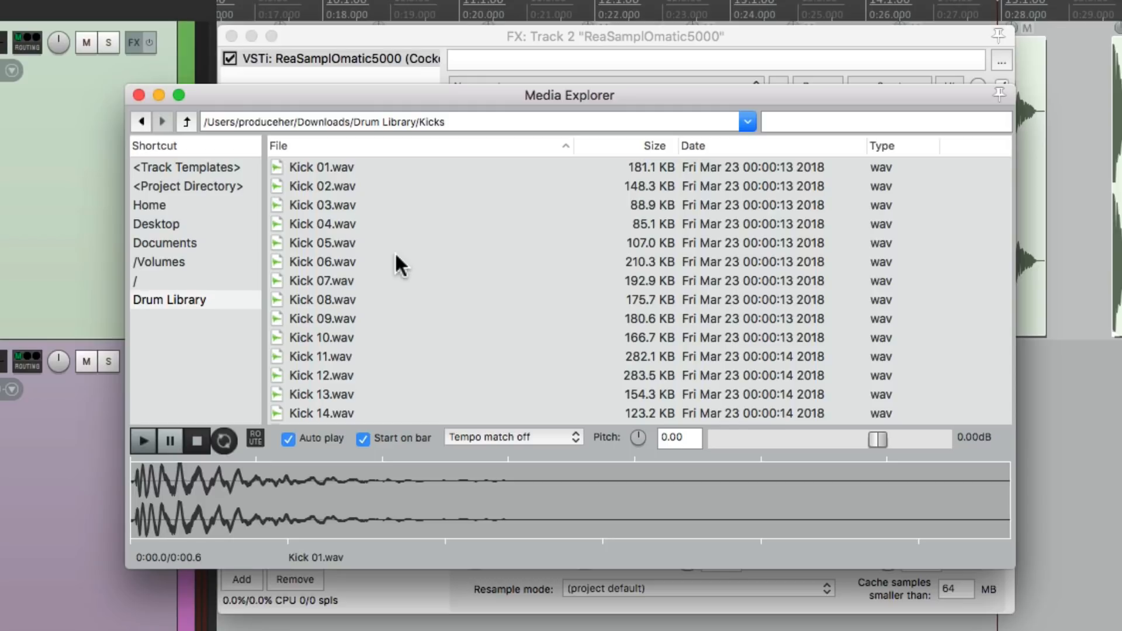
click(321, 167)
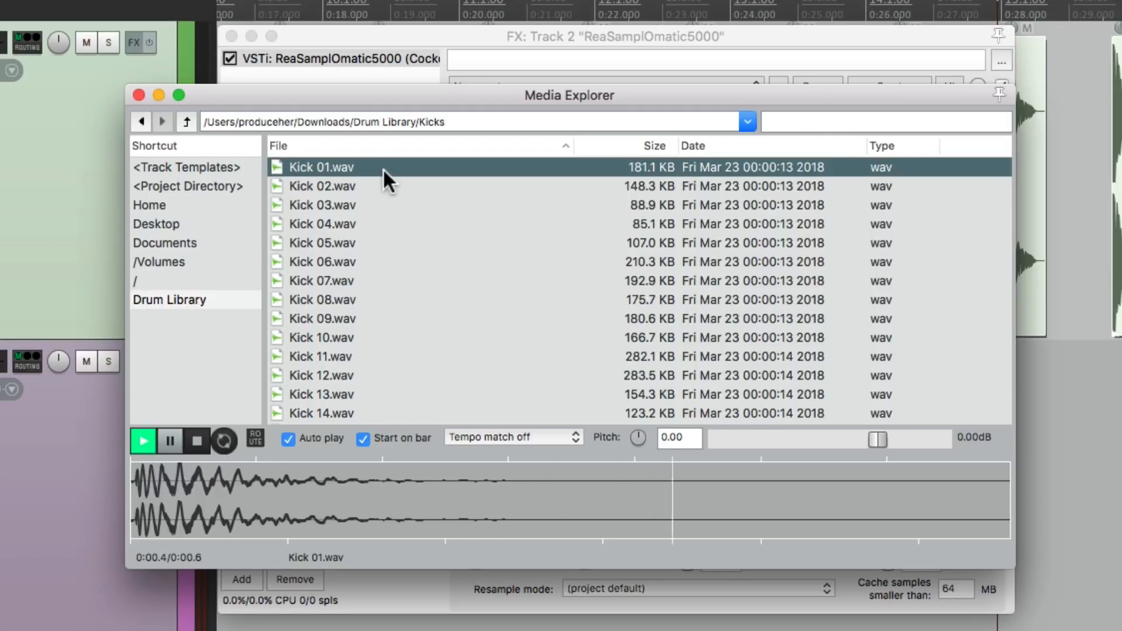
click(322, 317)
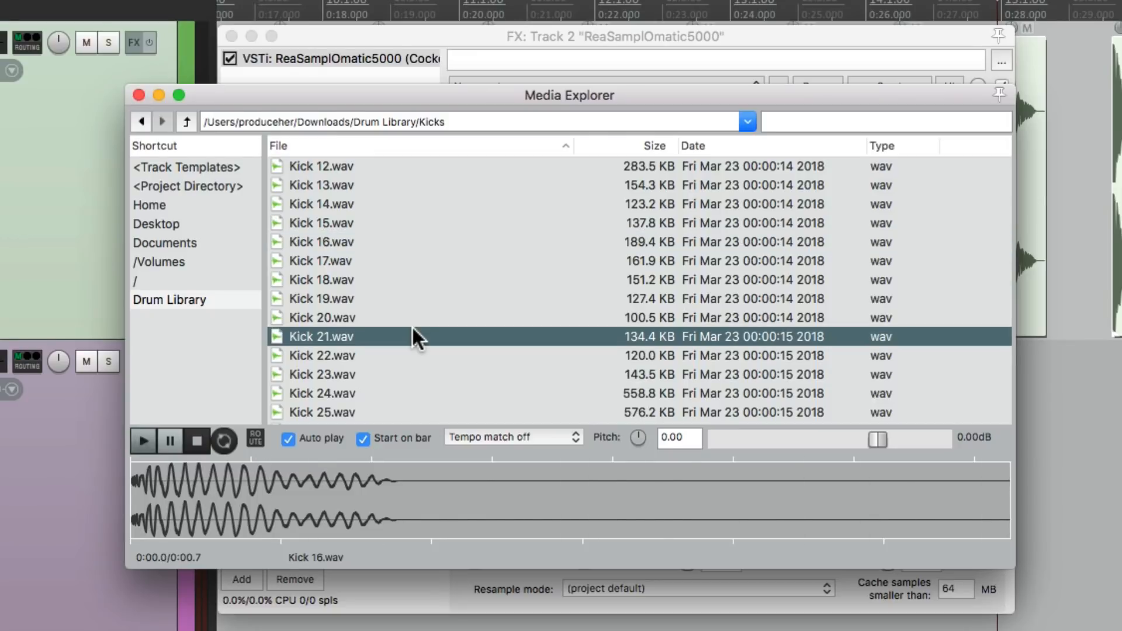
click(322, 337)
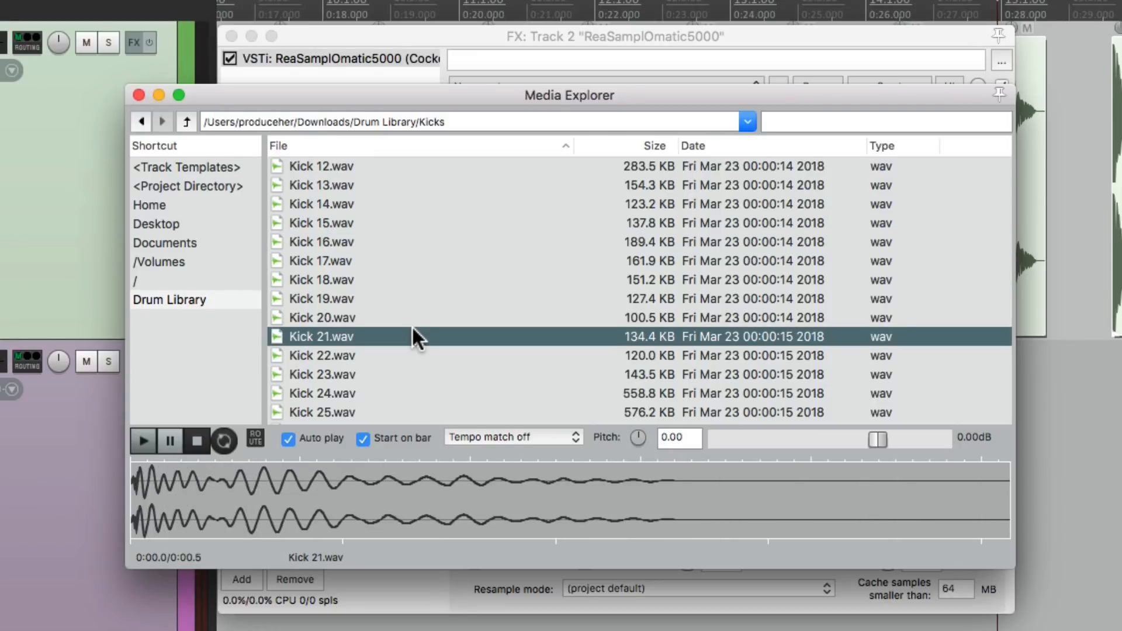
mouse_move(371, 351)
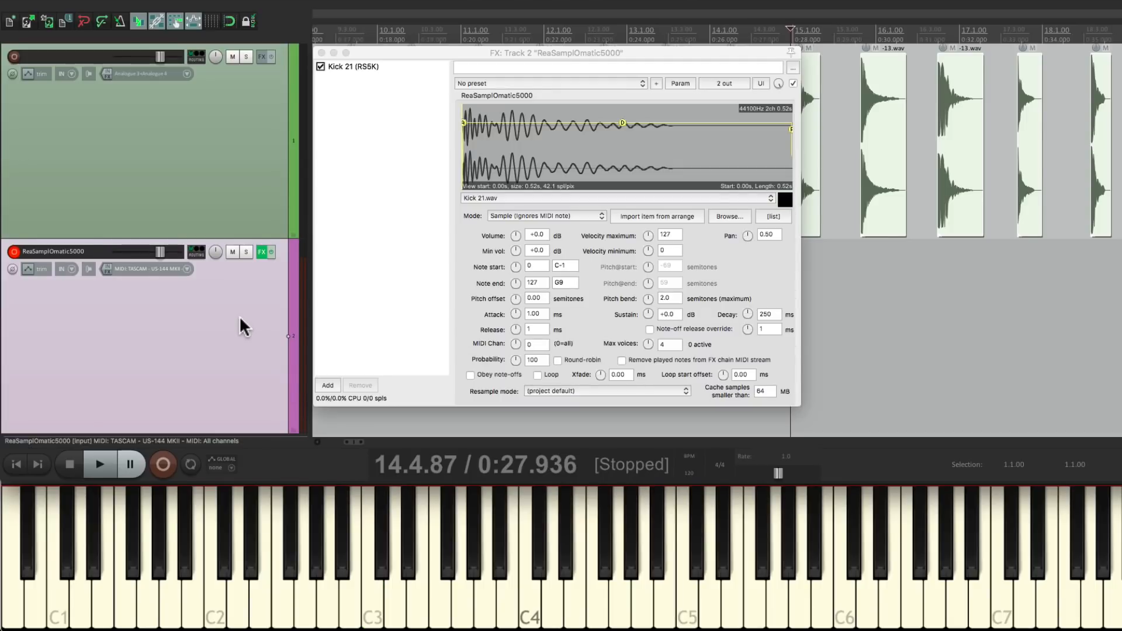
mouse_move(474, 557)
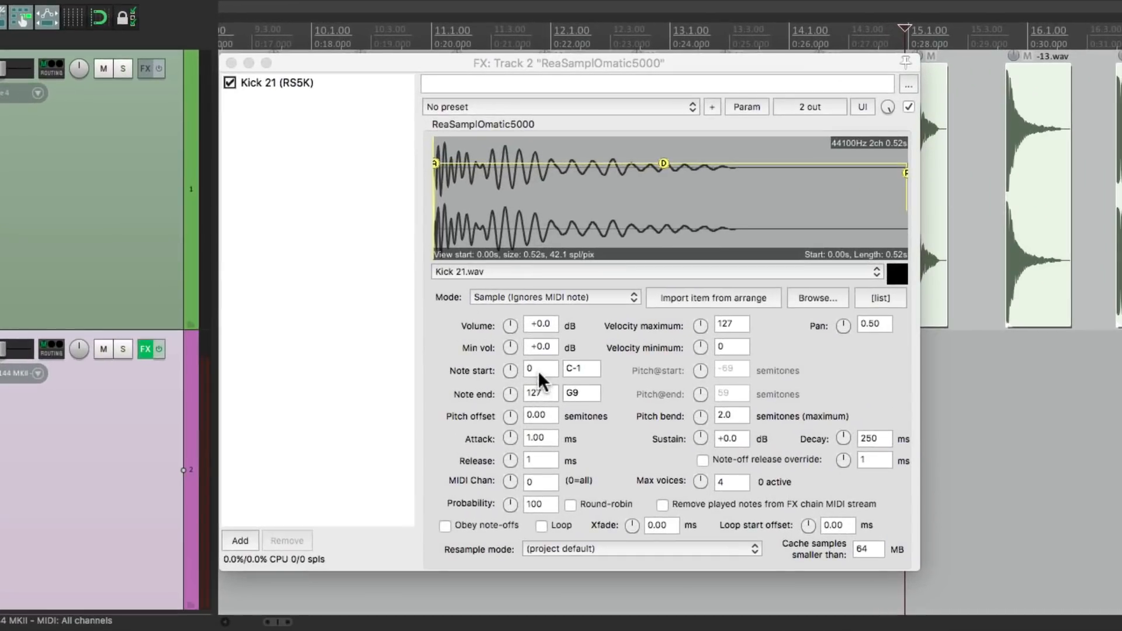
Limit the Kick 21 sampler to note 36 (C2) and duplicate the RS5K instance.
click(537, 368)
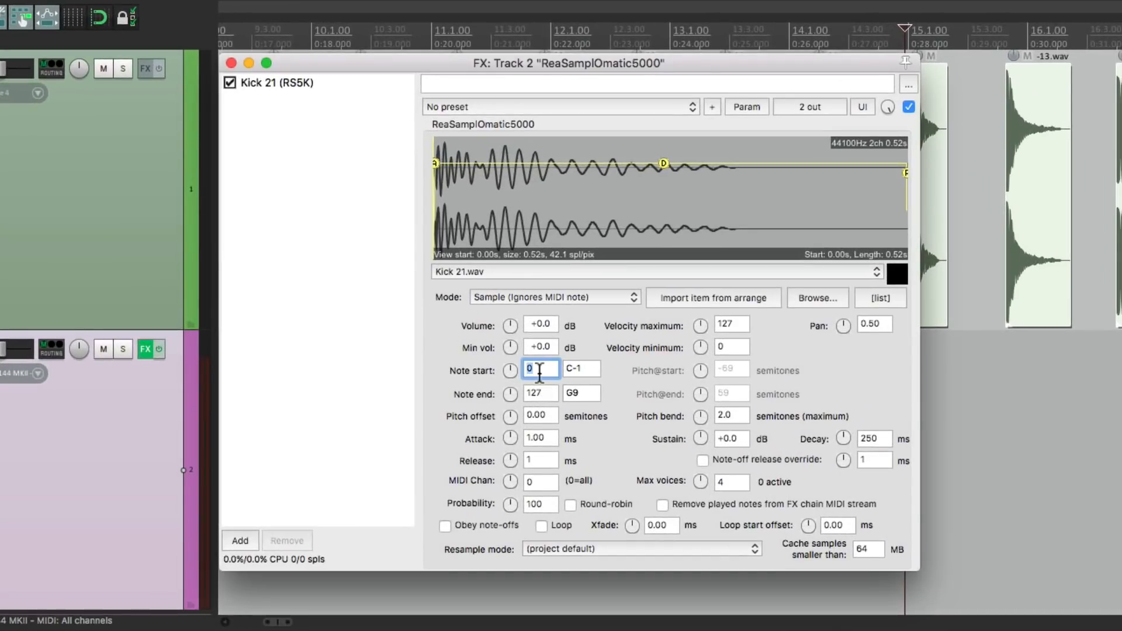
text(36)
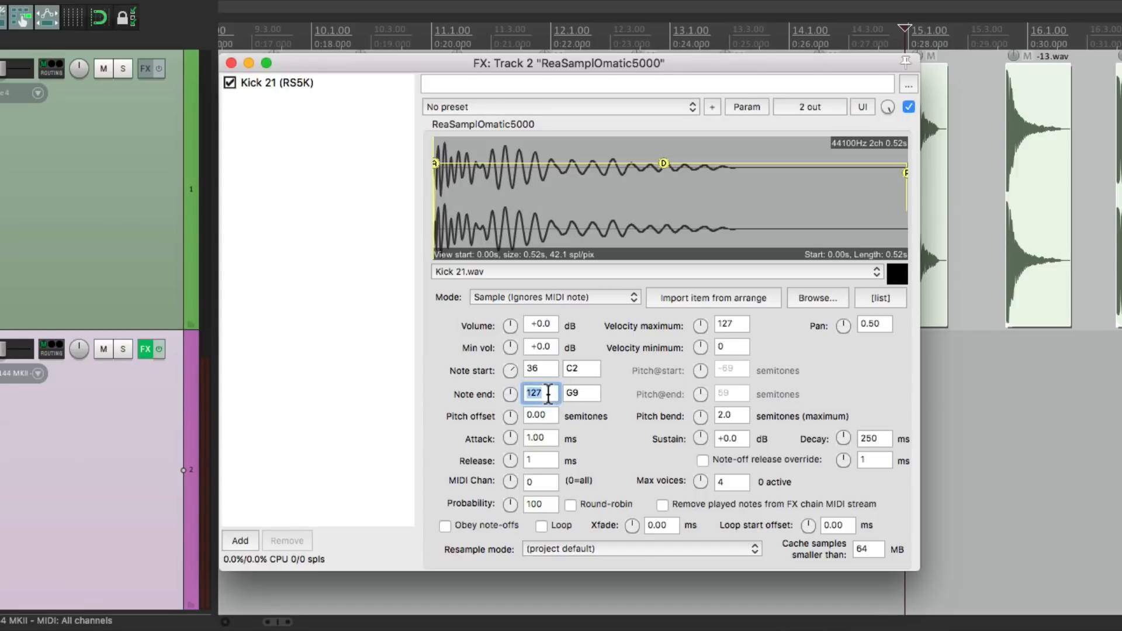
text(36)
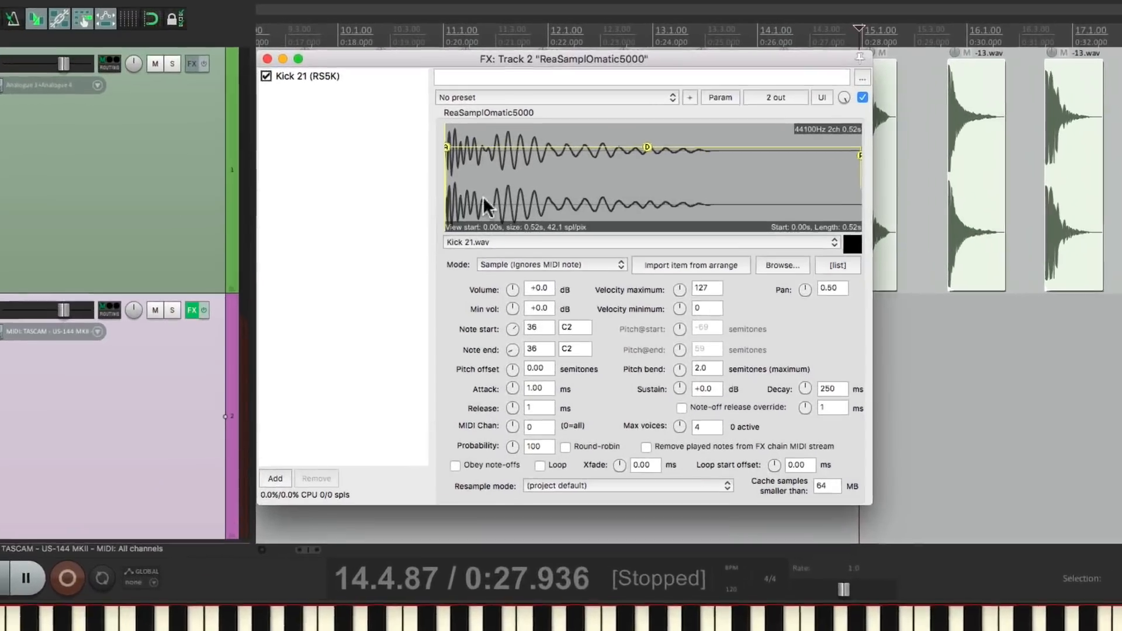
click(307, 82)
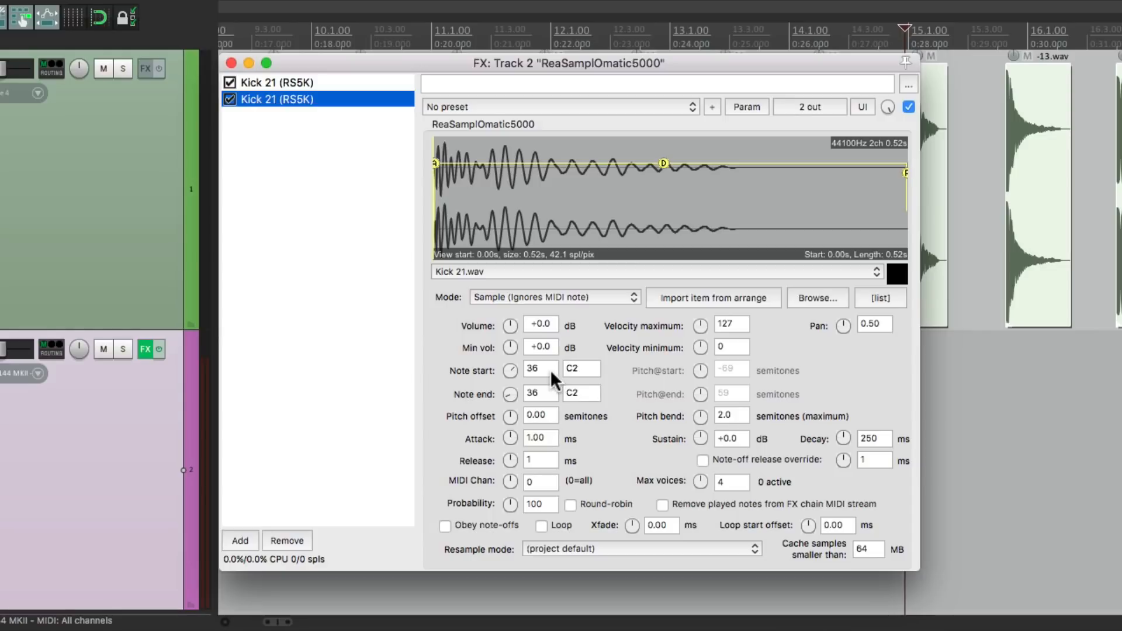
click(540, 368)
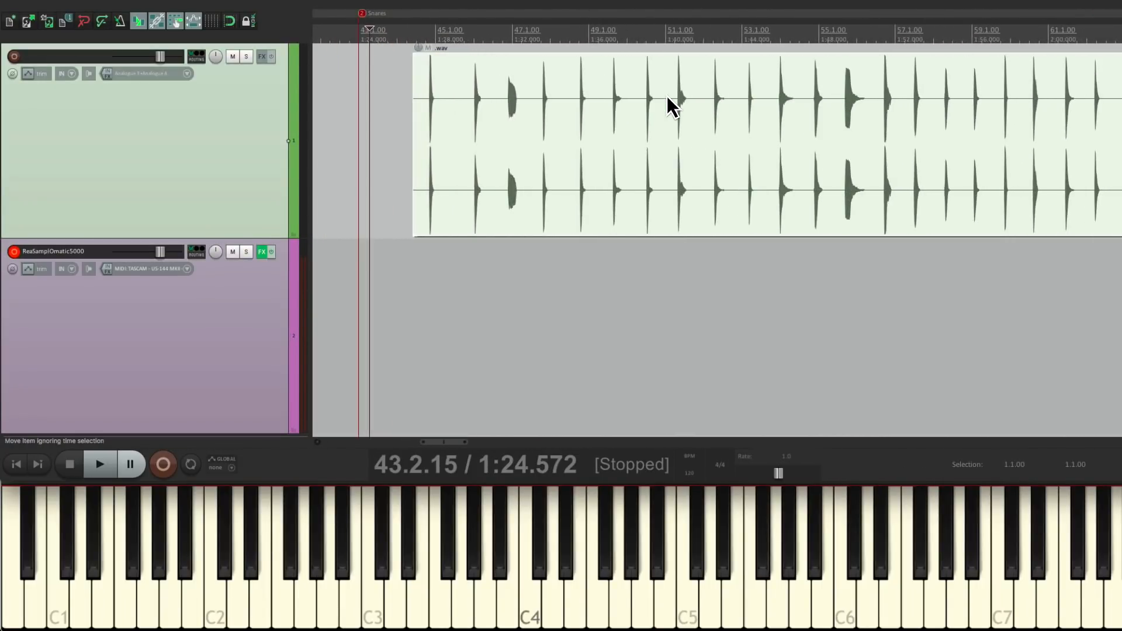
mouse_move(585, 179)
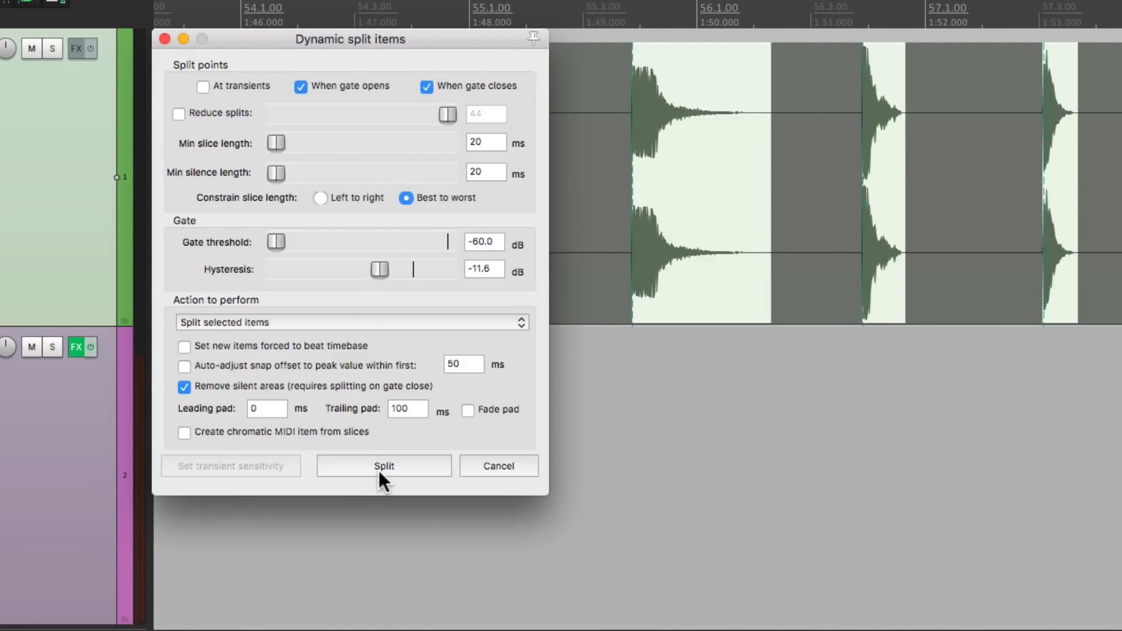
Split the Snares item into separate hits with silent areas removed.
click(383, 466)
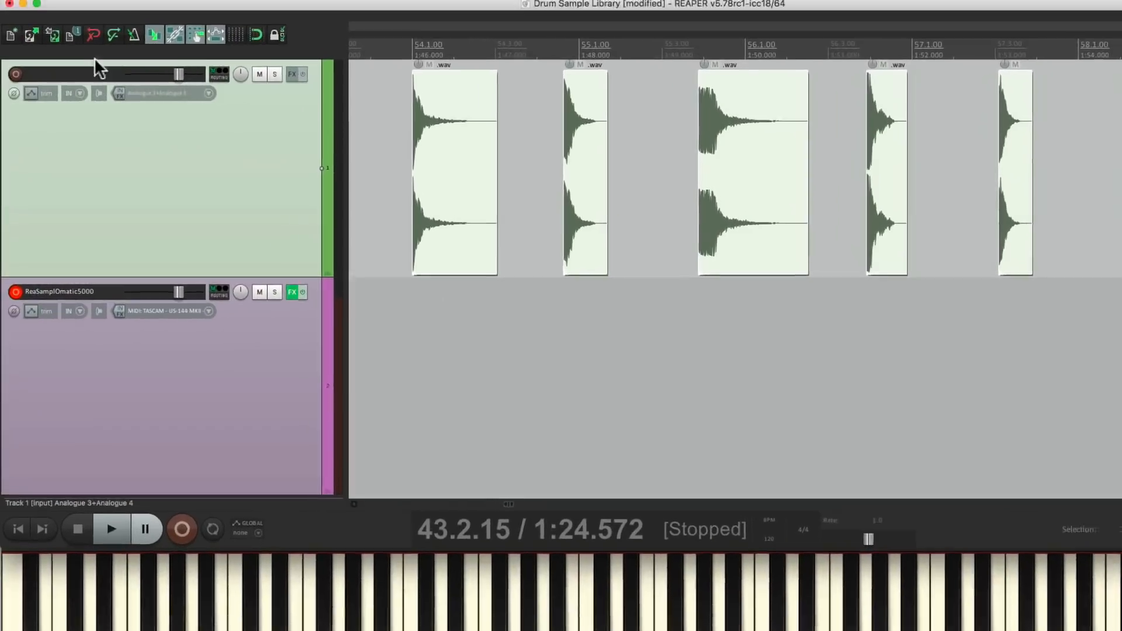
Clear the finished kick list in the batch converter and queue the selected snare hits.
click(121, 9)
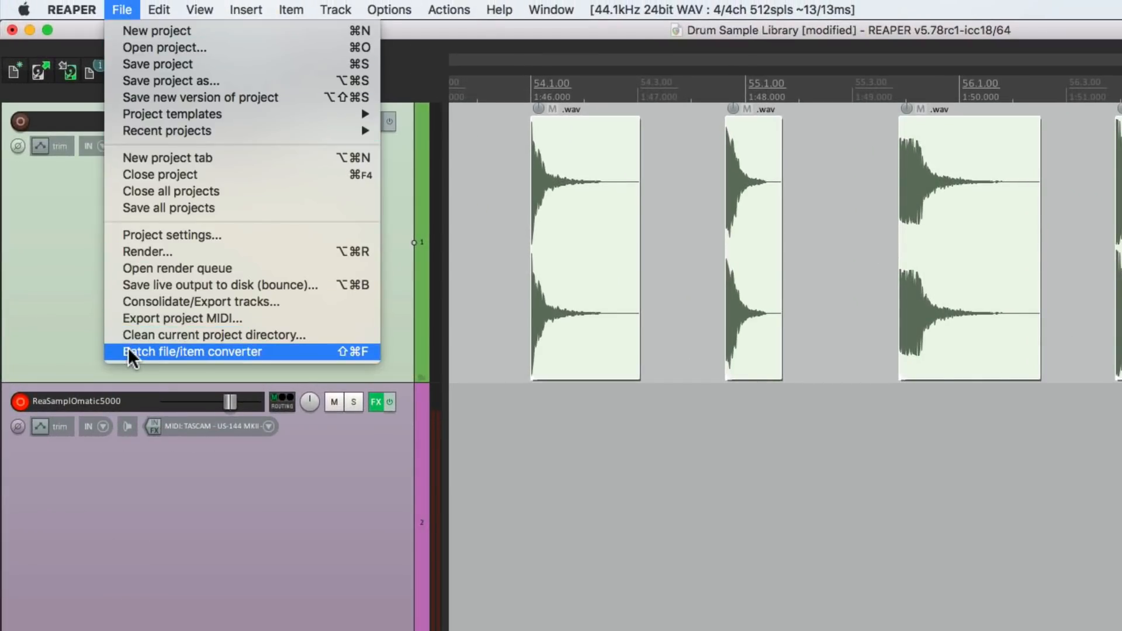
click(190, 352)
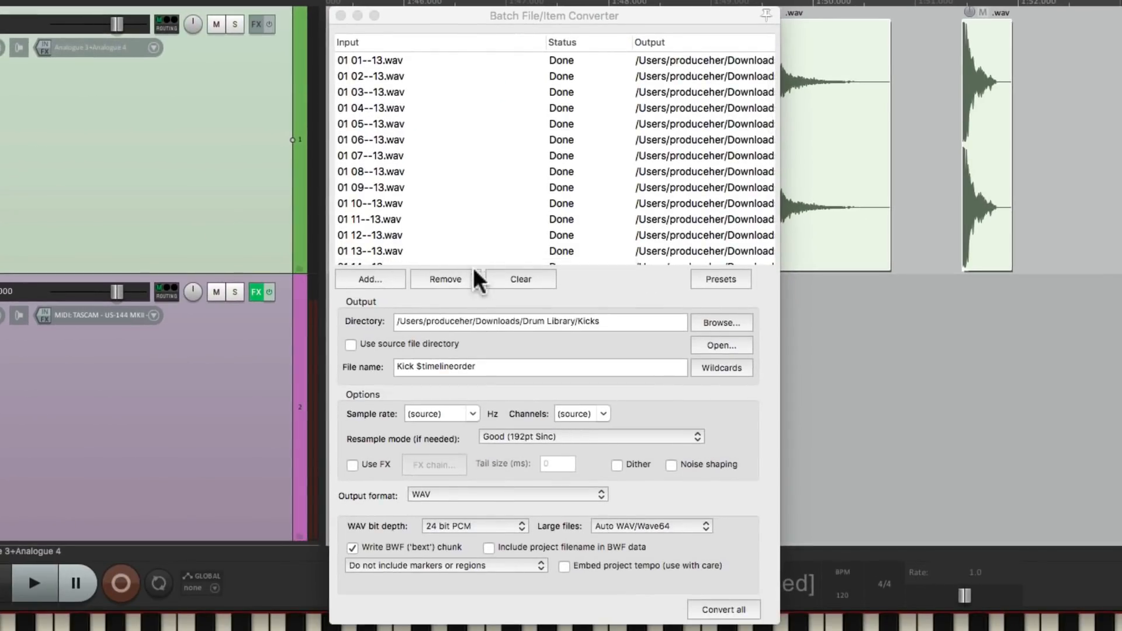
click(370, 279)
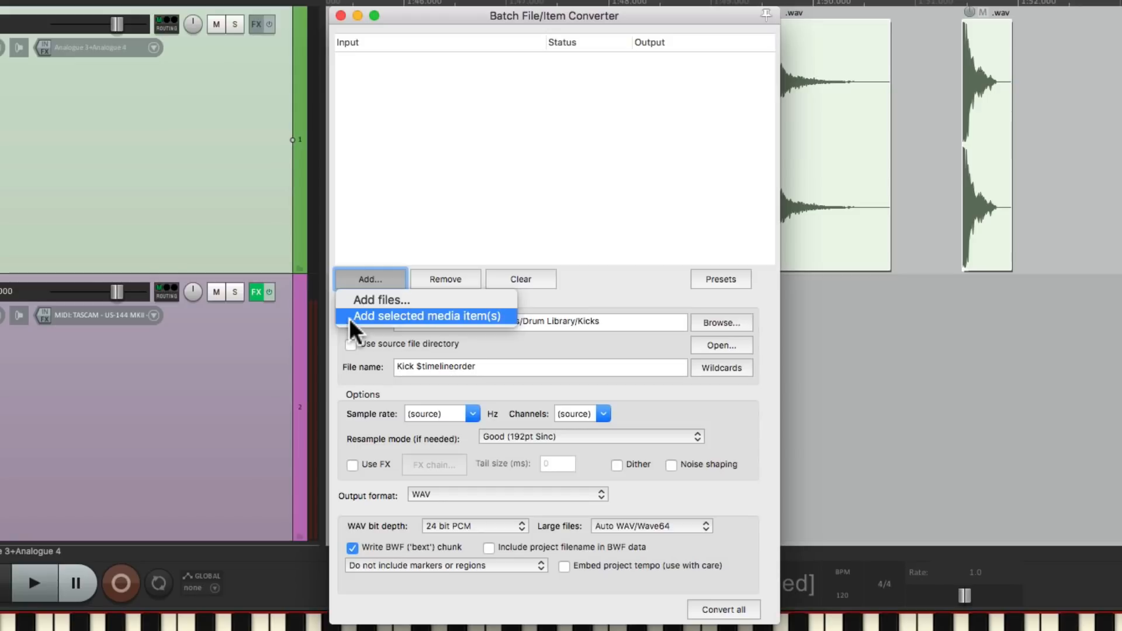
click(427, 315)
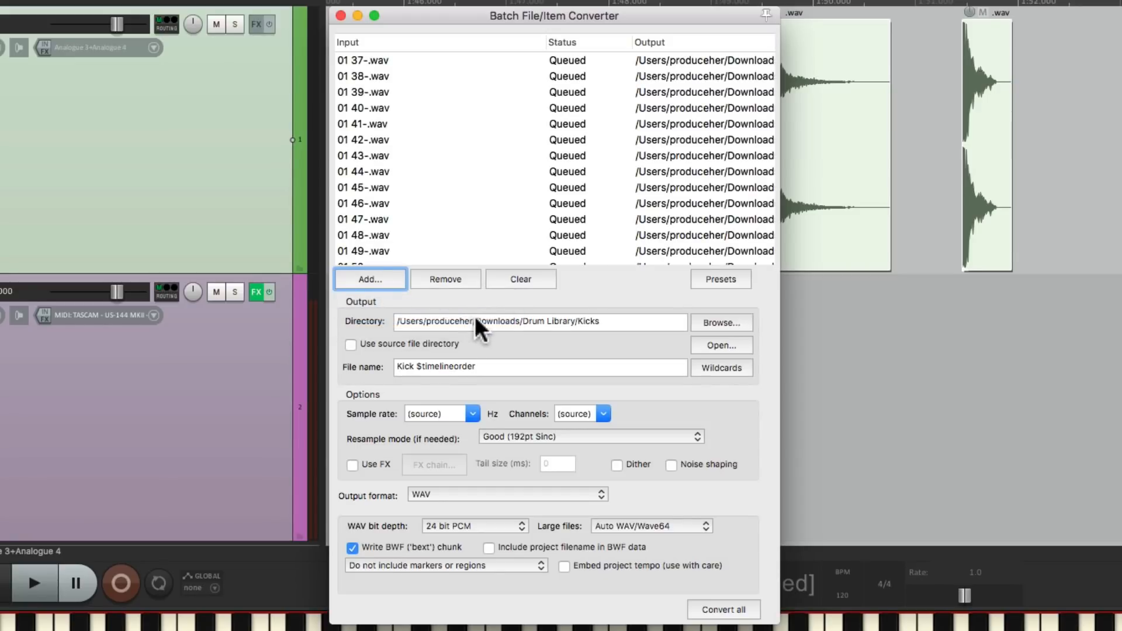
click(719, 322)
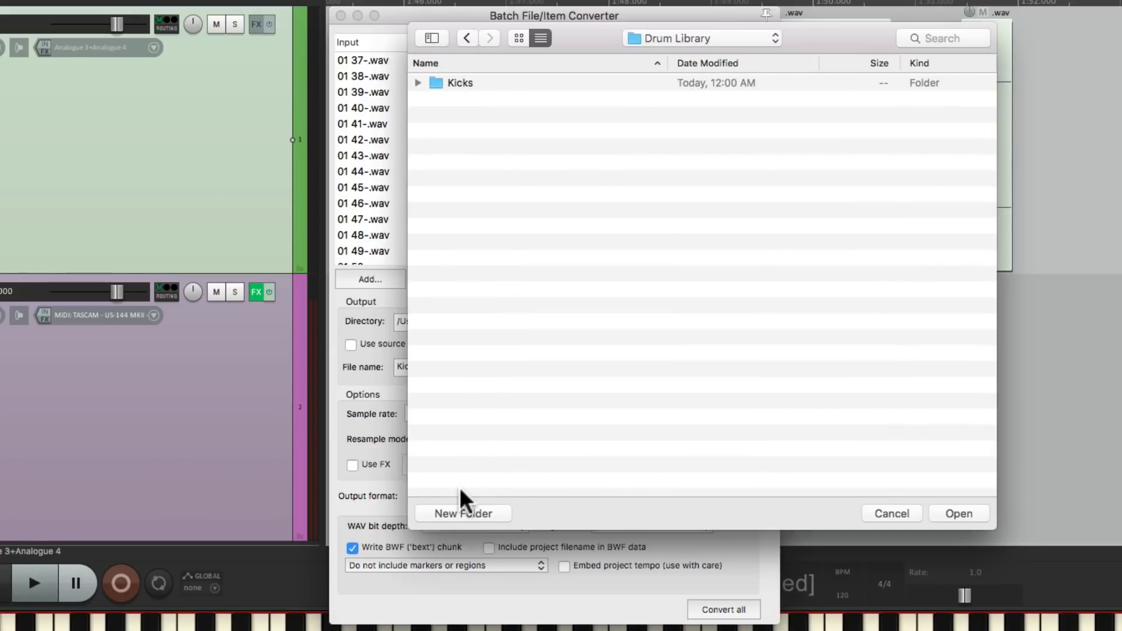
Create a Snares folder in Drum Library and convert the 44 snare hits as 'Snare $timelineorder'.
click(463, 513)
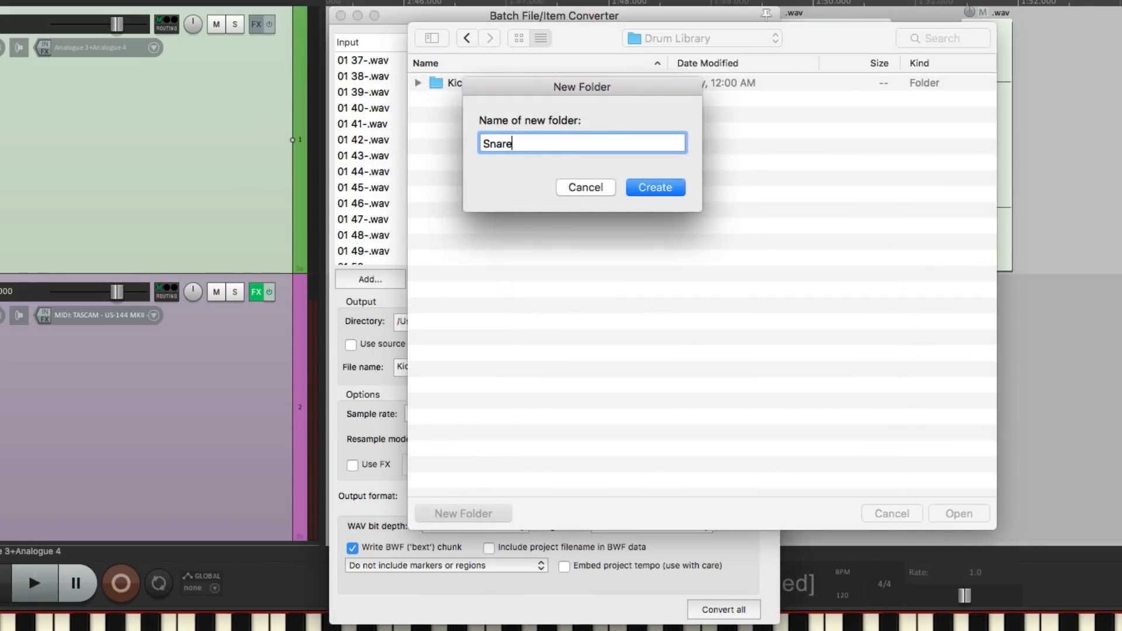
click(653, 187)
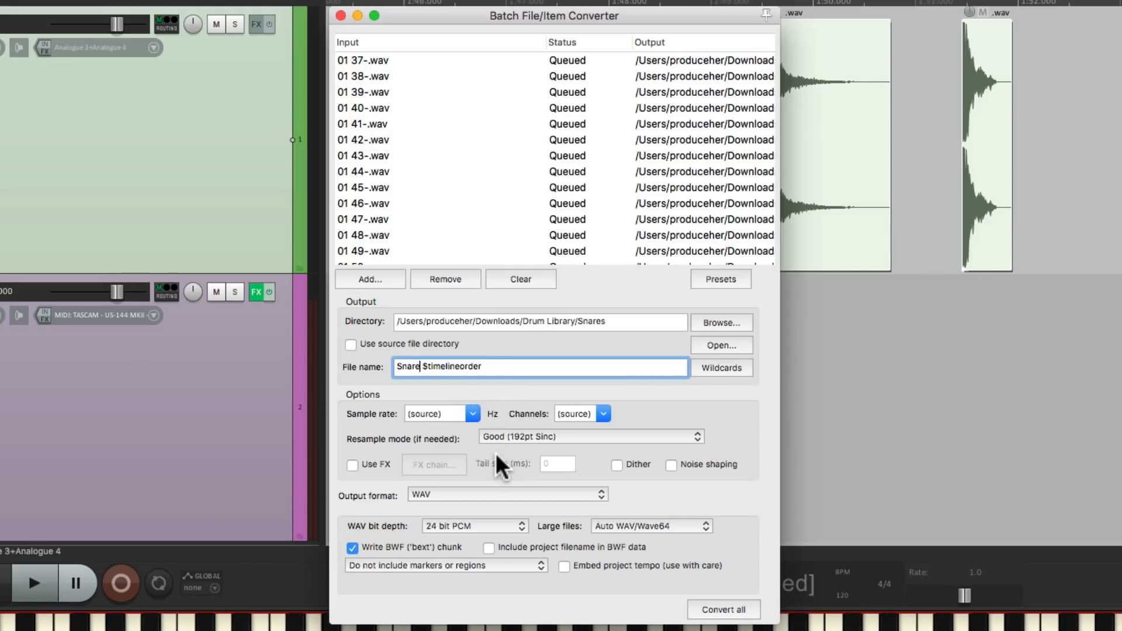
click(722, 608)
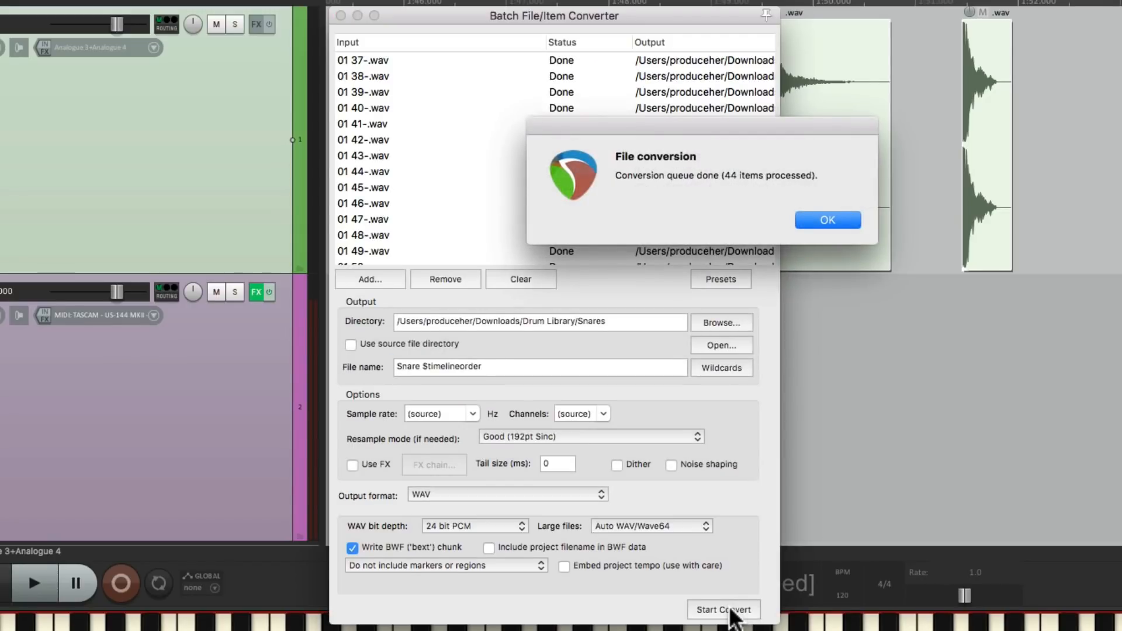
click(826, 220)
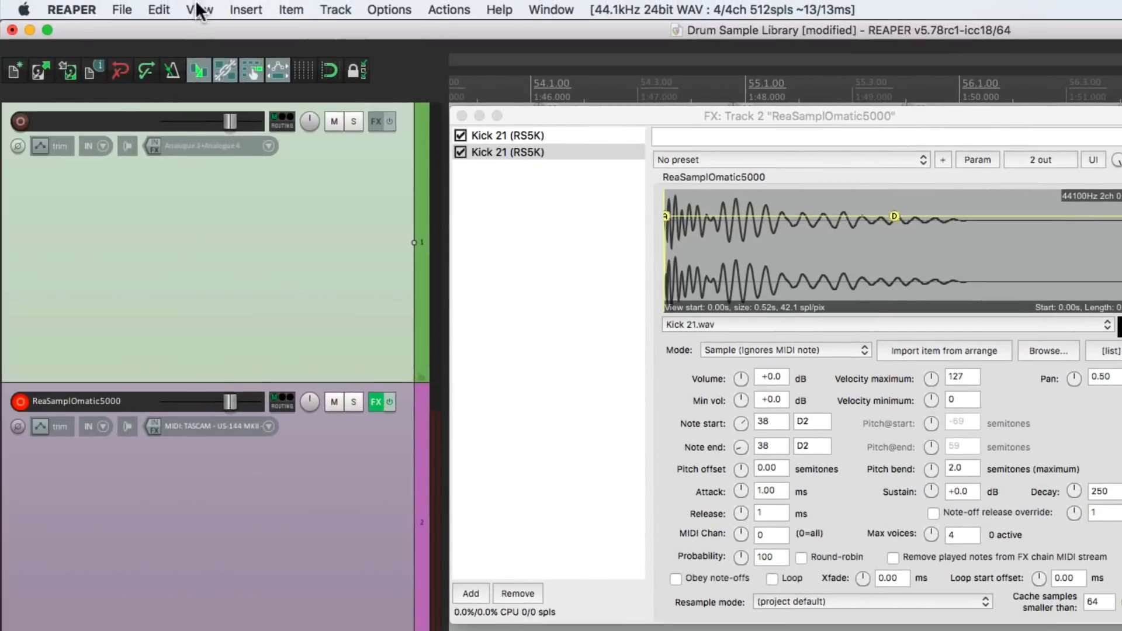
Browse Media Explorer to Drum Library's Snares folder and audition snare samples.
click(199, 9)
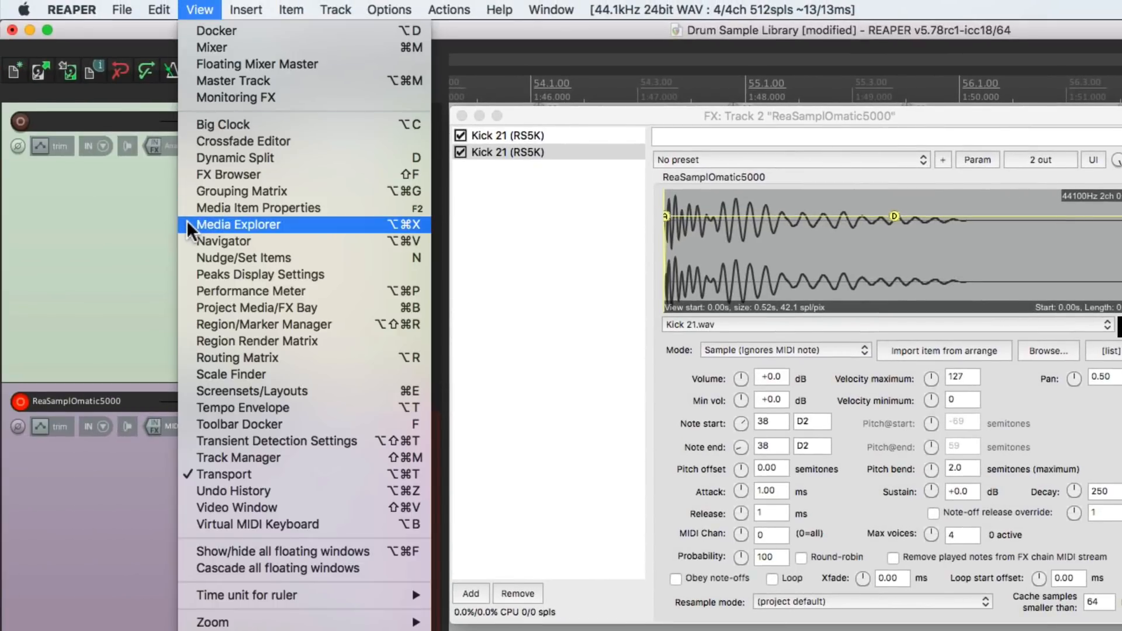
click(238, 224)
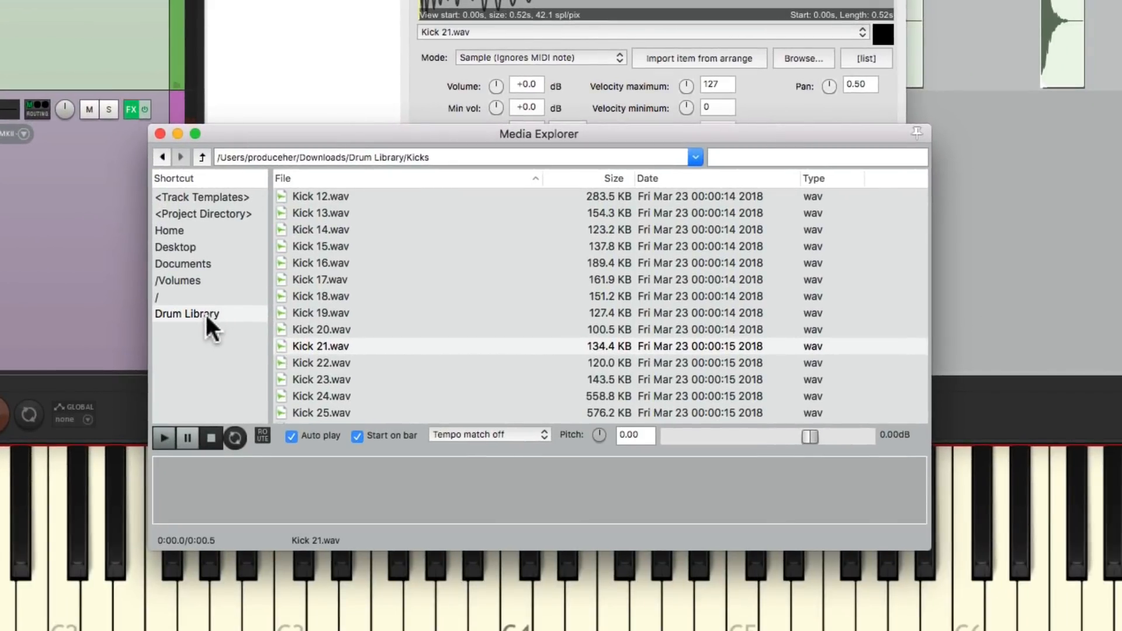
click(187, 313)
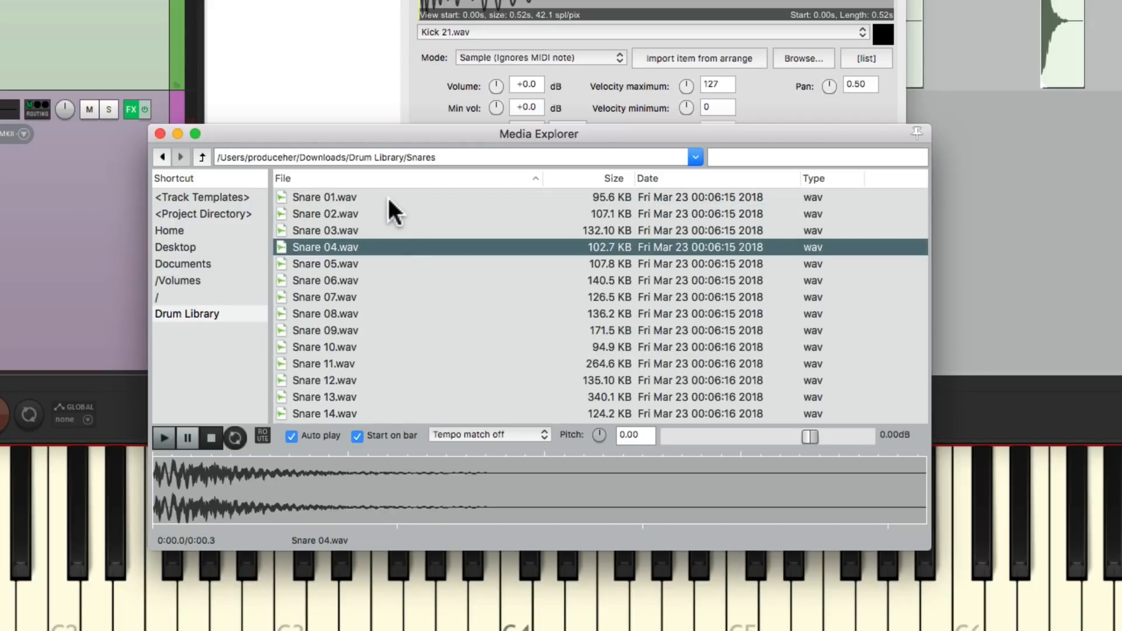
click(325, 279)
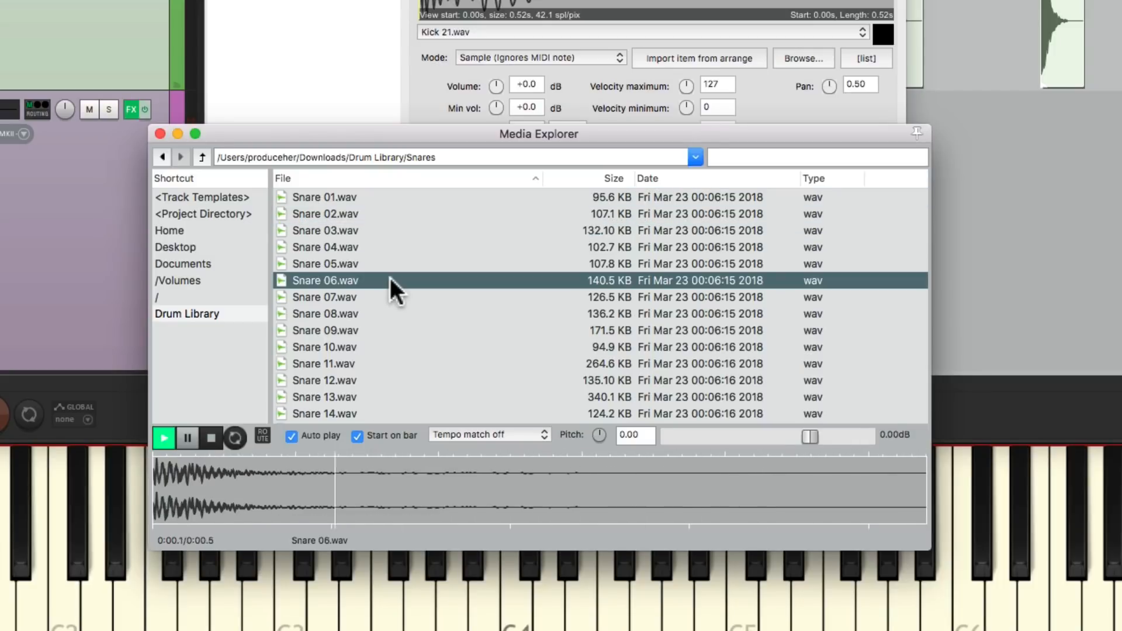
click(324, 347)
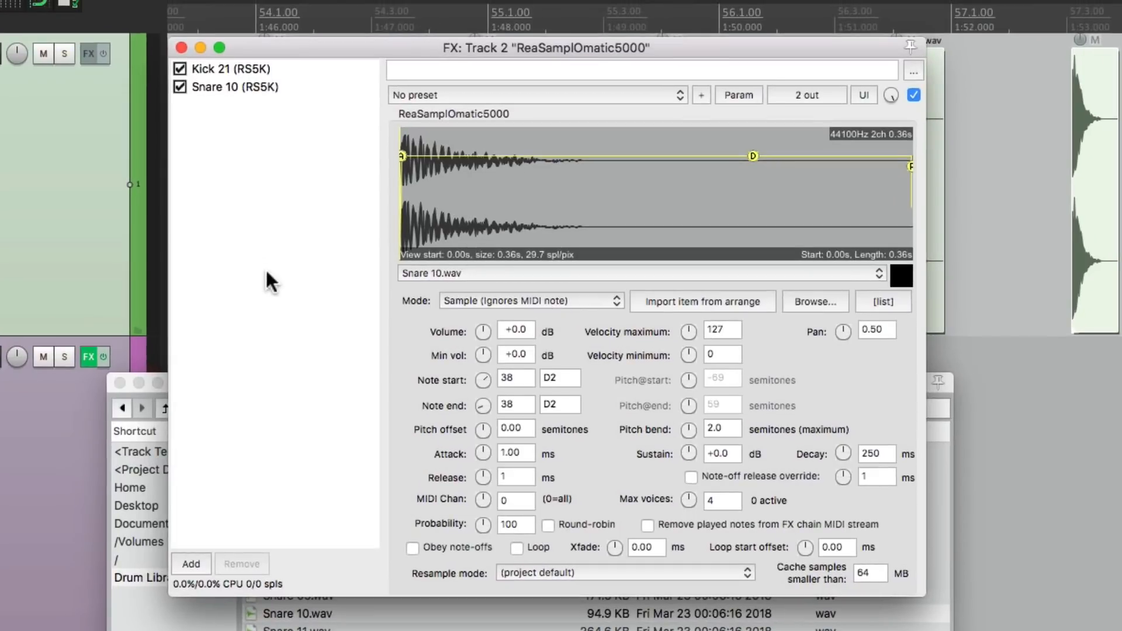
mouse_move(572, 387)
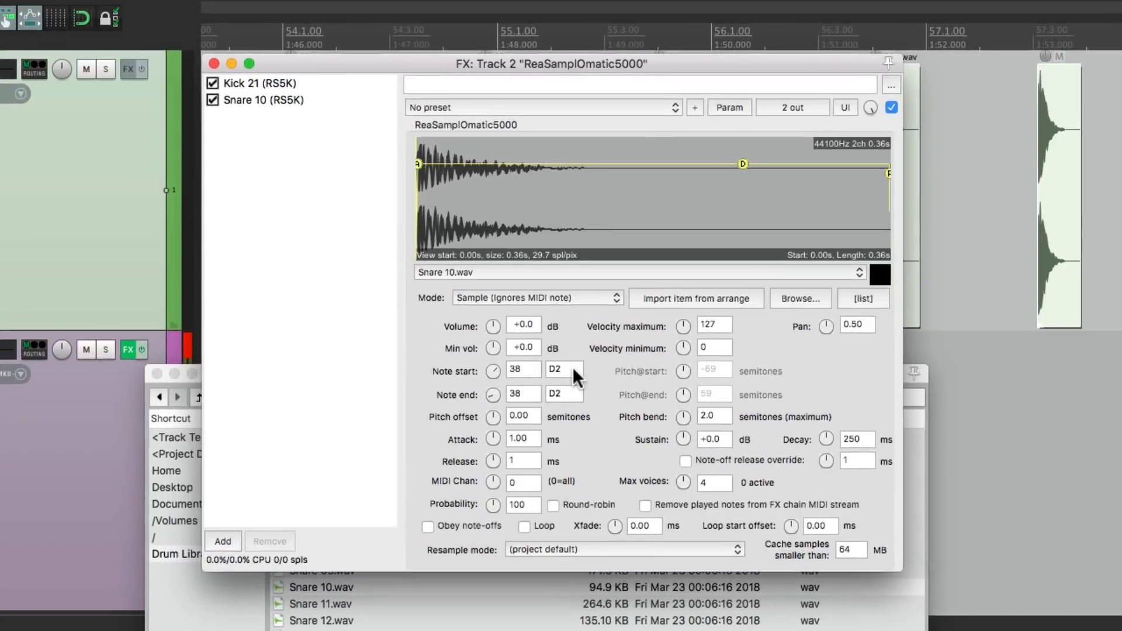
Raise the duplicated sampler's Note start to 40 (E2).
click(265, 99)
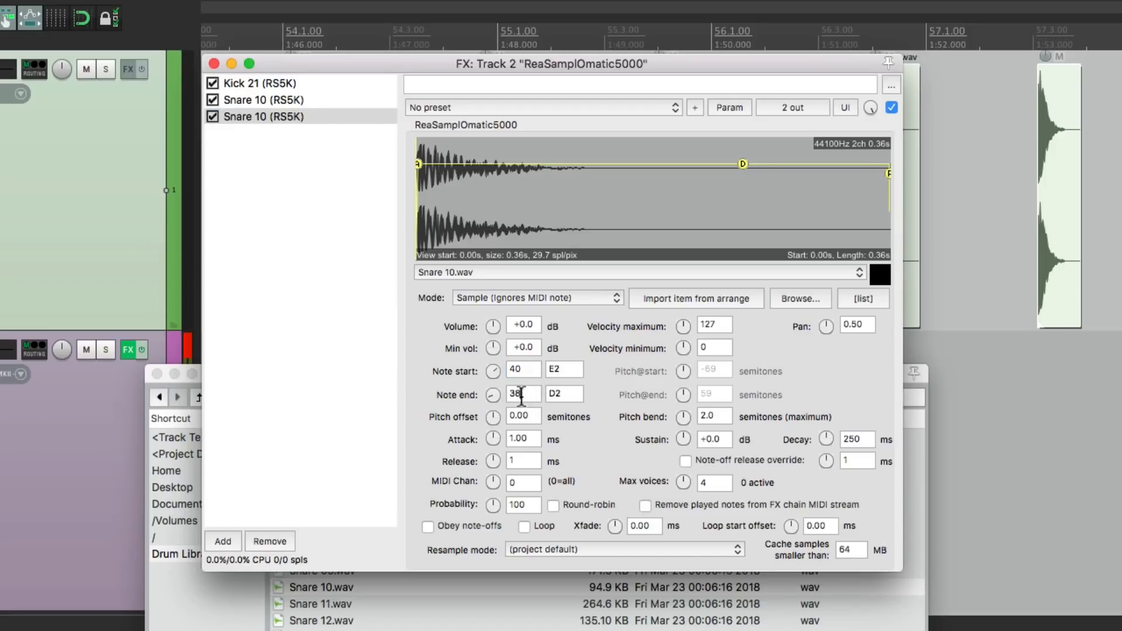
text(40)
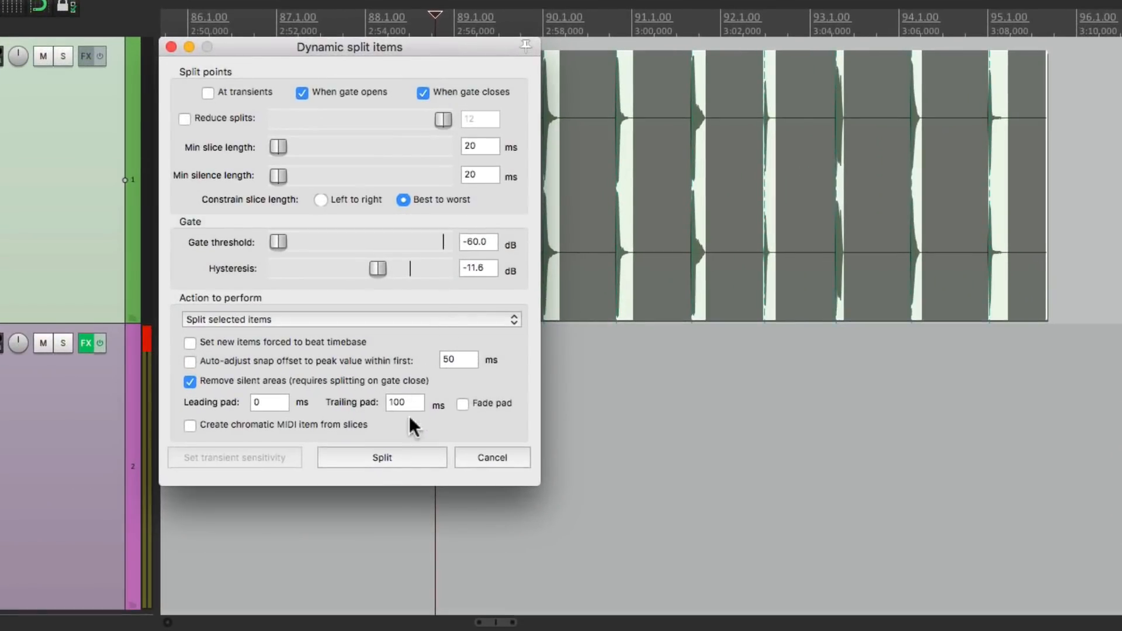
Split the clap recording into hits and create a Claps output folder in Drum Library.
click(381, 457)
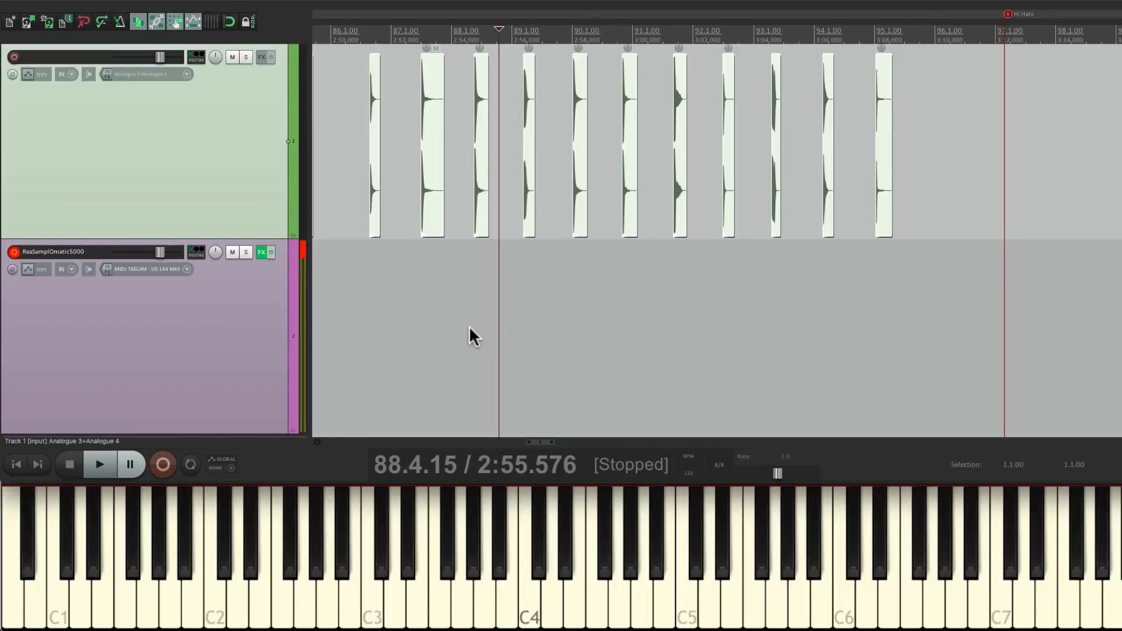
click(122, 9)
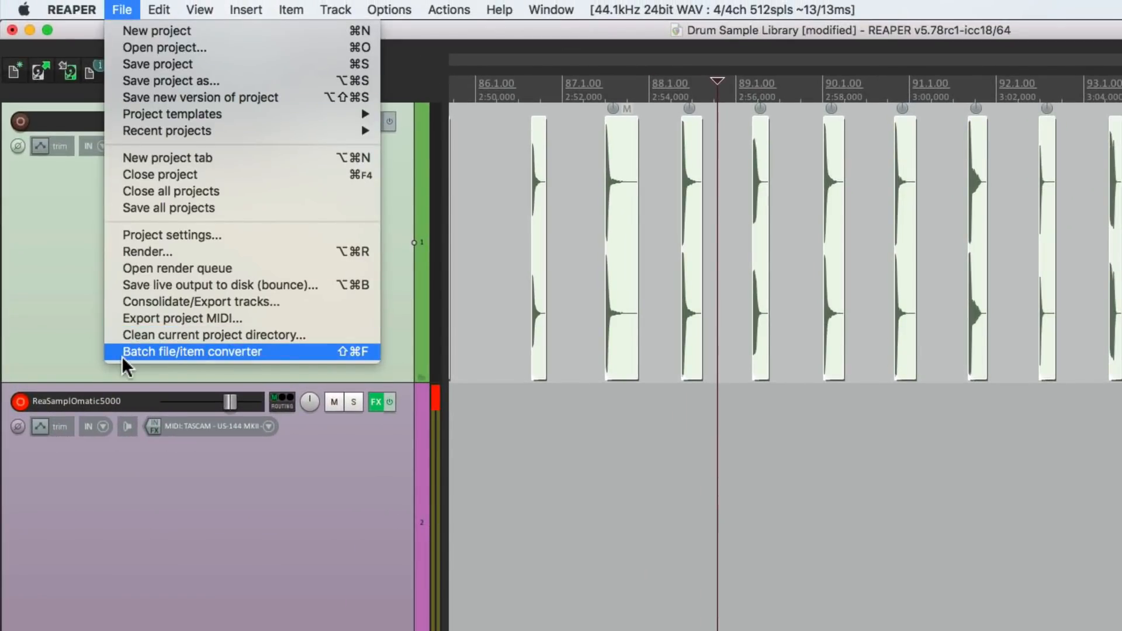
click(191, 352)
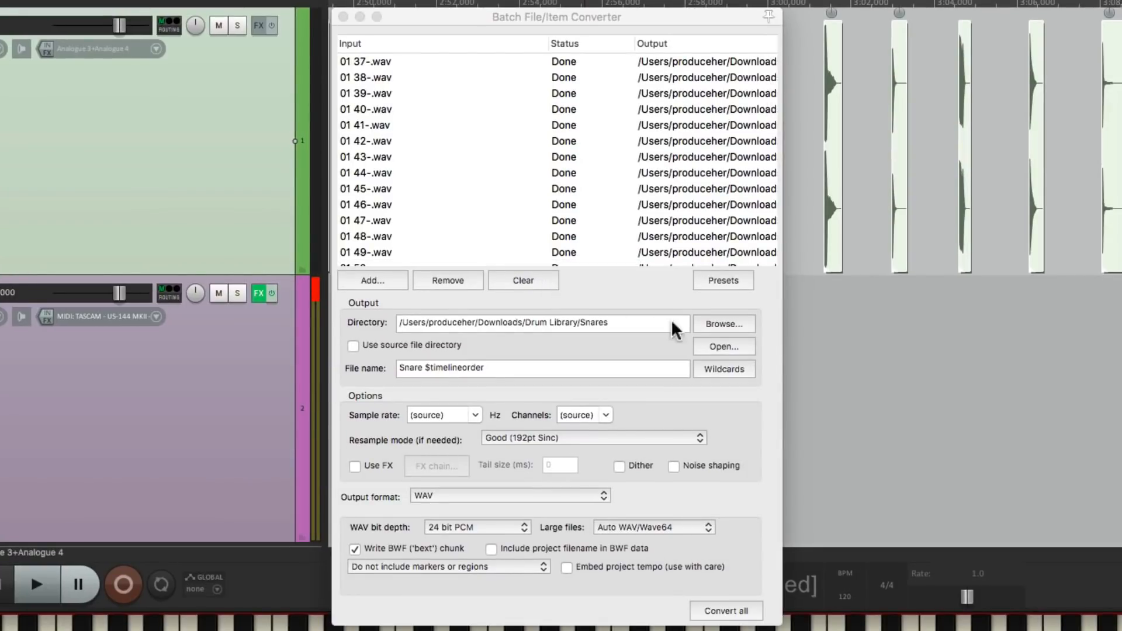
click(723, 324)
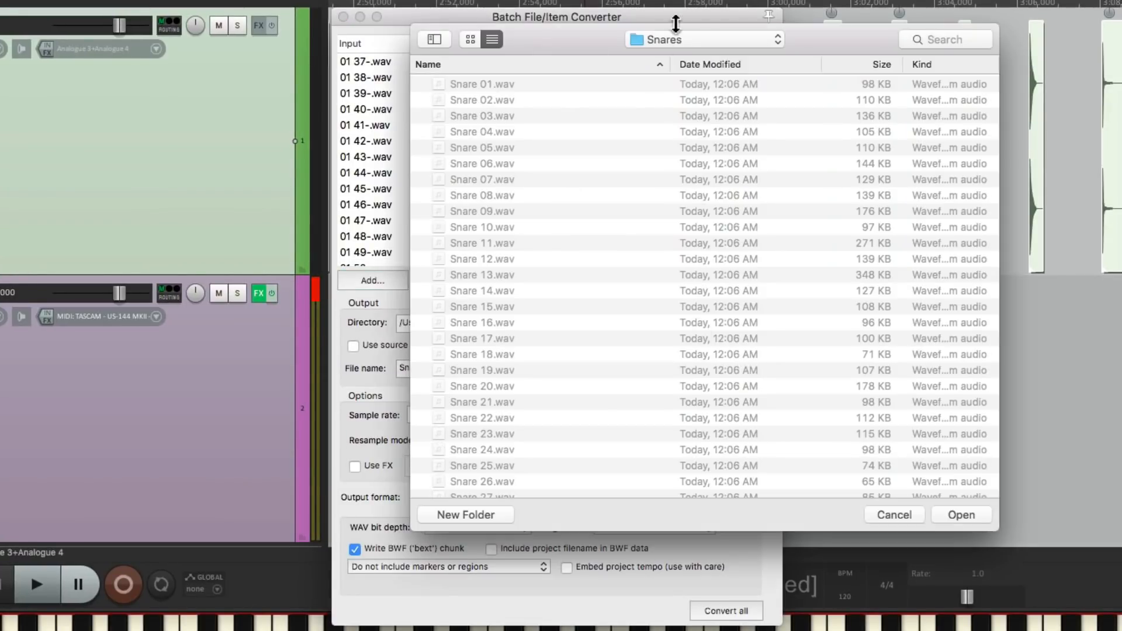
click(468, 40)
text(Clap)
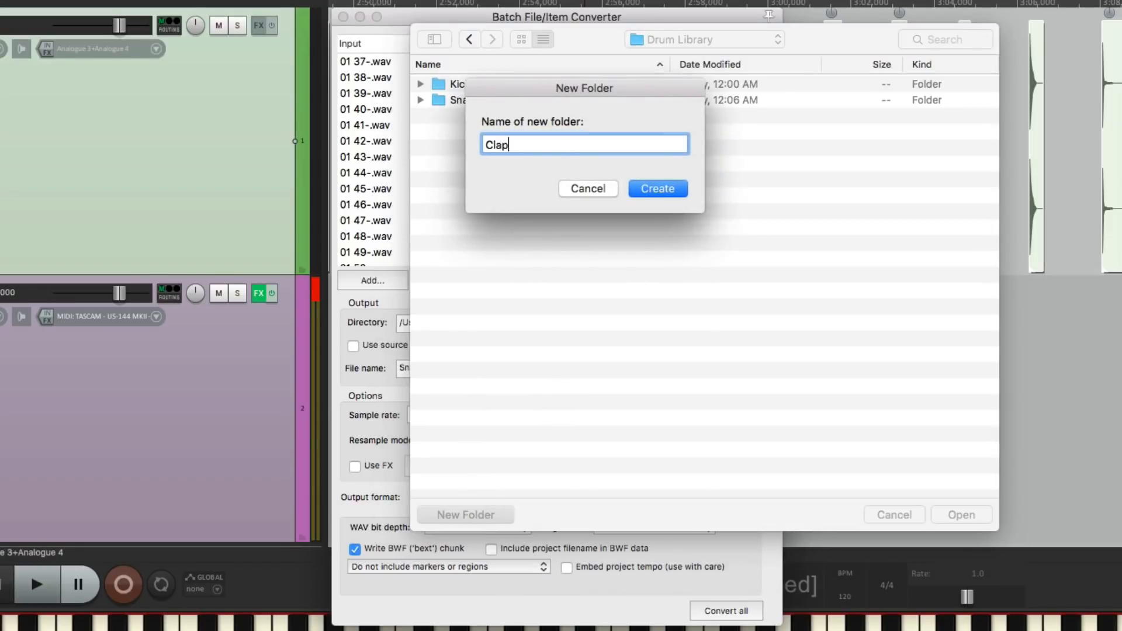
click(656, 188)
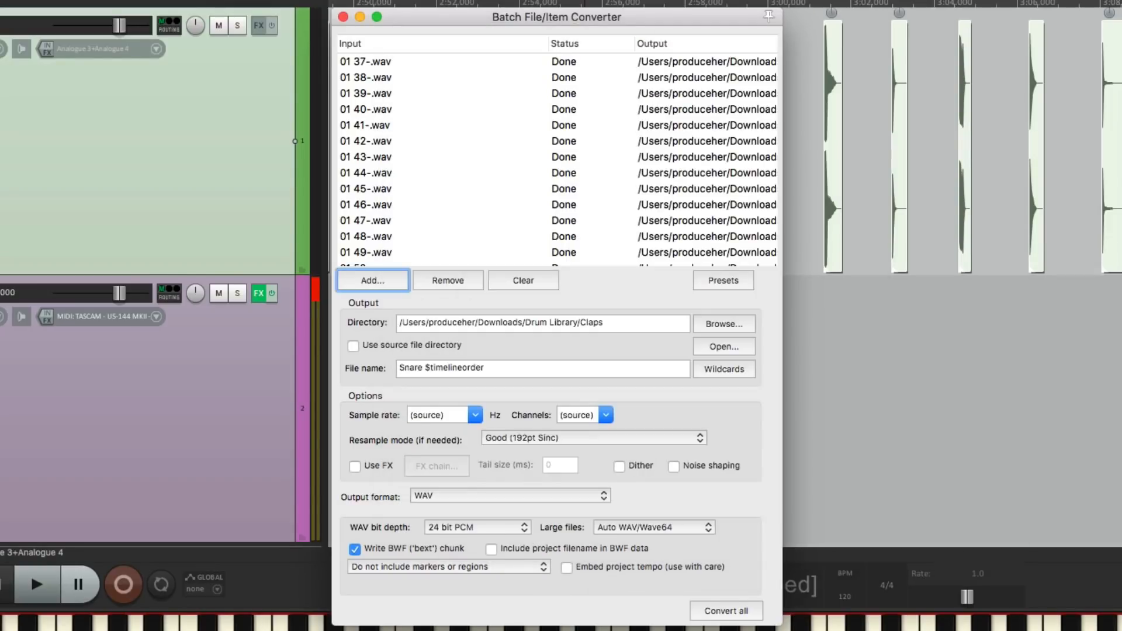
Rename output to 'Clap $timelineorder', queue the 12 clap hits and convert them.
double_click(410, 368)
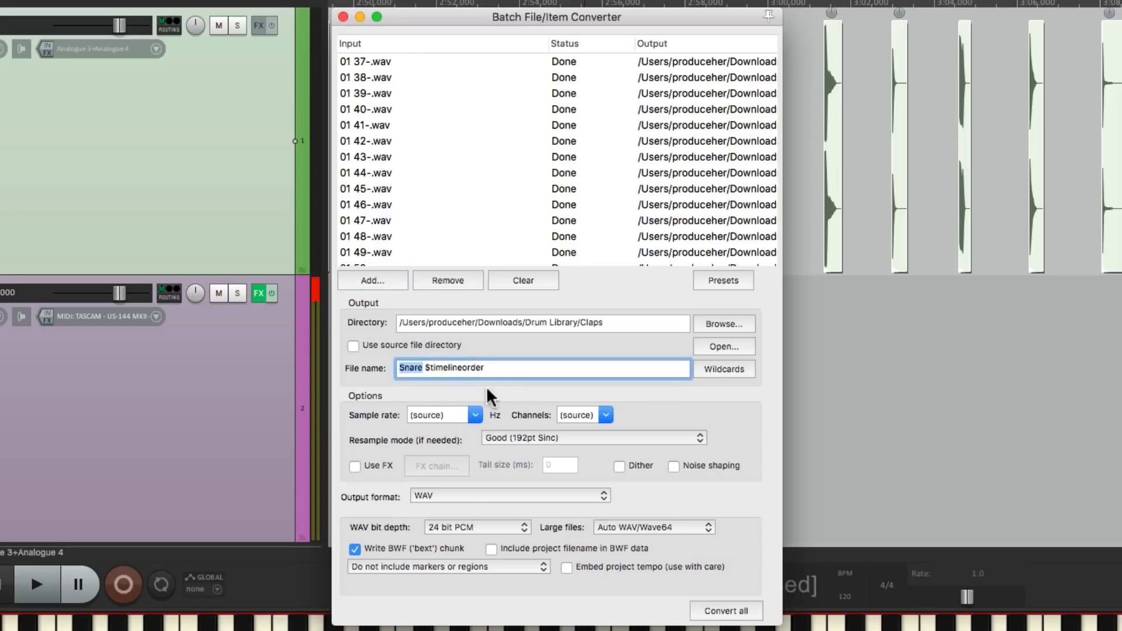
text(Clap)
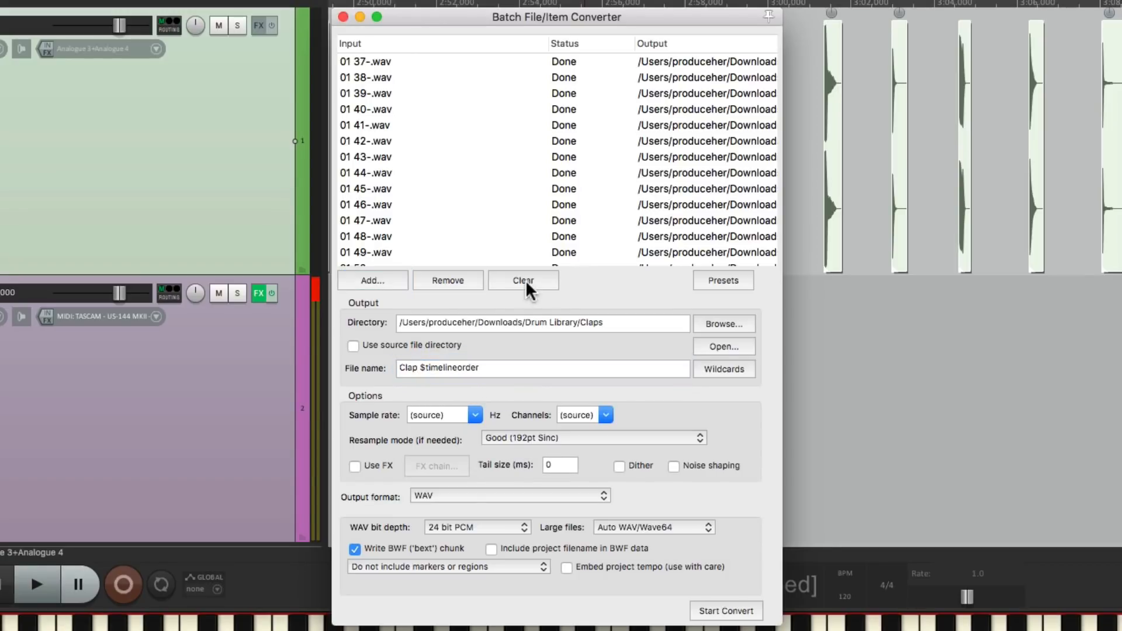
click(371, 280)
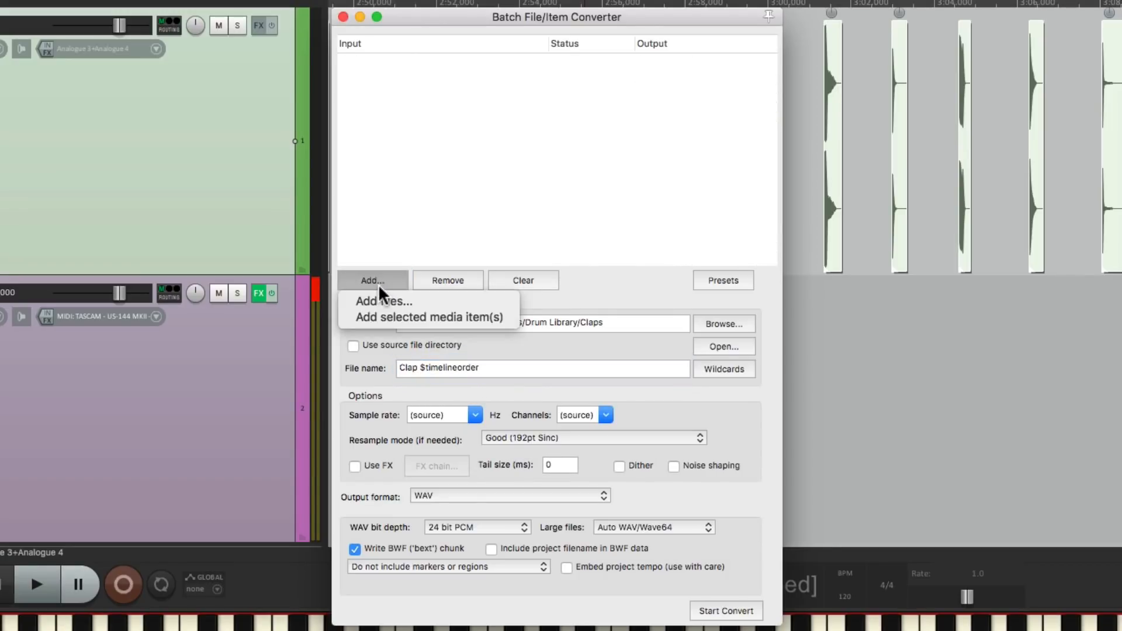
click(427, 317)
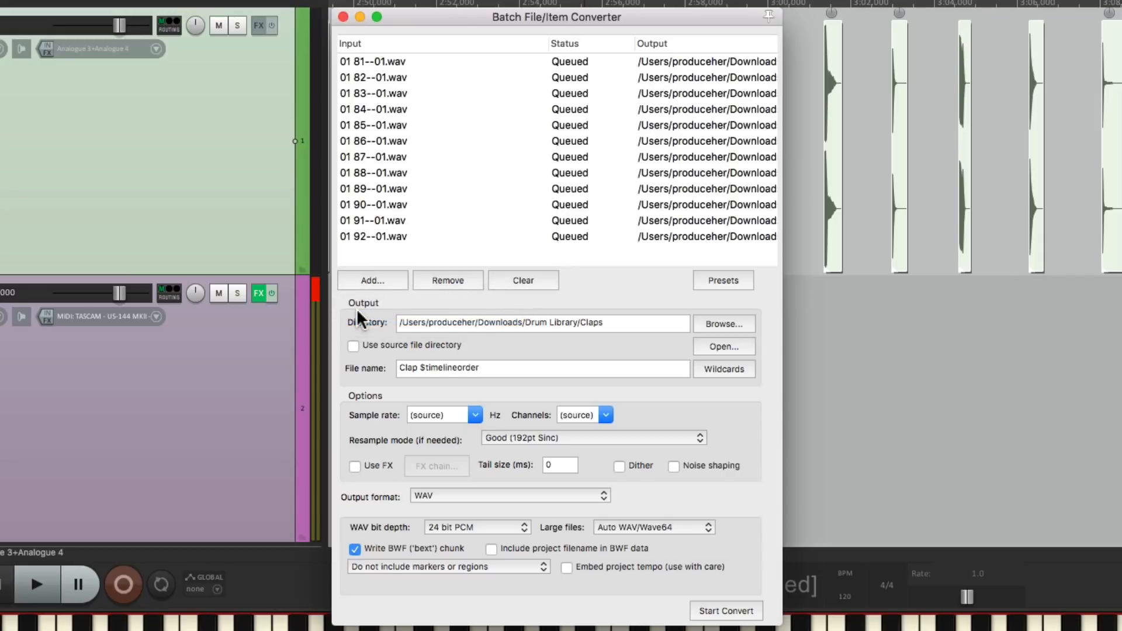
click(725, 610)
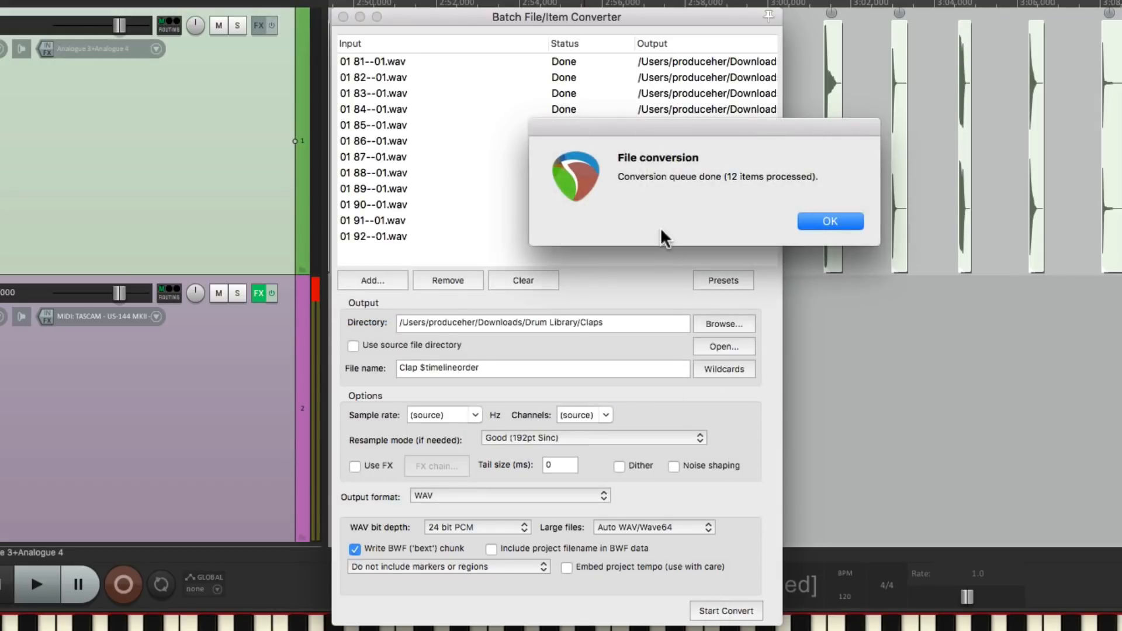
click(830, 221)
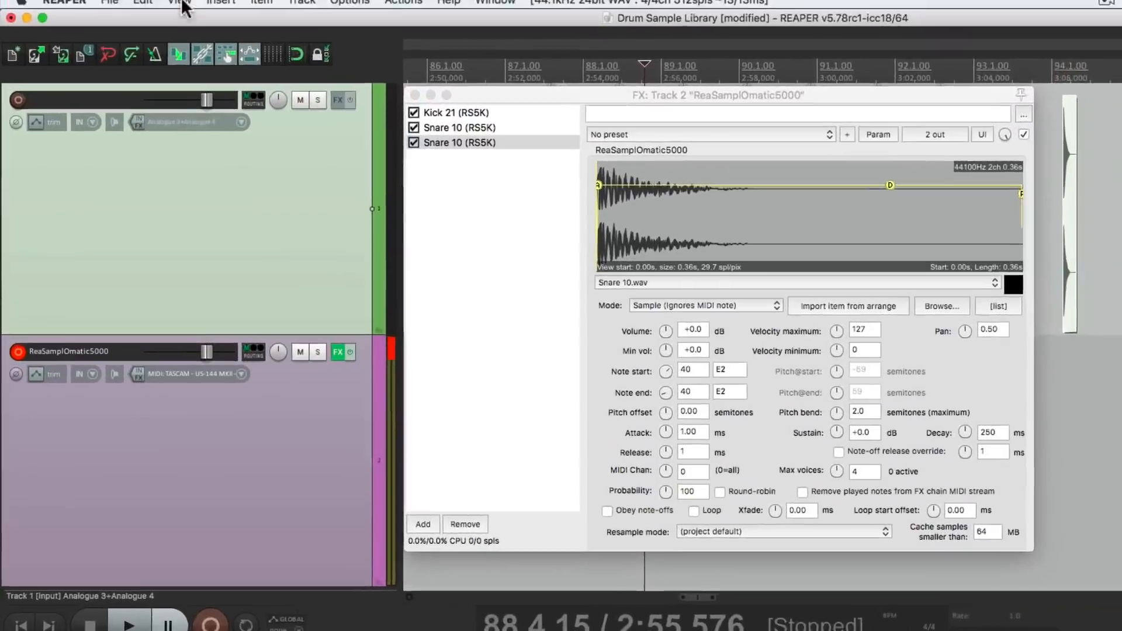
Load Clap 06 from Drum Library/Claps into the third sampler and close the FX chain.
click(174, 2)
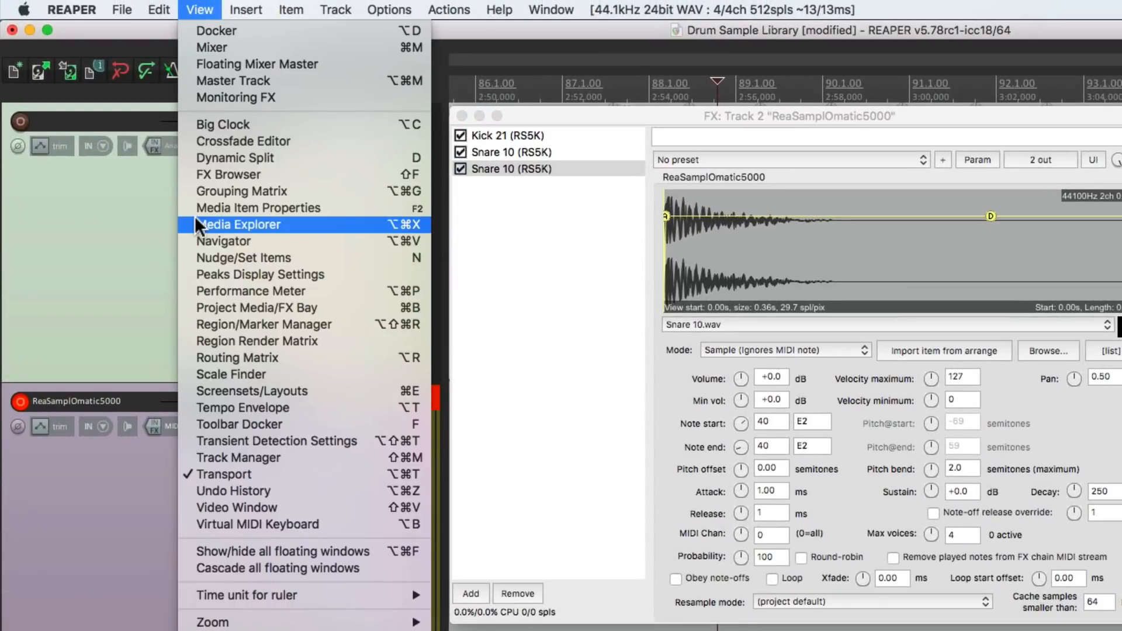
click(239, 224)
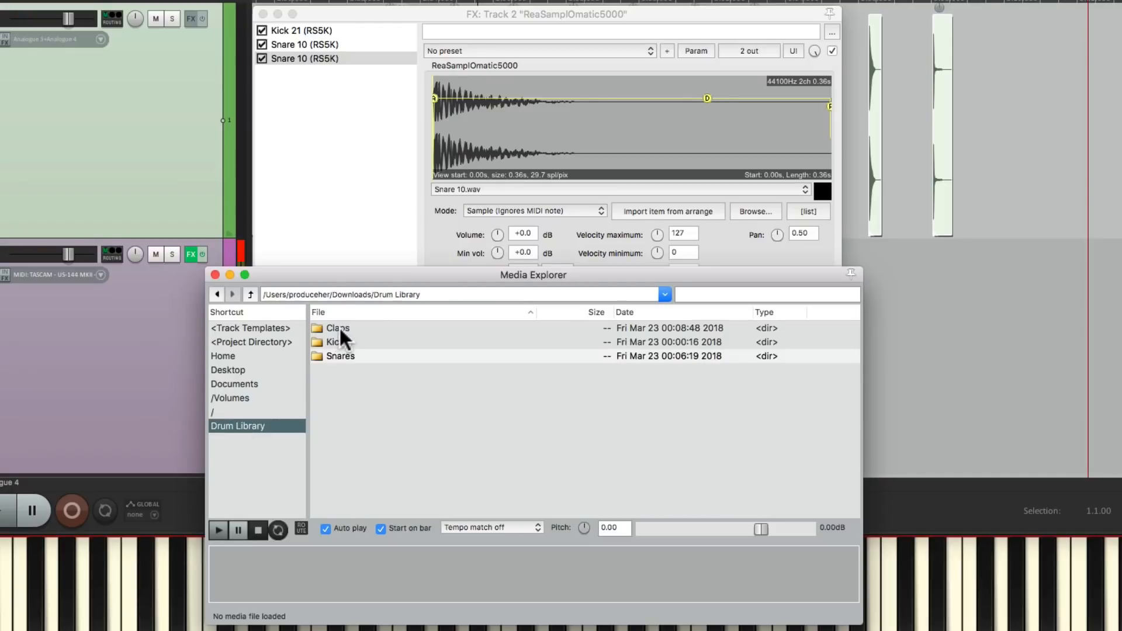
double_click(337, 328)
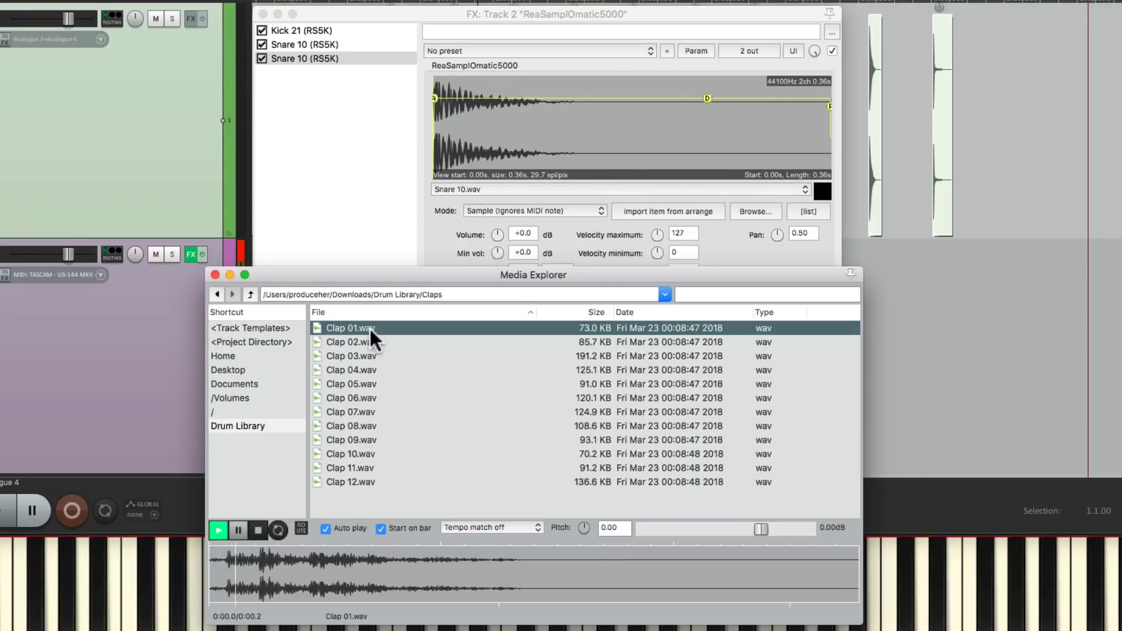
click(350, 398)
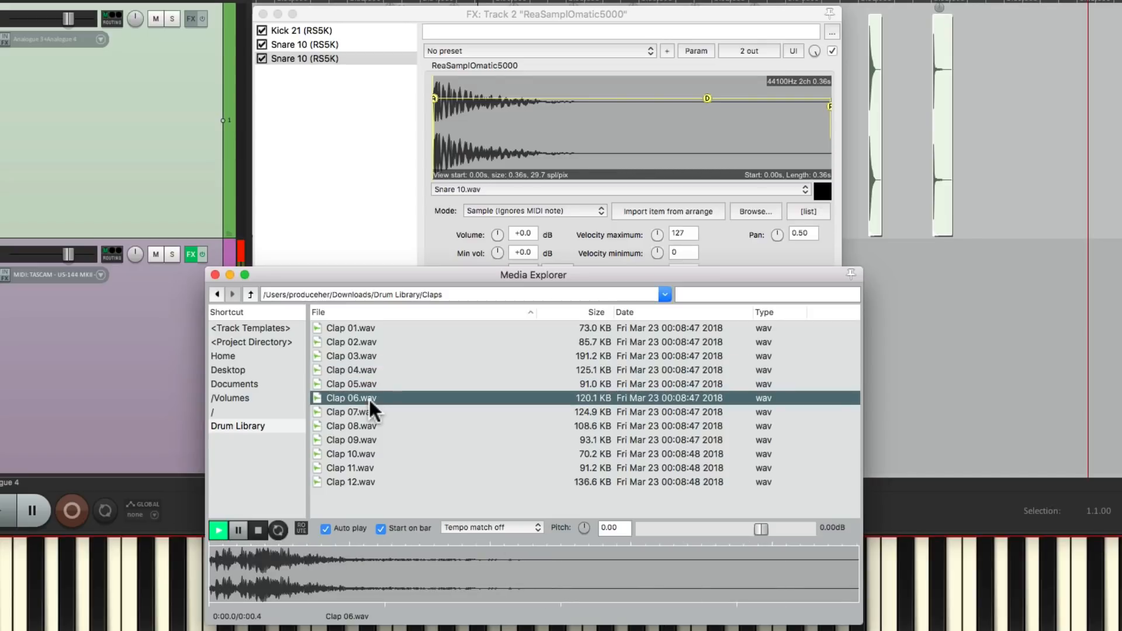
drag(351, 397, 532, 155)
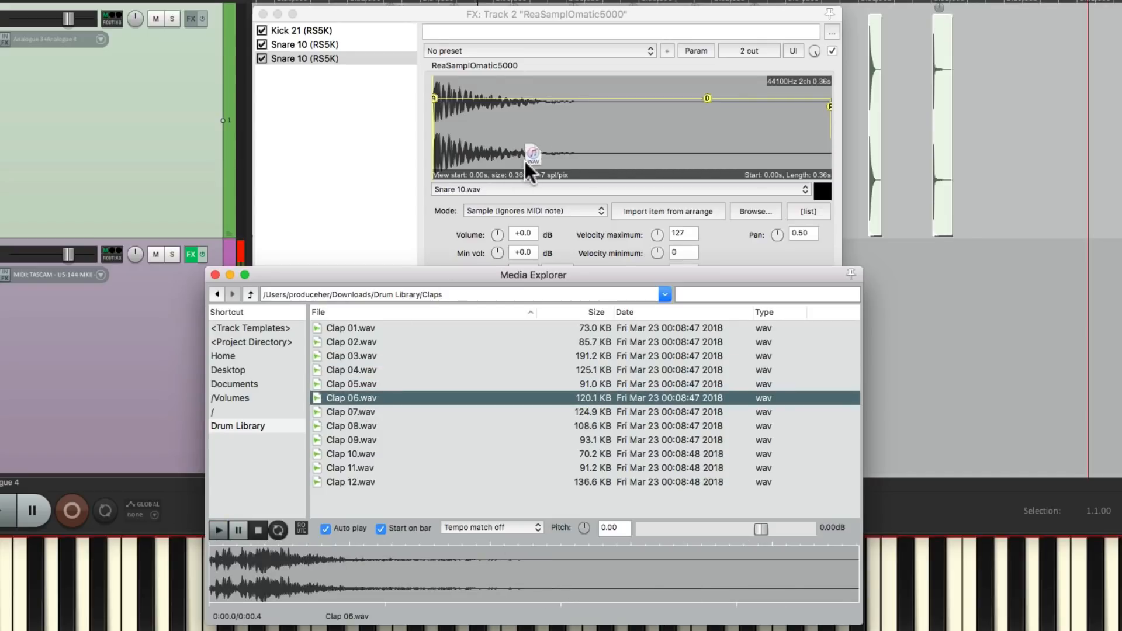
double_click(351, 397)
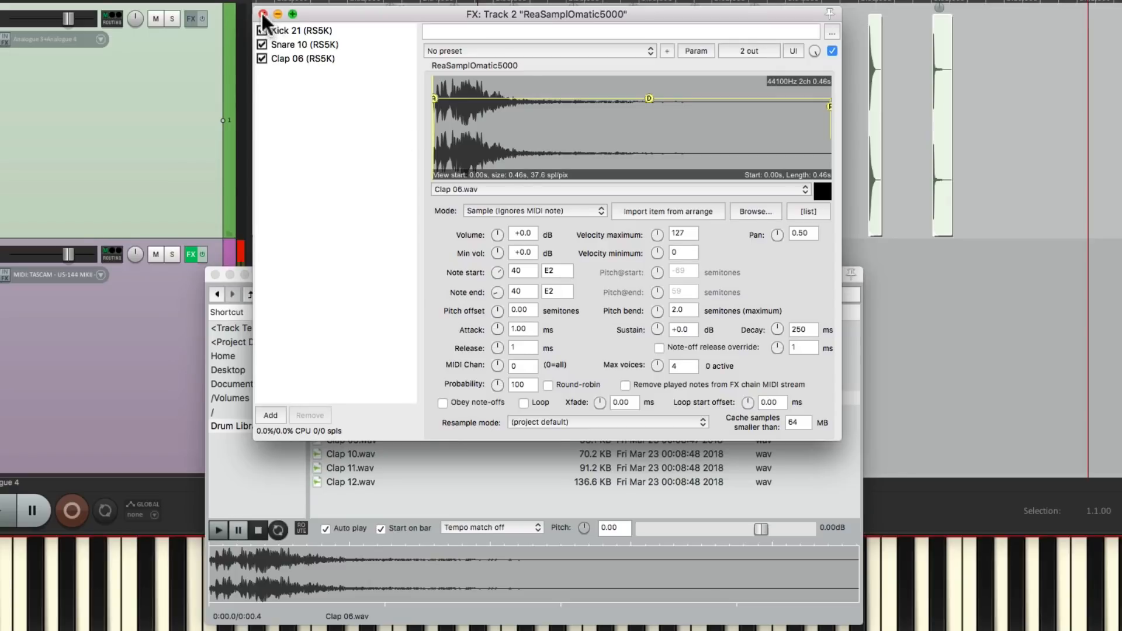
click(265, 14)
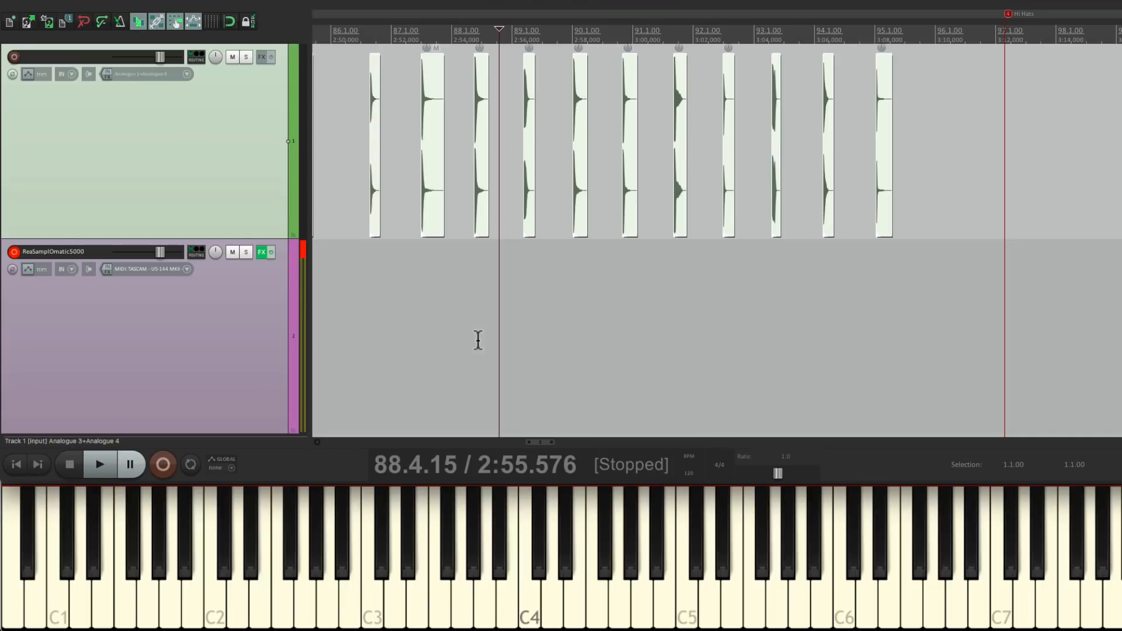
mouse_move(278, 273)
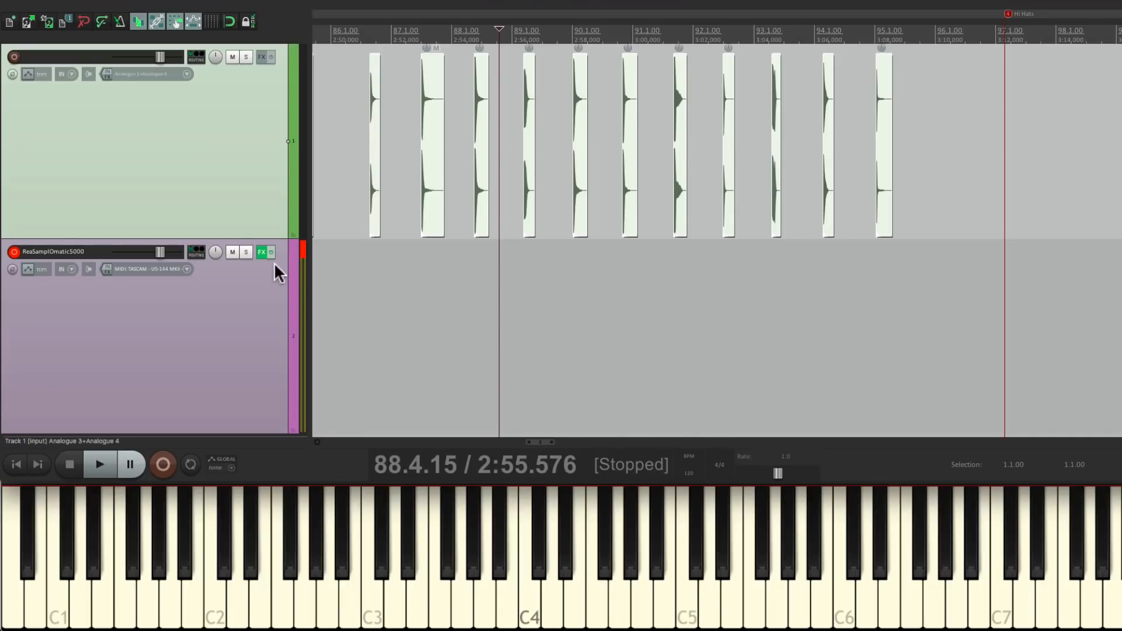
Swap the kick sampler's sound to Kick 11 from its folder's sample list.
click(260, 253)
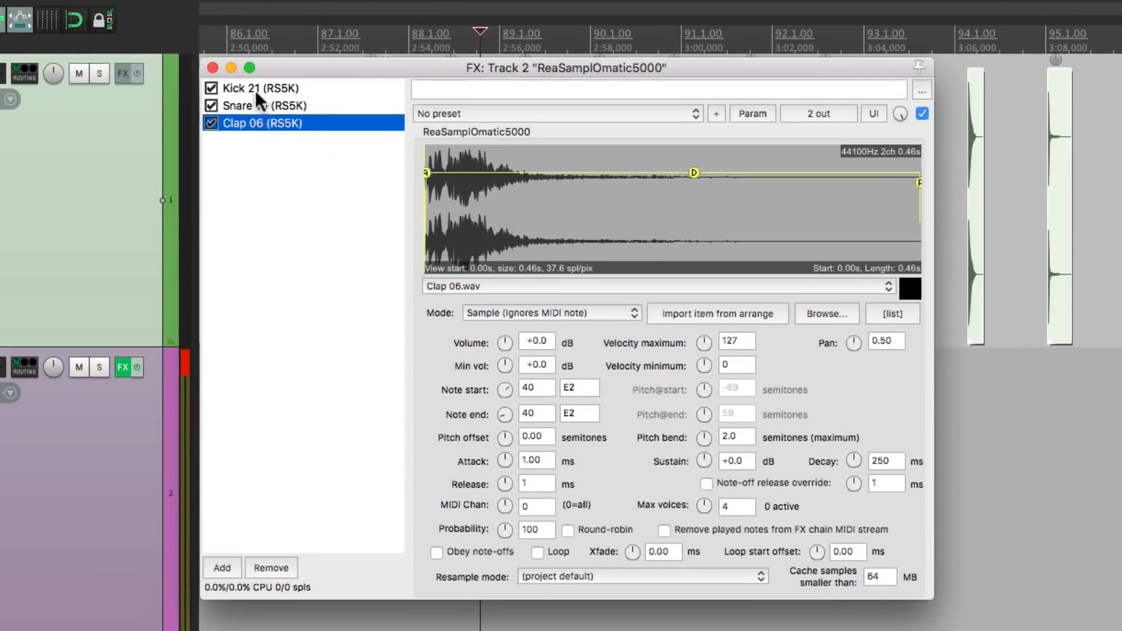
click(260, 88)
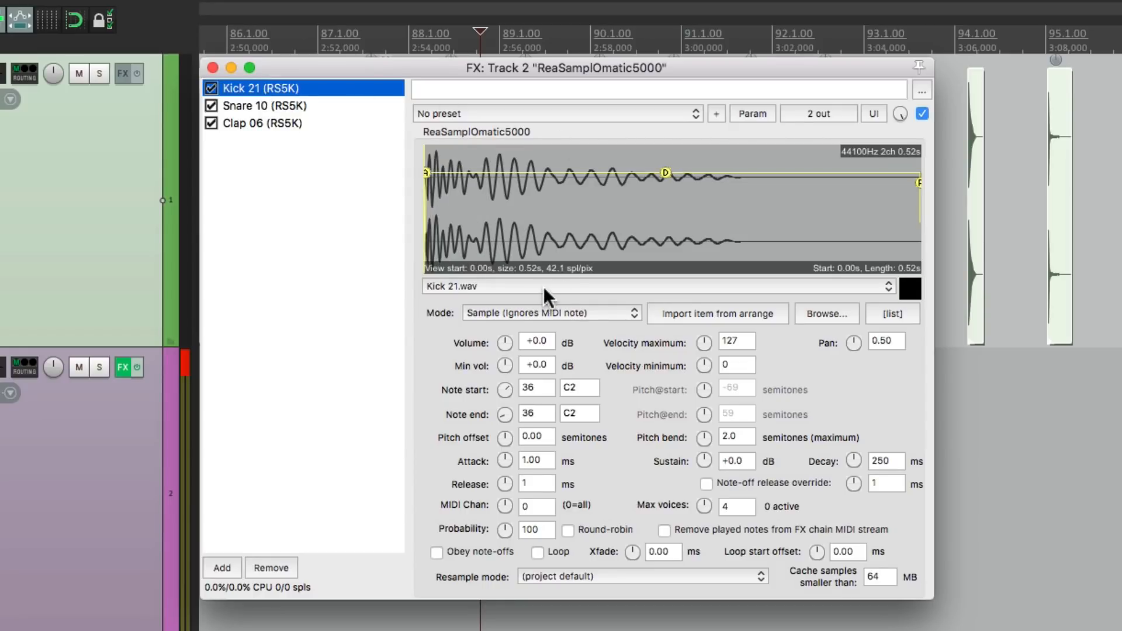
click(654, 285)
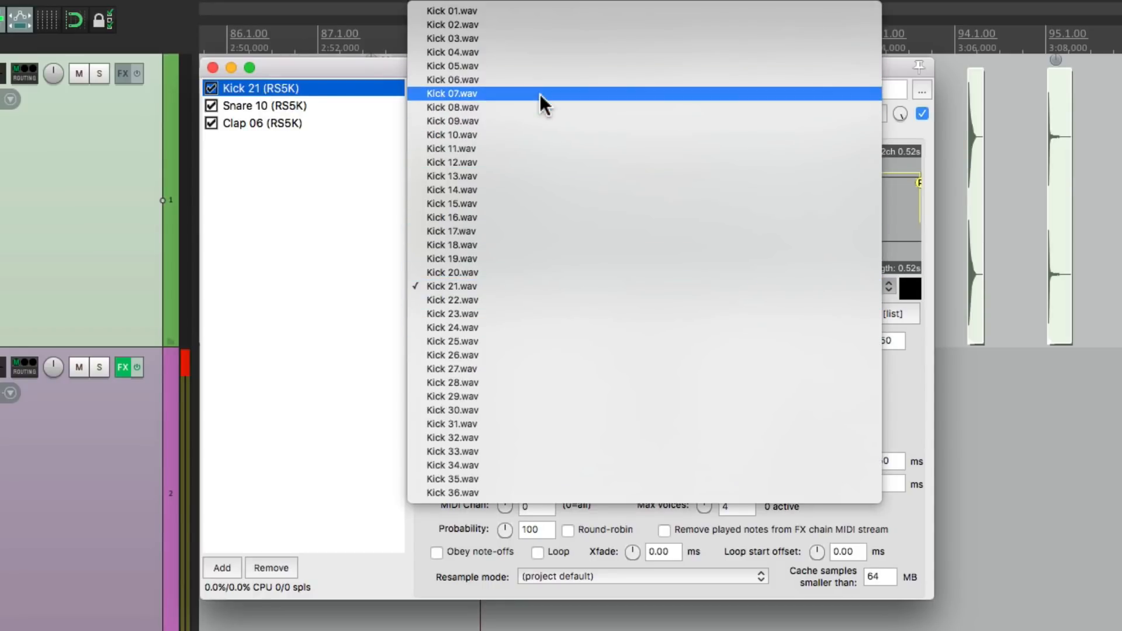
mouse_move(526, 106)
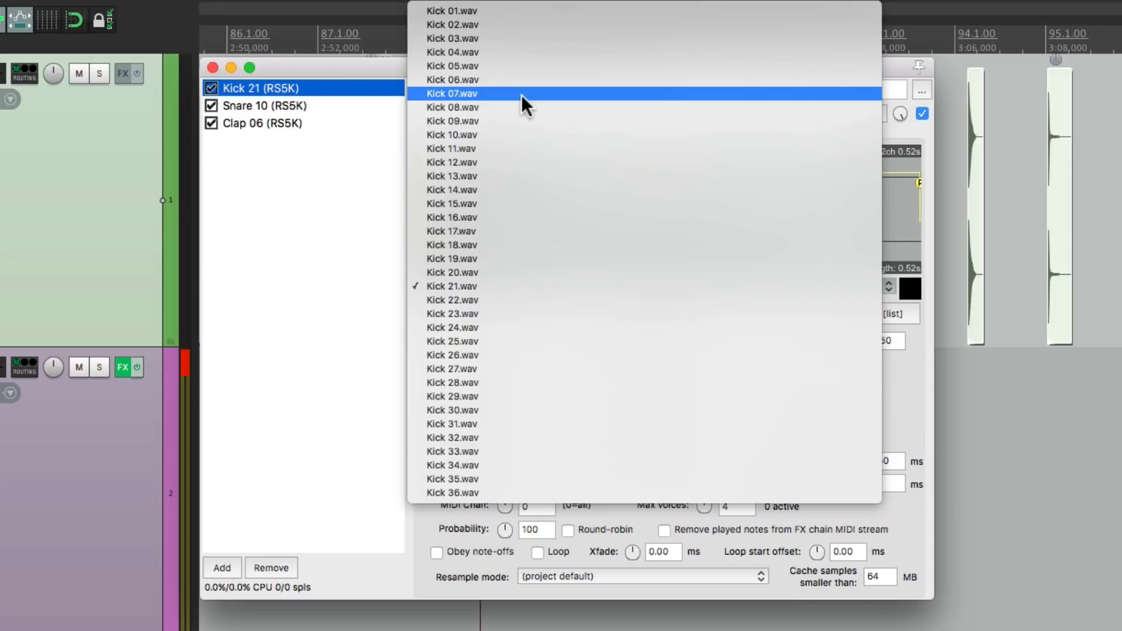
click(451, 24)
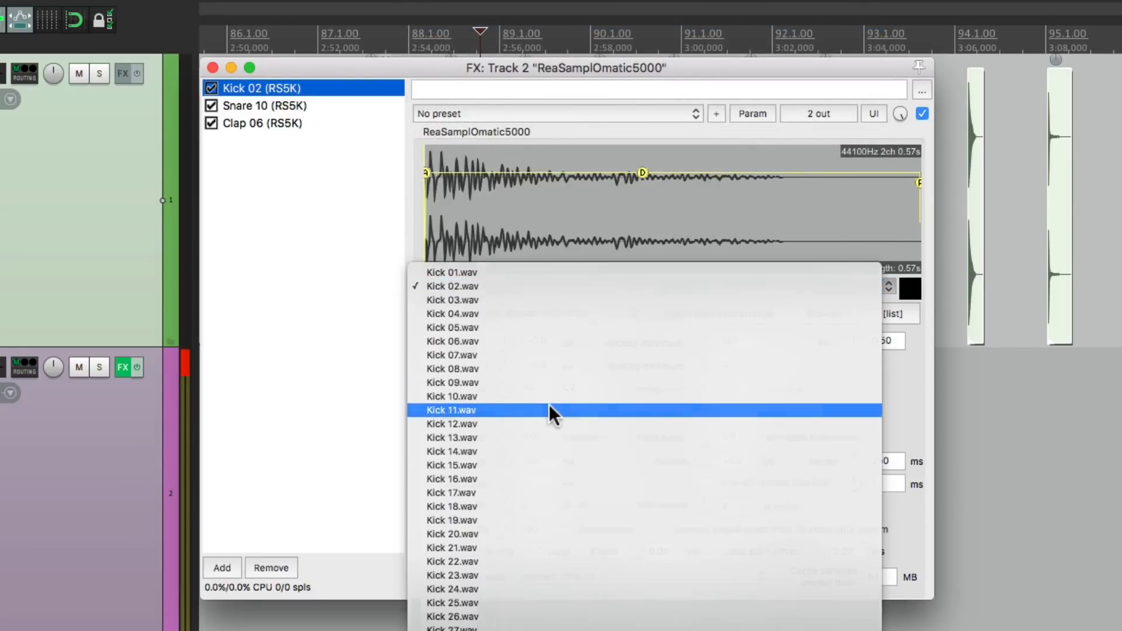
click(450, 410)
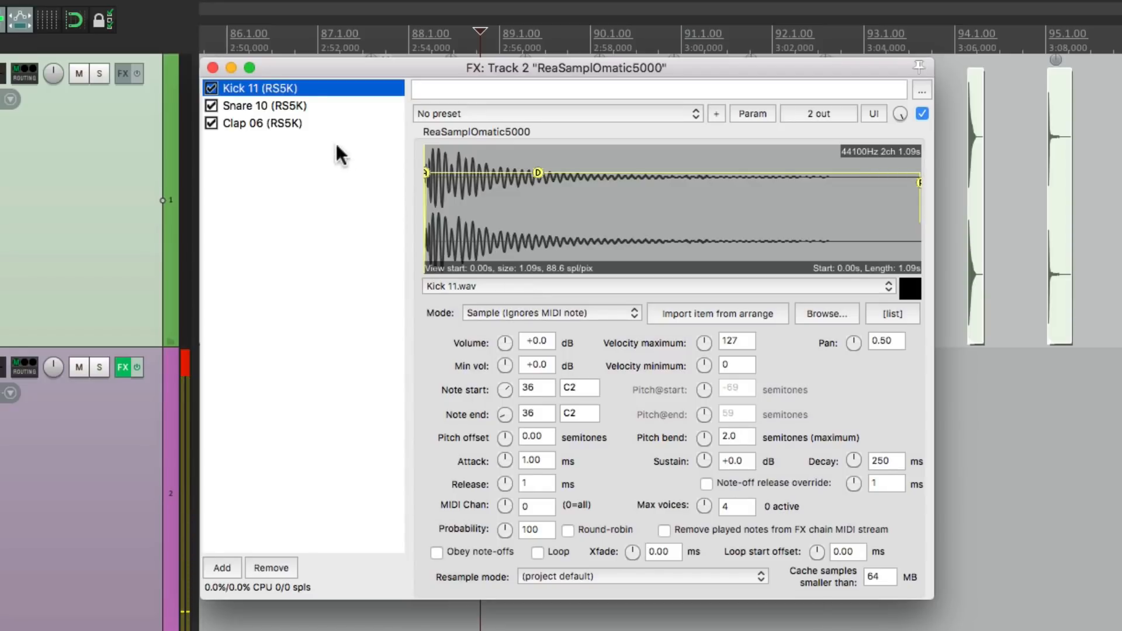
Switch the snare sampler to Snare 18 and bring up the clap sampler's settings.
click(265, 105)
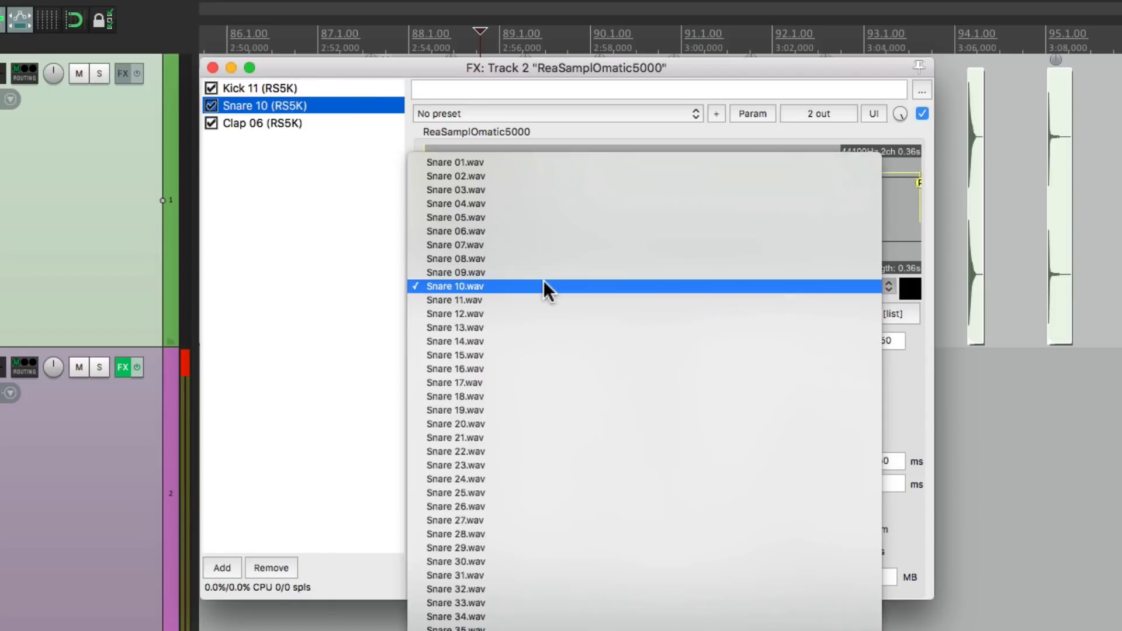
click(455, 396)
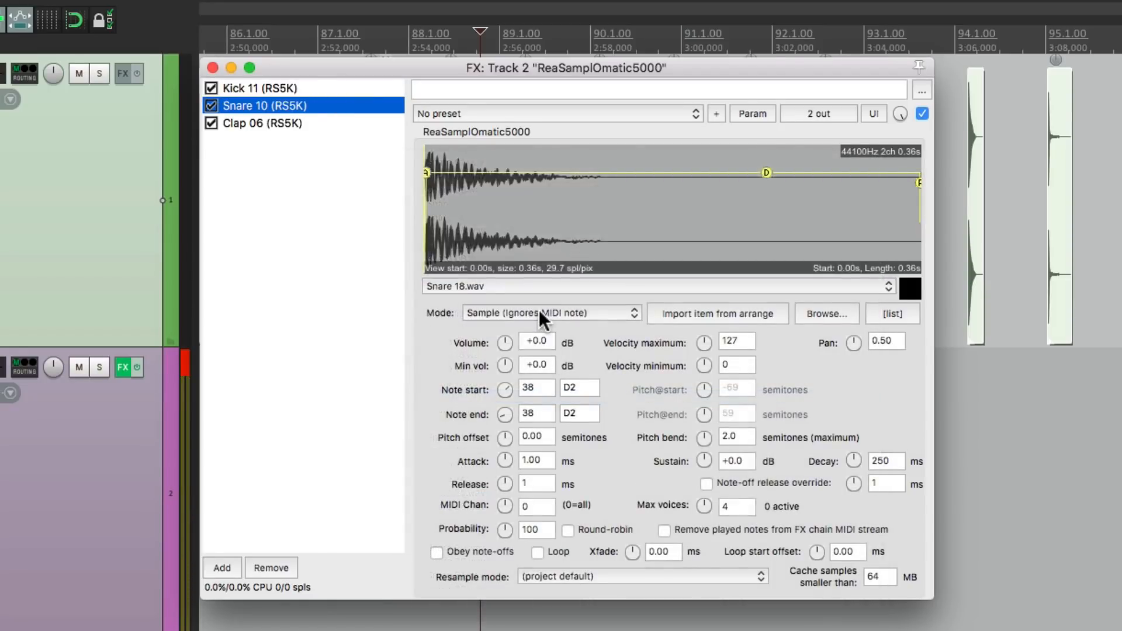
click(260, 123)
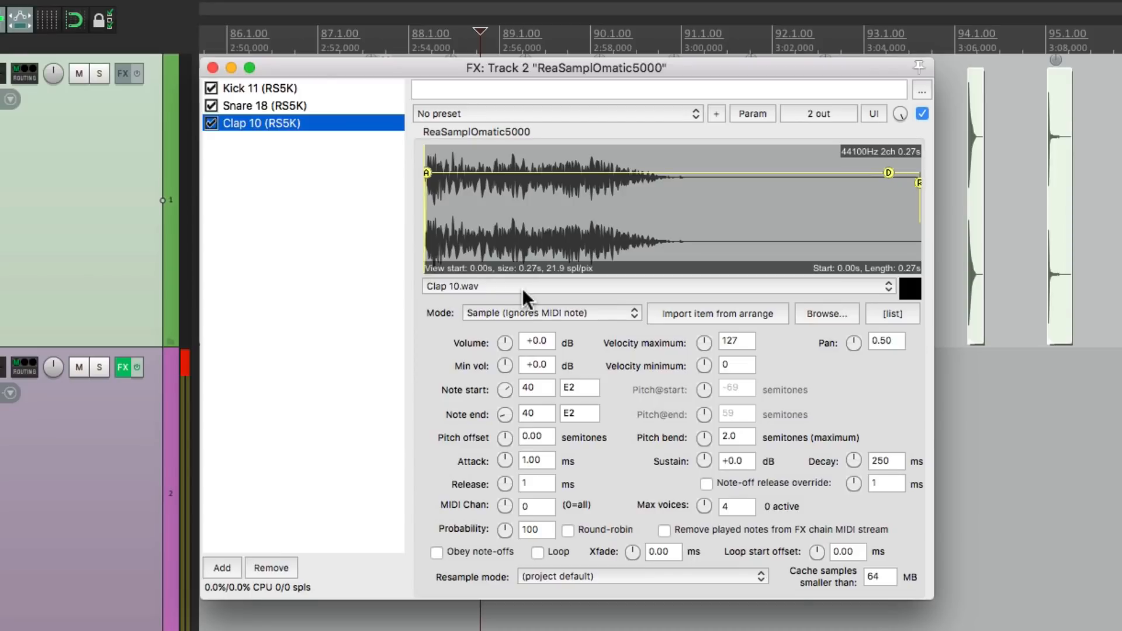
mouse_move(570, 287)
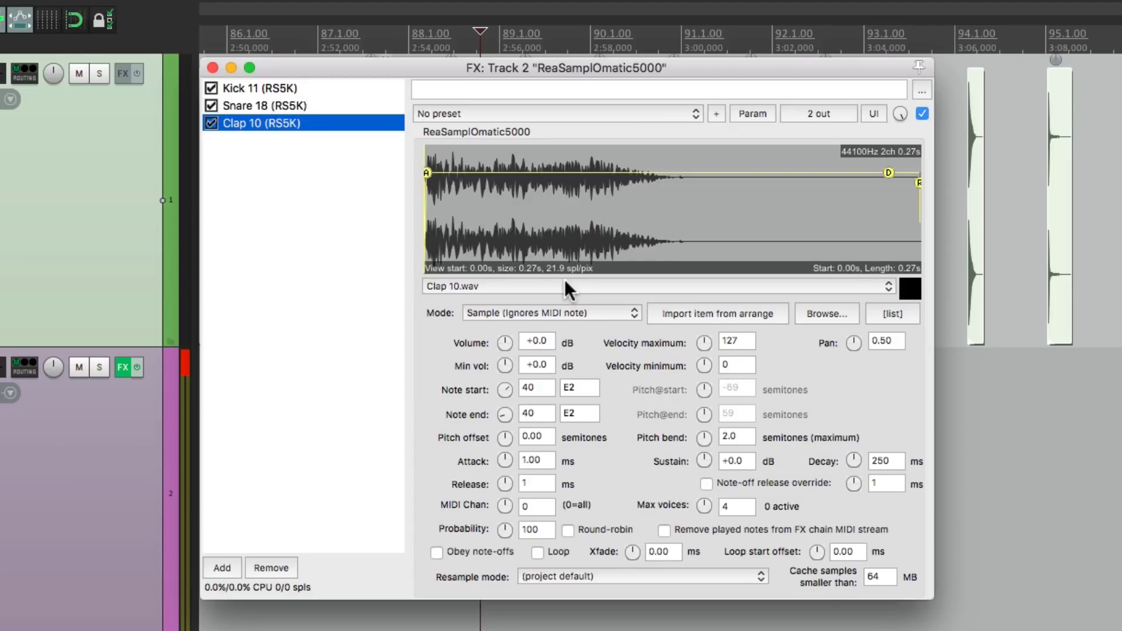
mouse_move(305, 190)
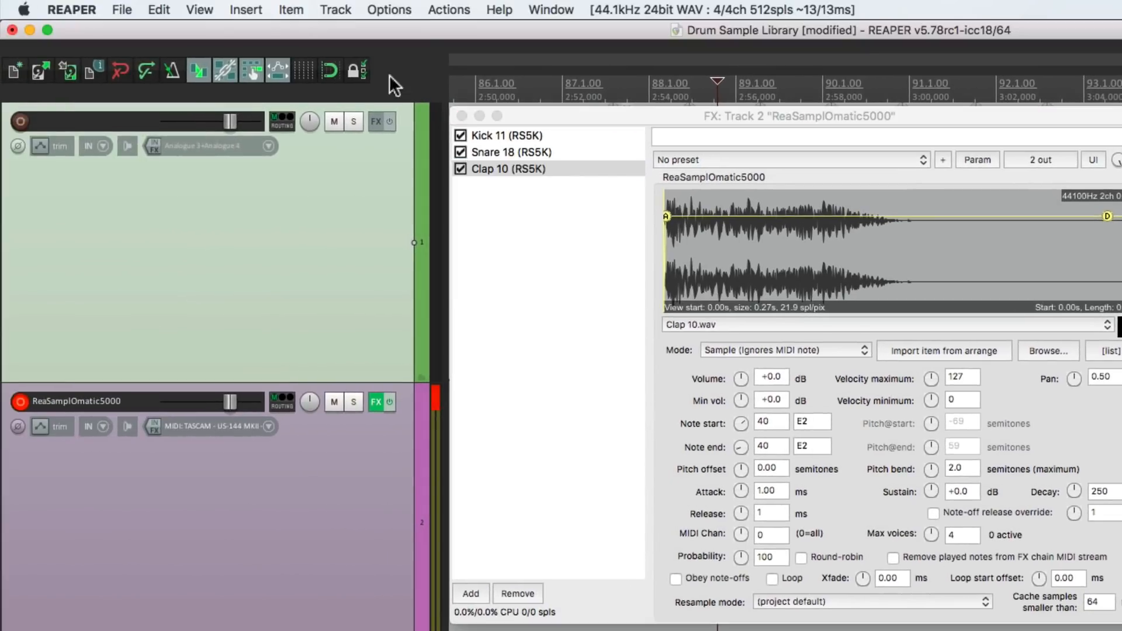
Show the Media Explorer on the Drum Library Claps folder and audition Clap 04.
click(198, 9)
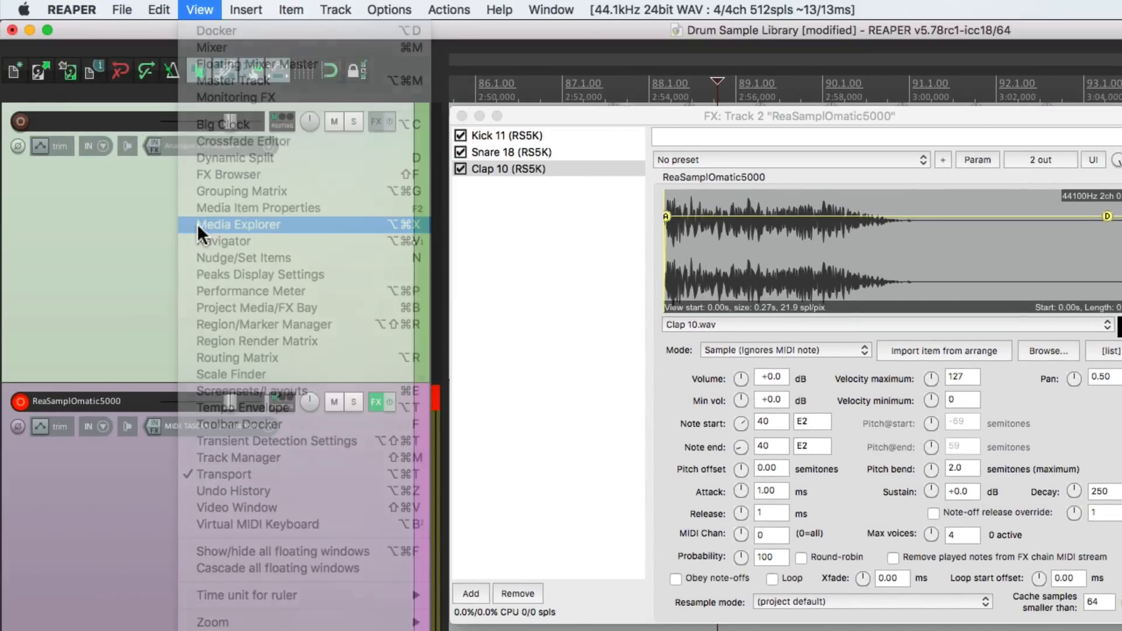
click(238, 225)
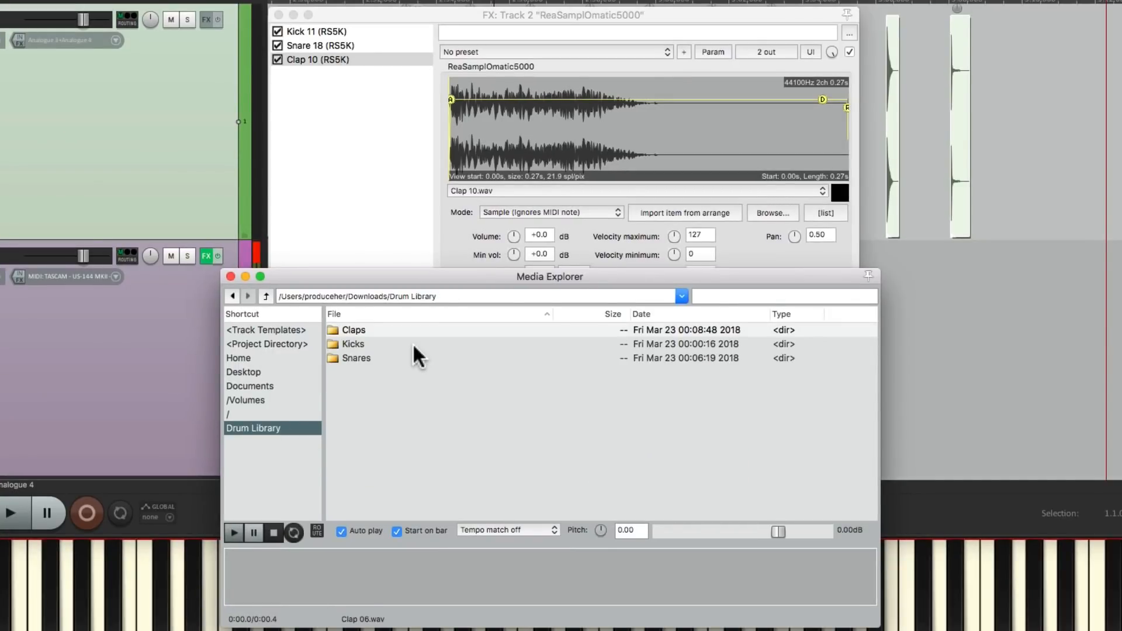
click(356, 357)
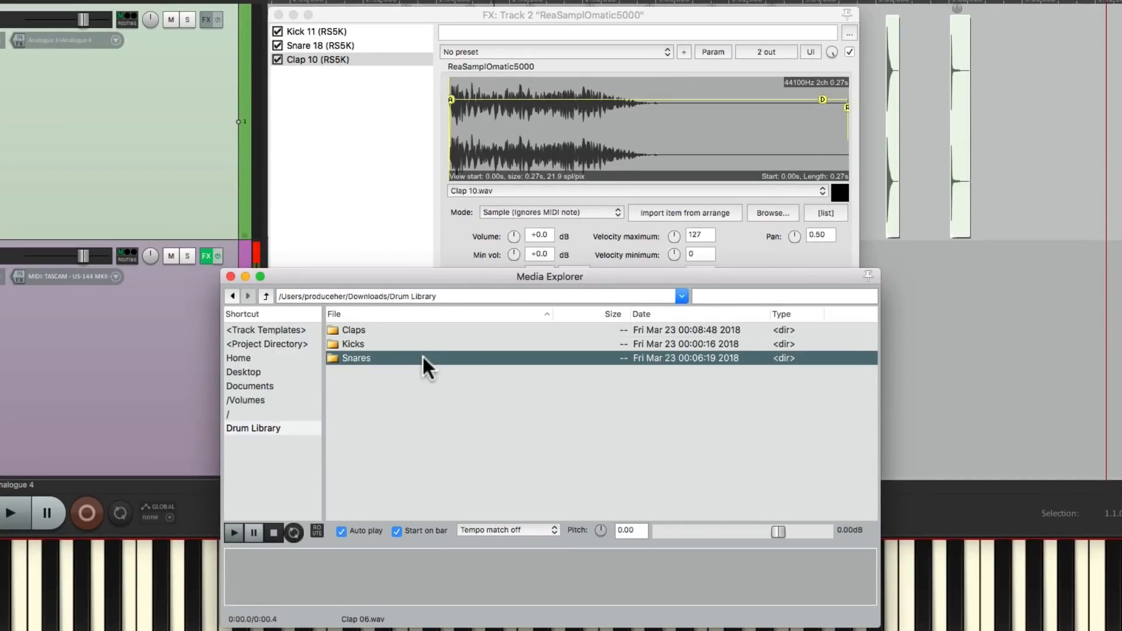
mouse_move(387, 336)
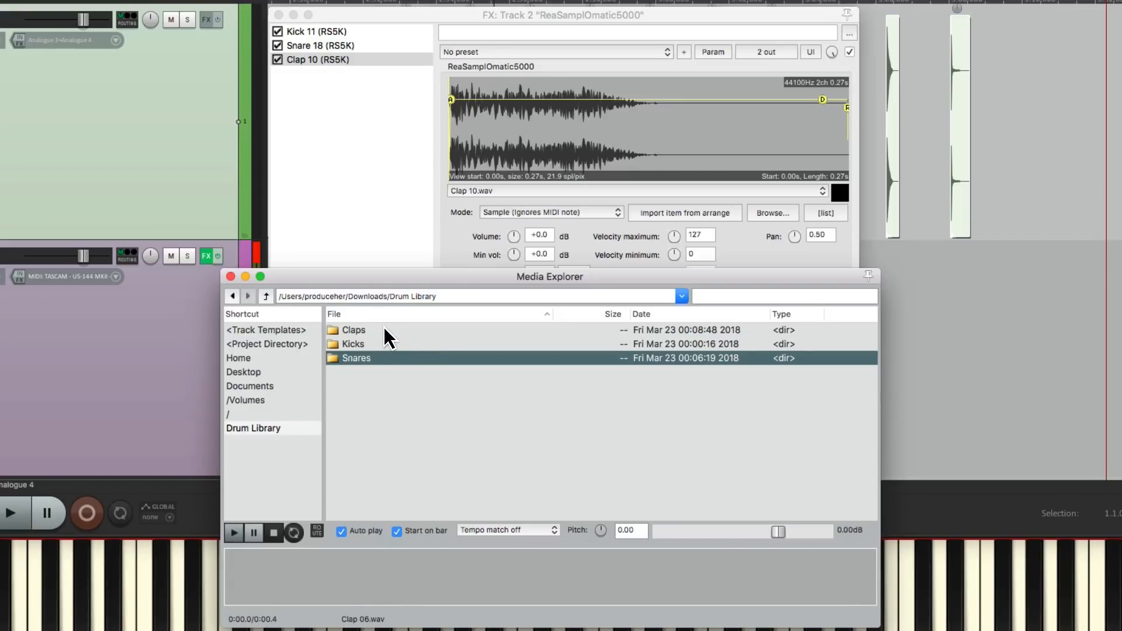
double_click(352, 329)
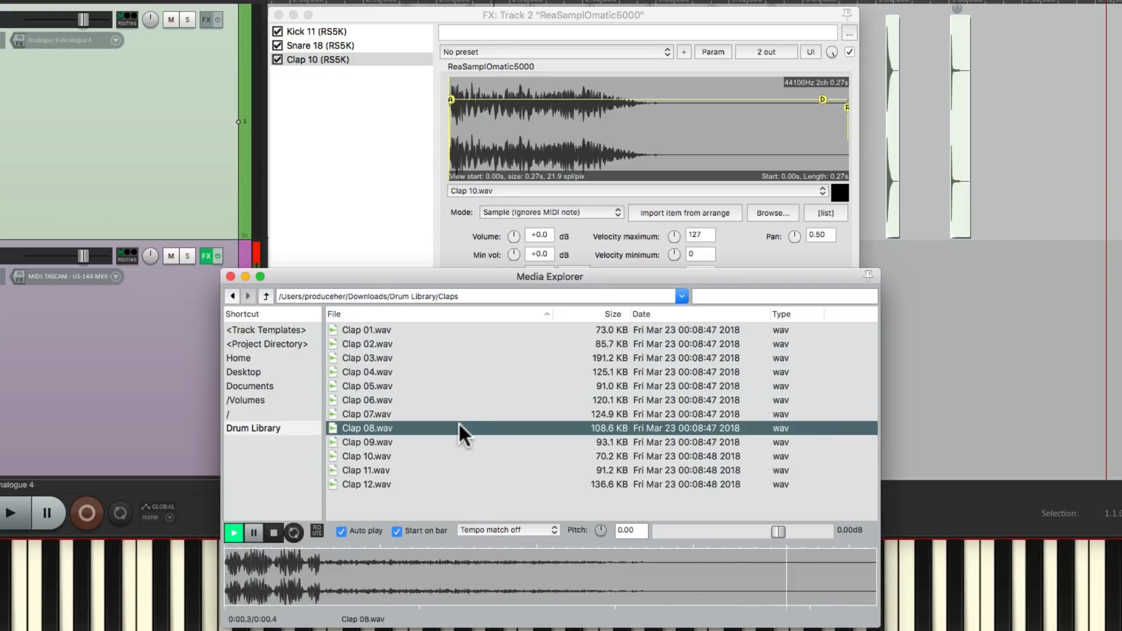
click(365, 372)
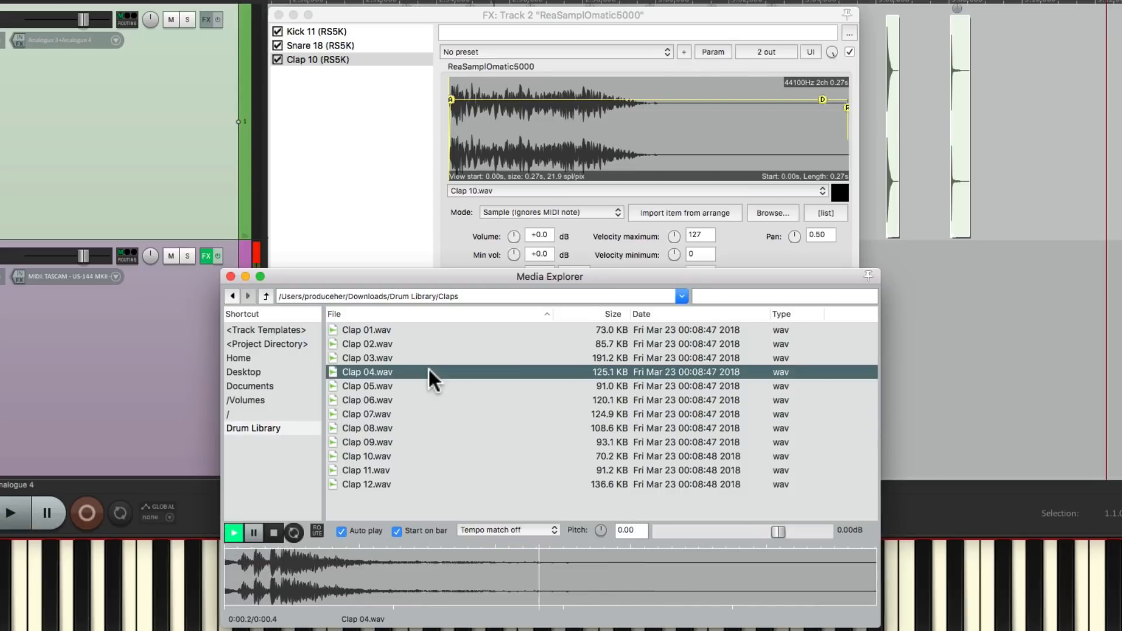